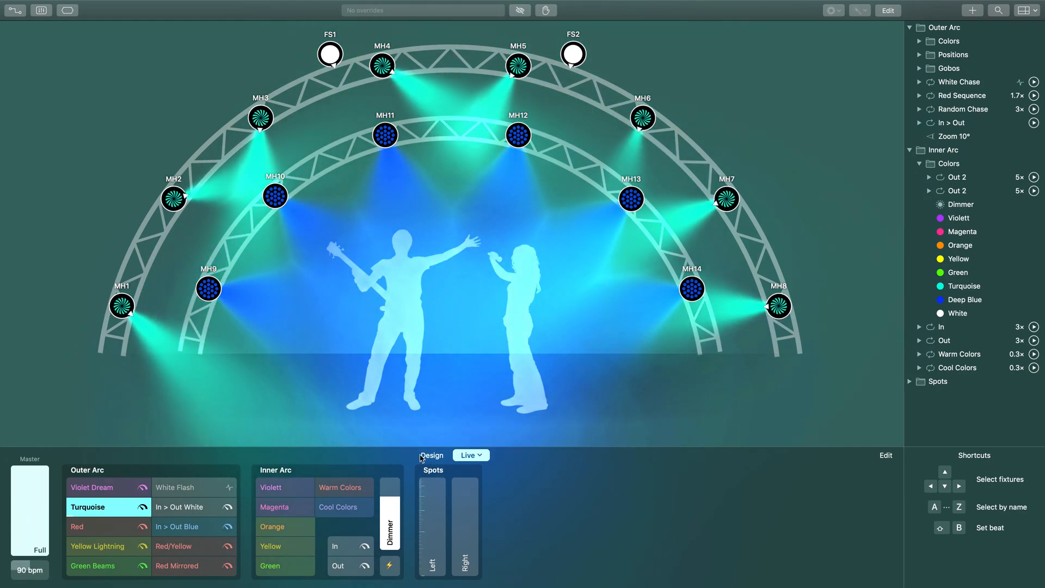
# Step: Briefly raise the left spotlight to about 74%, lower it, then activate the Turquoise colour cue
pyautogui.moveTo(433, 563); pyautogui.dragTo(432, 487)
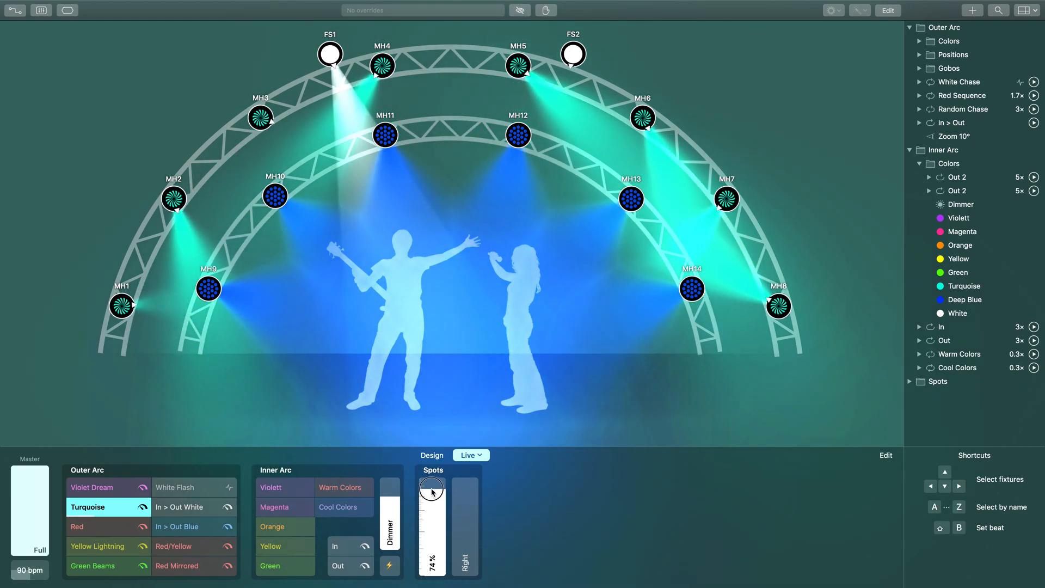
pyautogui.moveTo(433, 487); pyautogui.dragTo(432, 499)
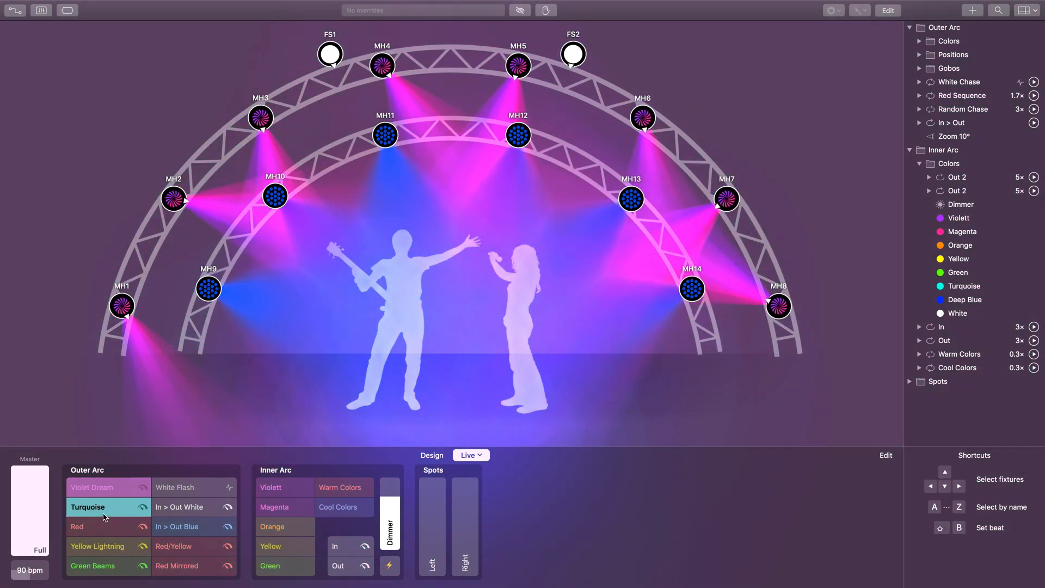
pyautogui.click(96, 527)
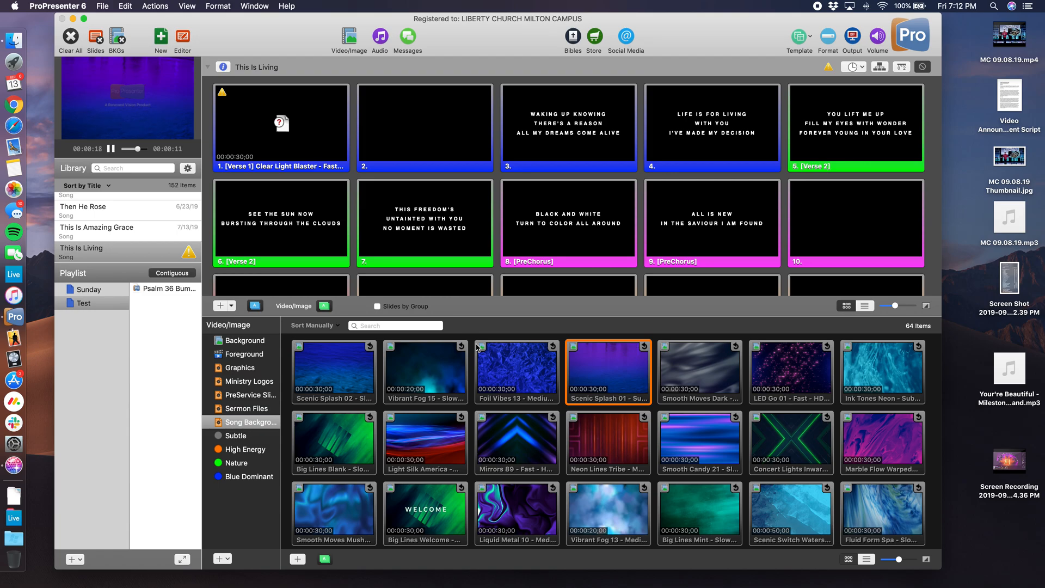
# Step: Play the blue foil, blue water, grey smoke and pink sparkle background videos in turn
pyautogui.click(516, 371)
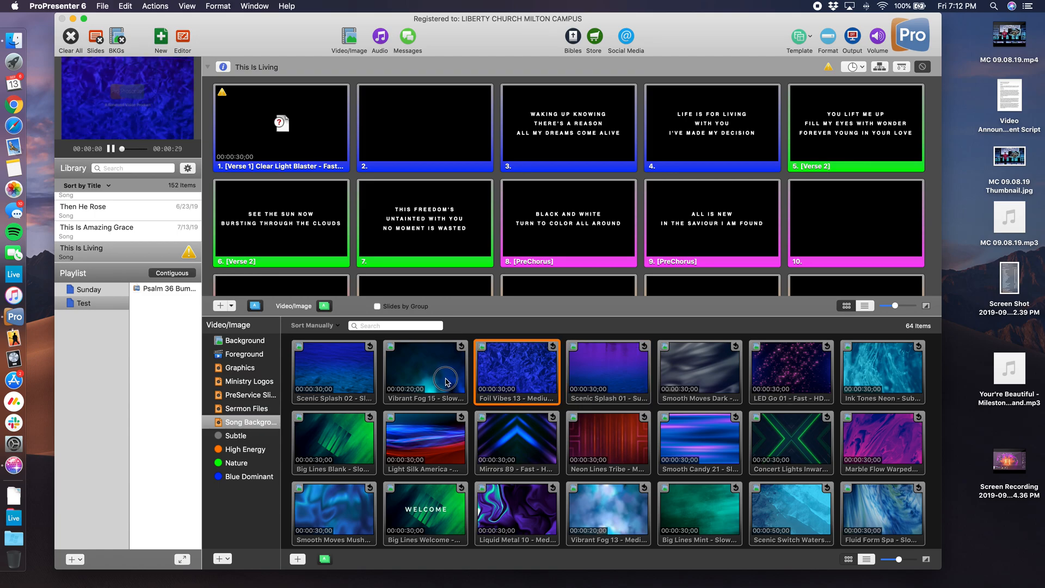
pyautogui.click(333, 371)
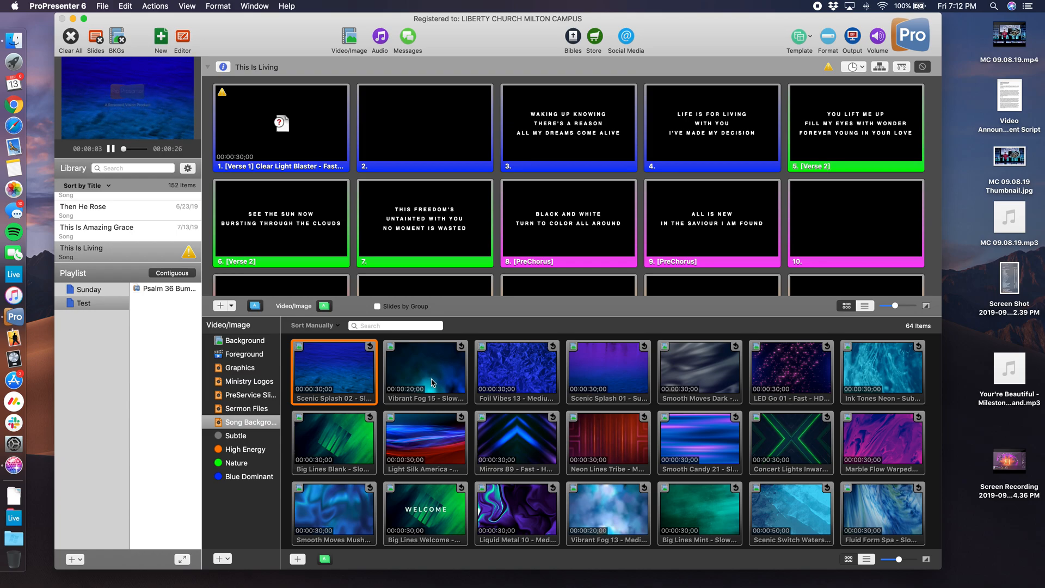
pyautogui.click(699, 371)
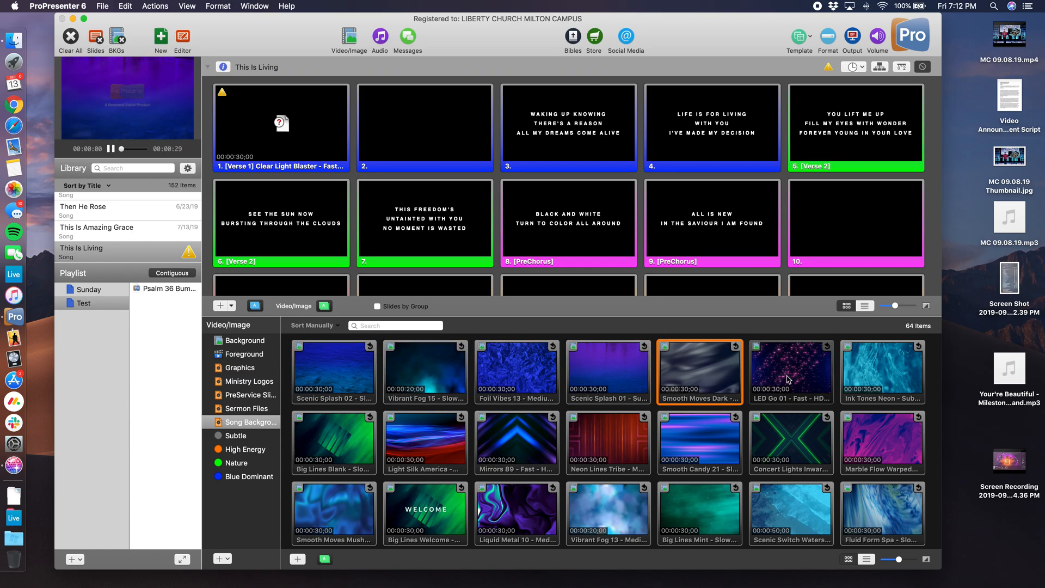
pyautogui.click(791, 371)
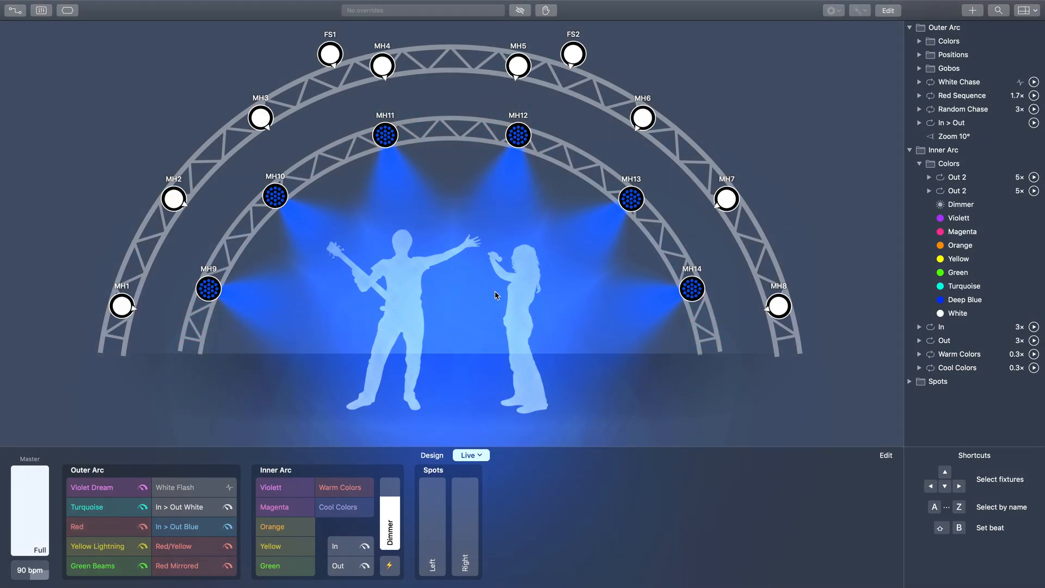
pyautogui.moveTo(501, 289)
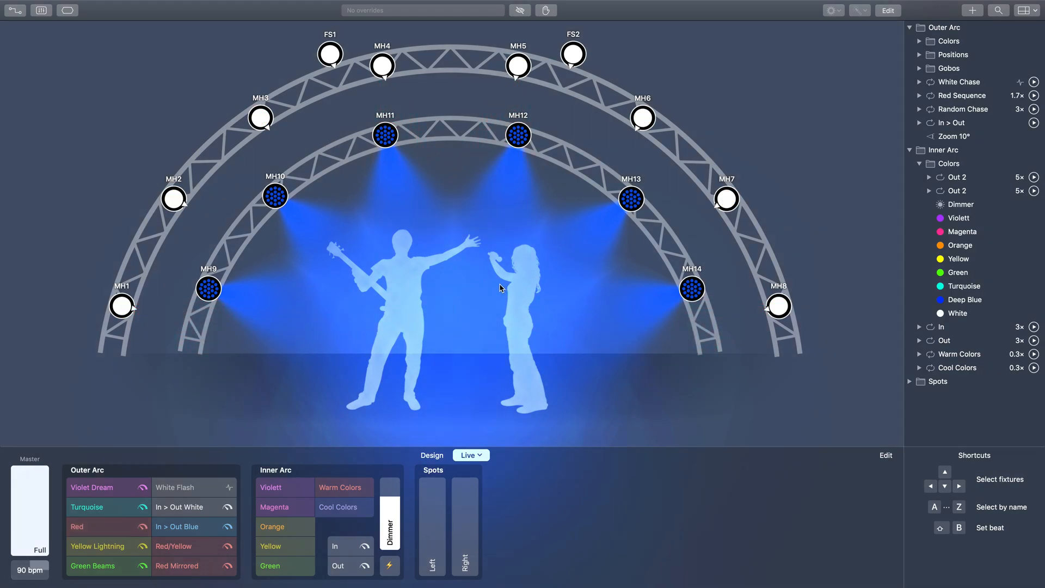
pyautogui.moveTo(407, 239)
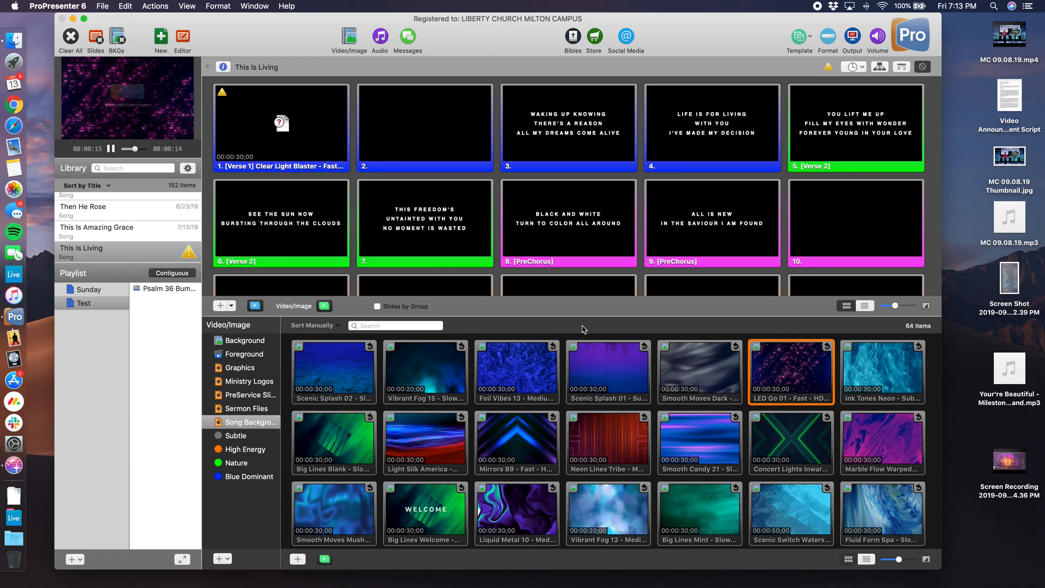
pyautogui.moveTo(553, 372)
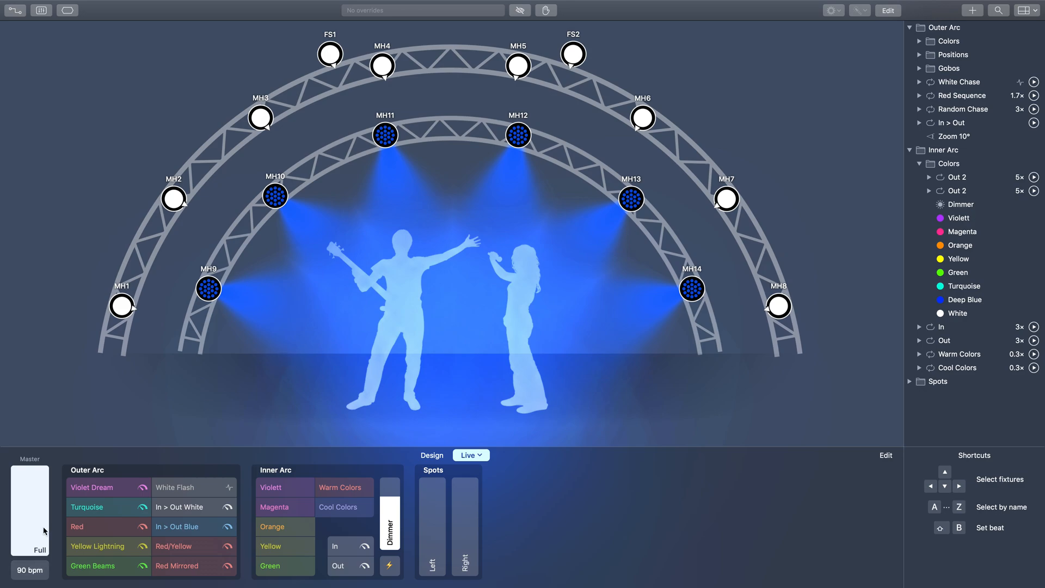
# Step: Bring Lightkey forward and show its External Control window via the Window menu
pyautogui.click(91, 487)
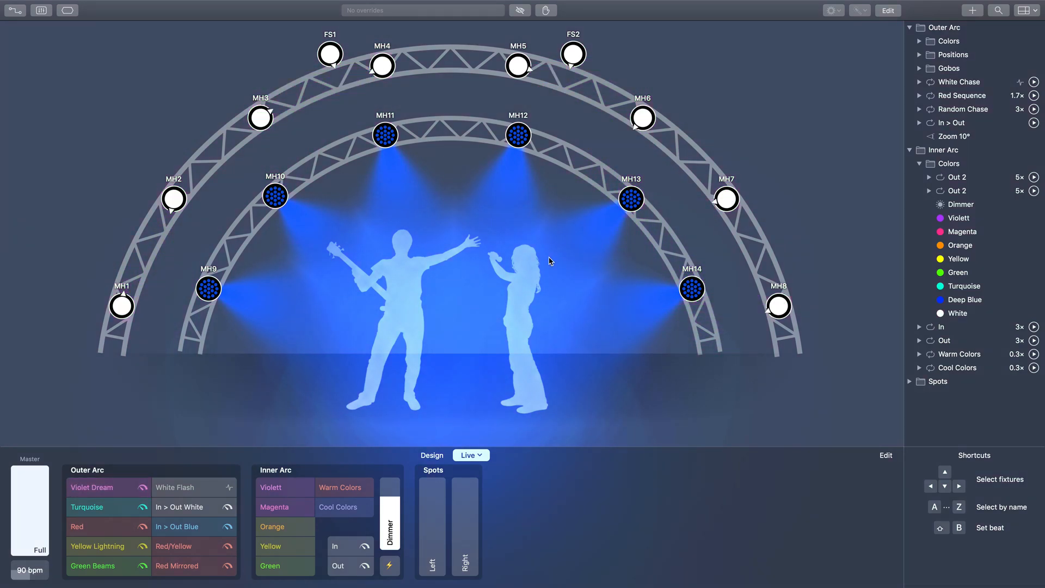
pyautogui.moveTo(489, 194)
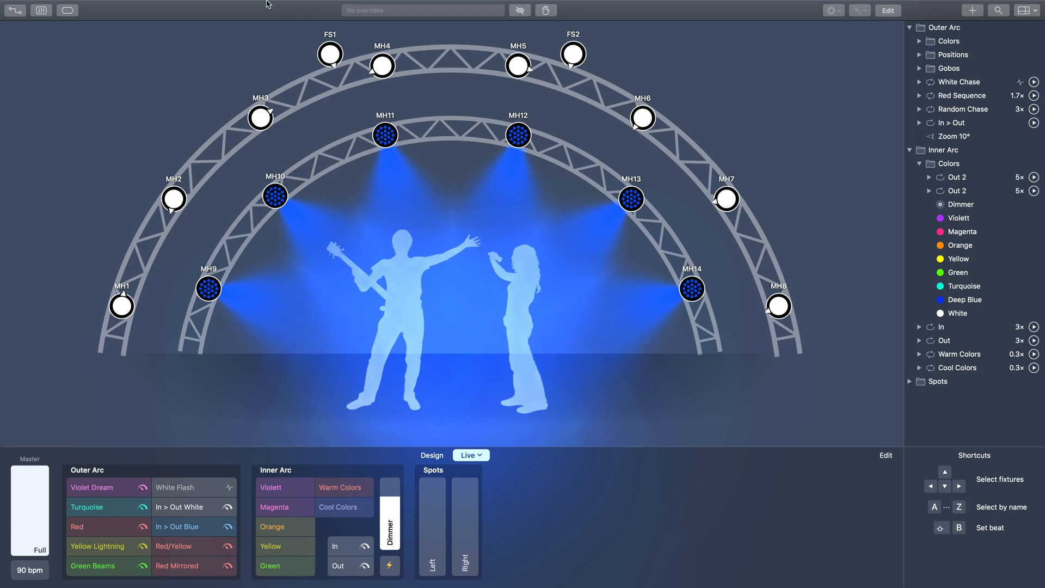
pyautogui.moveTo(277, 6)
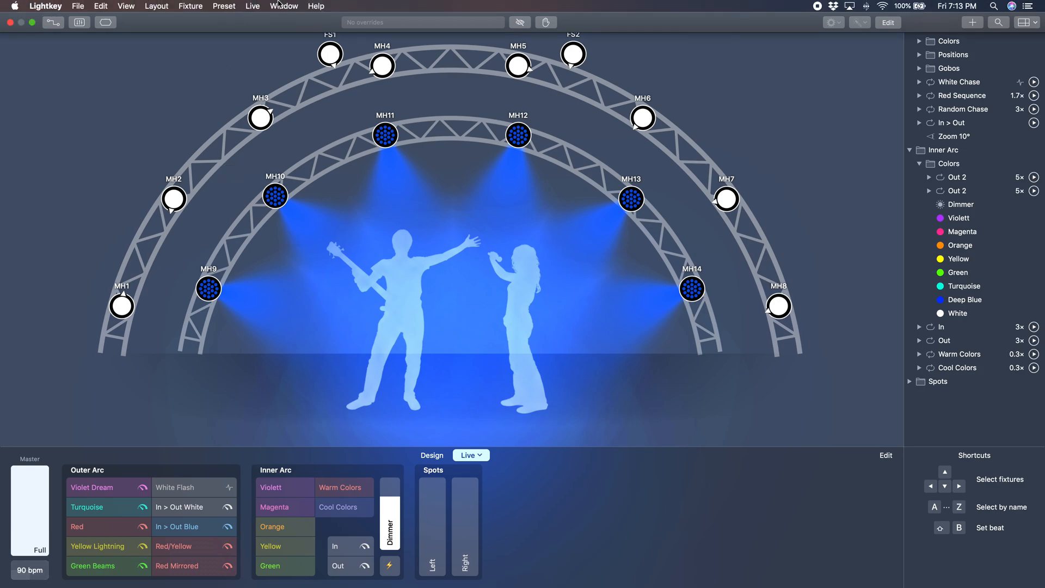
pyautogui.click(284, 5)
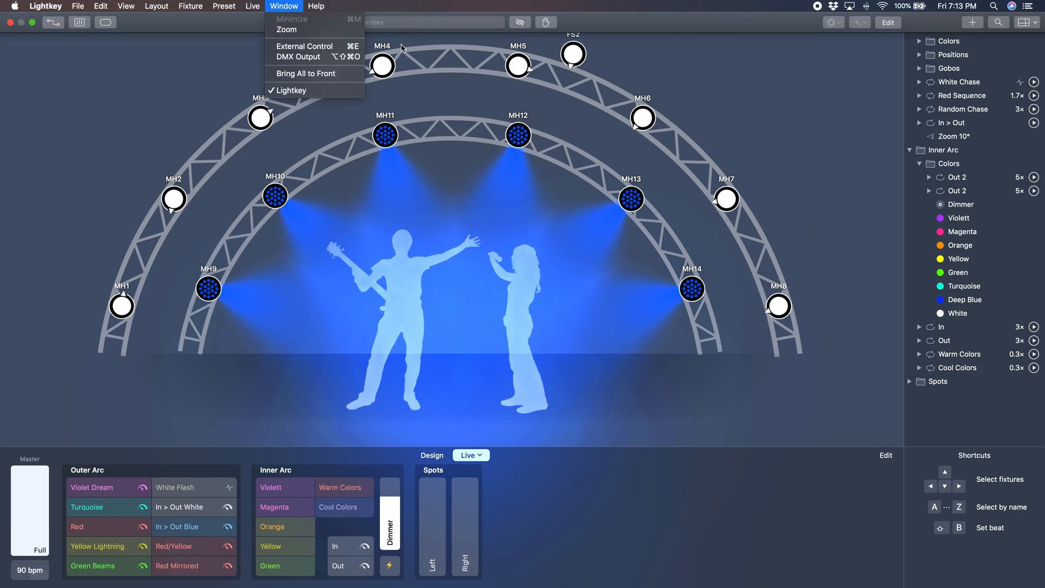
pyautogui.moveTo(490, 185)
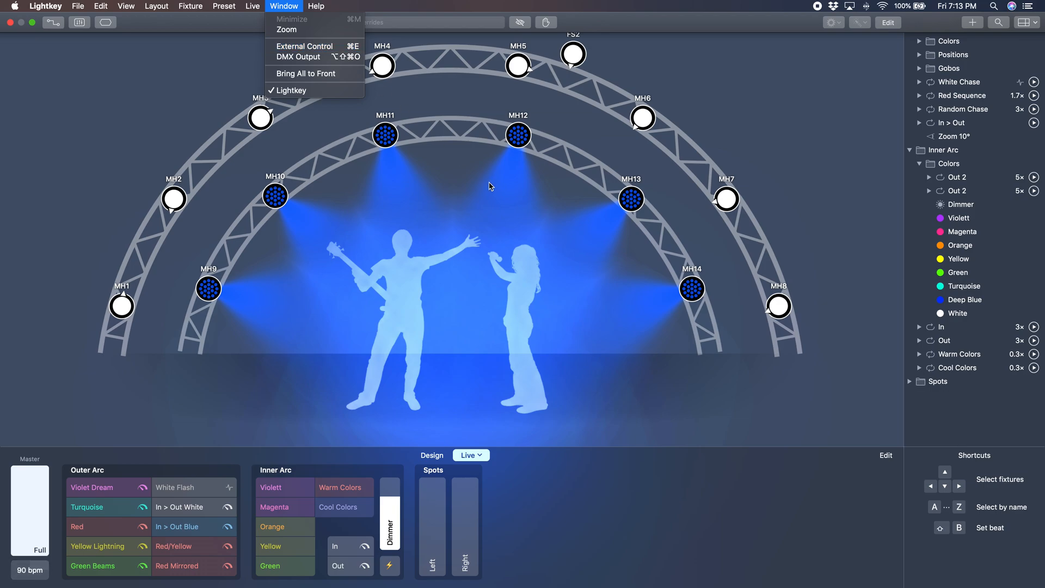
pyautogui.click(490, 188)
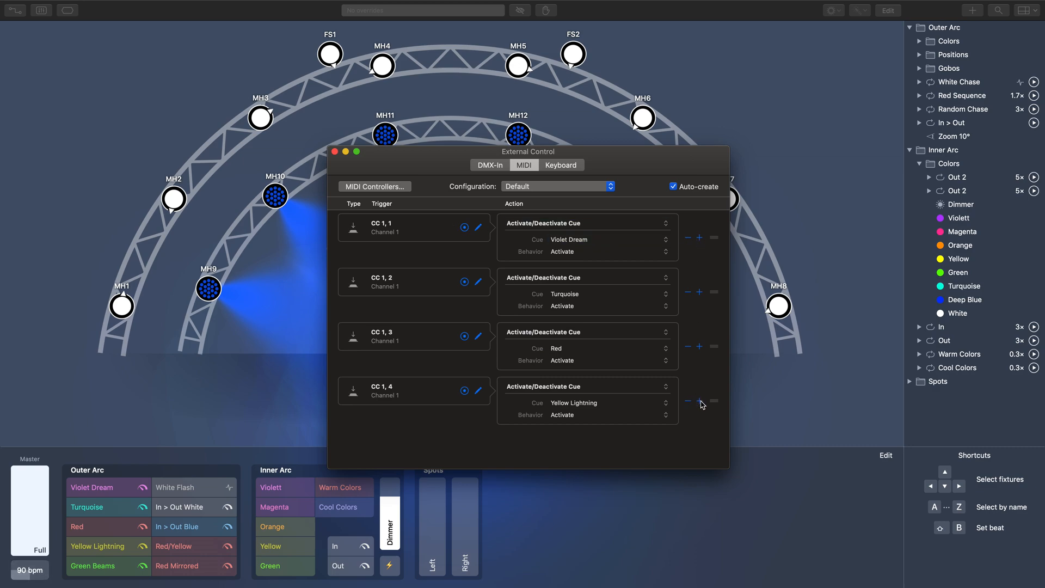
# Step: Add a fifth MIDI trigger and begin editing its message as a Control Change
pyautogui.click(699, 400)
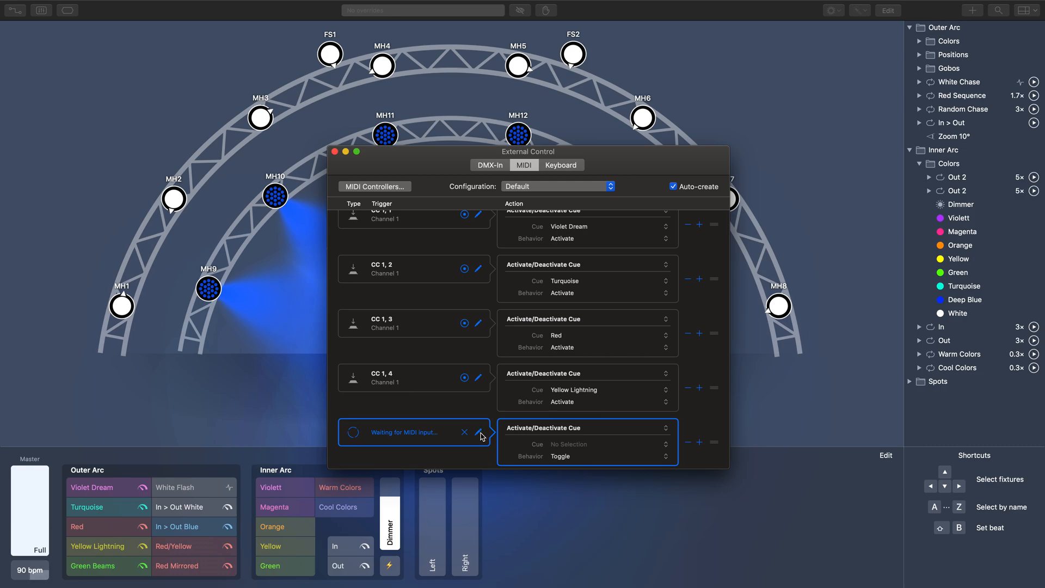
pyautogui.click(479, 431)
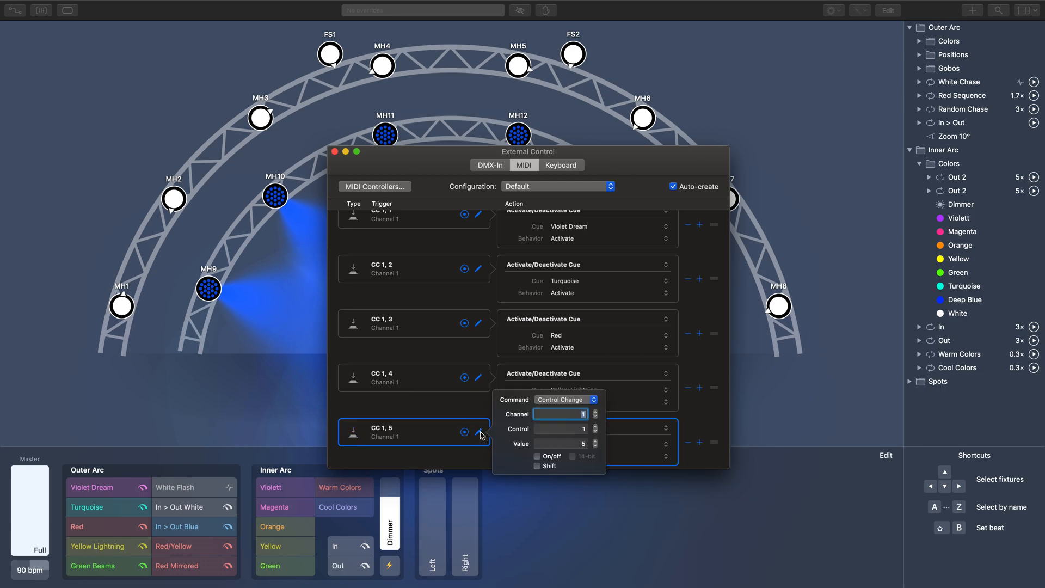
pyautogui.moveTo(556, 410)
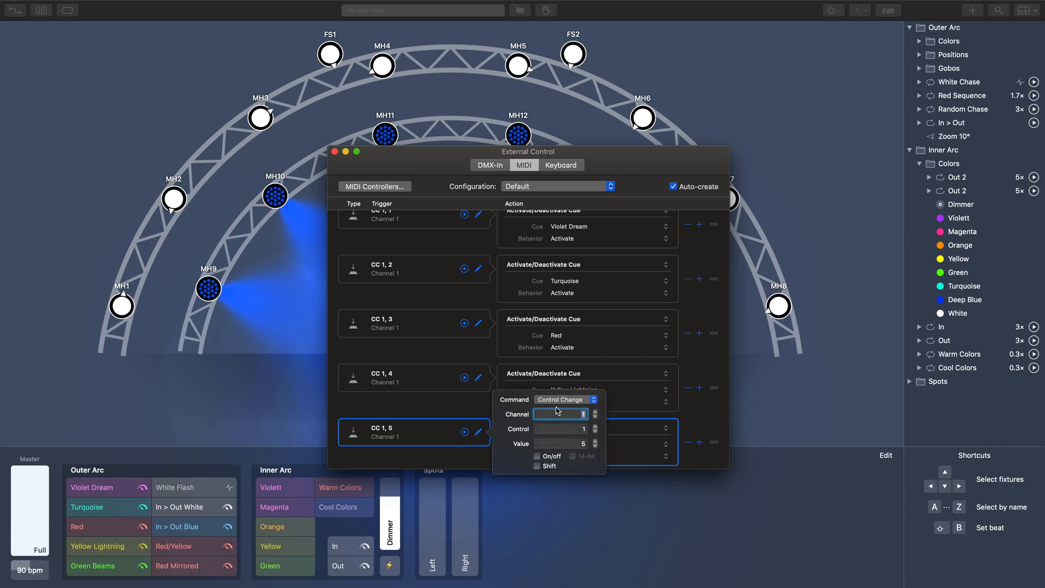
pyautogui.click(566, 399)
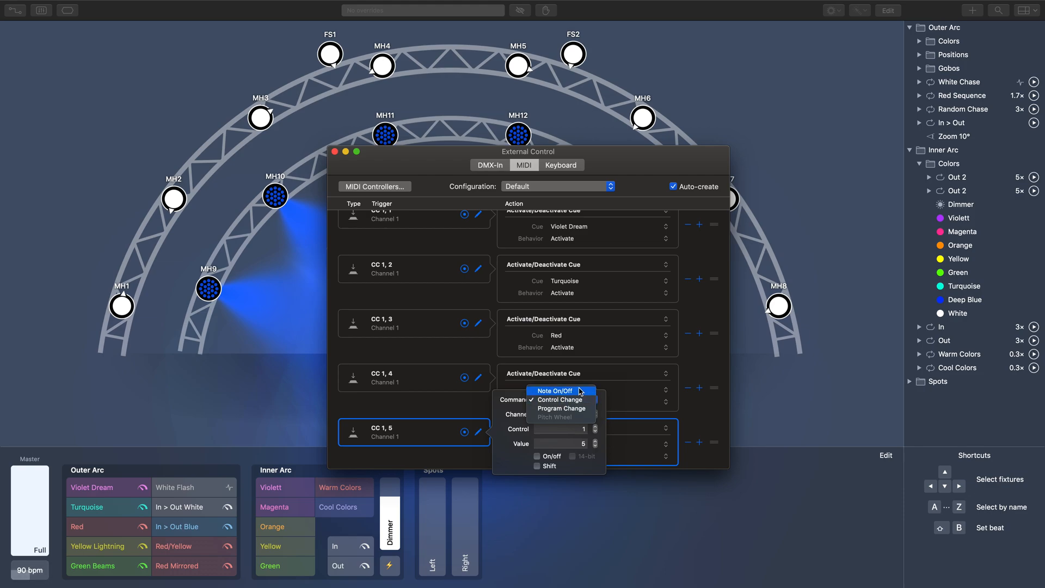
pyautogui.moveTo(585, 400)
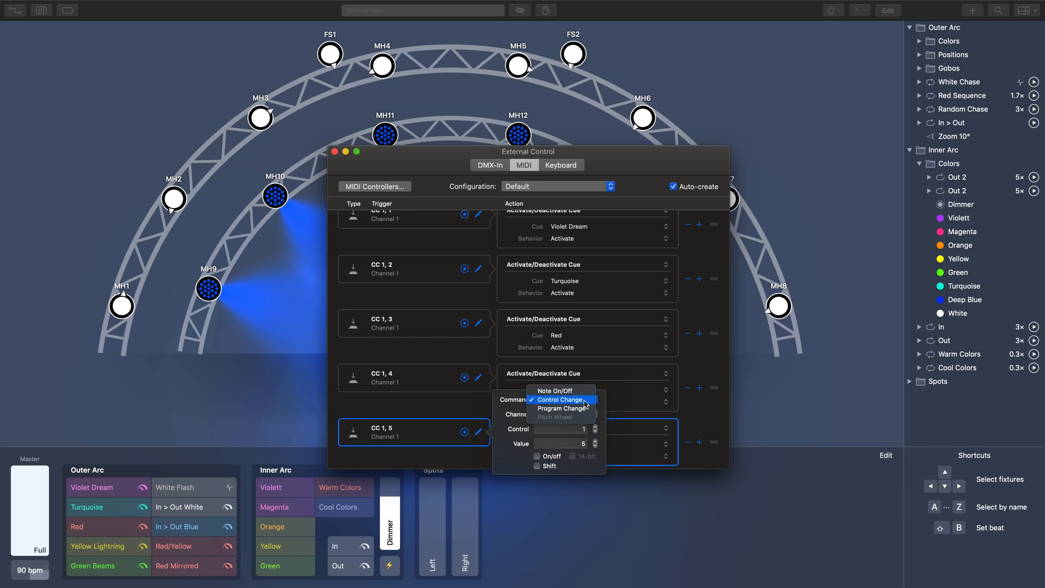
pyautogui.moveTo(566, 408)
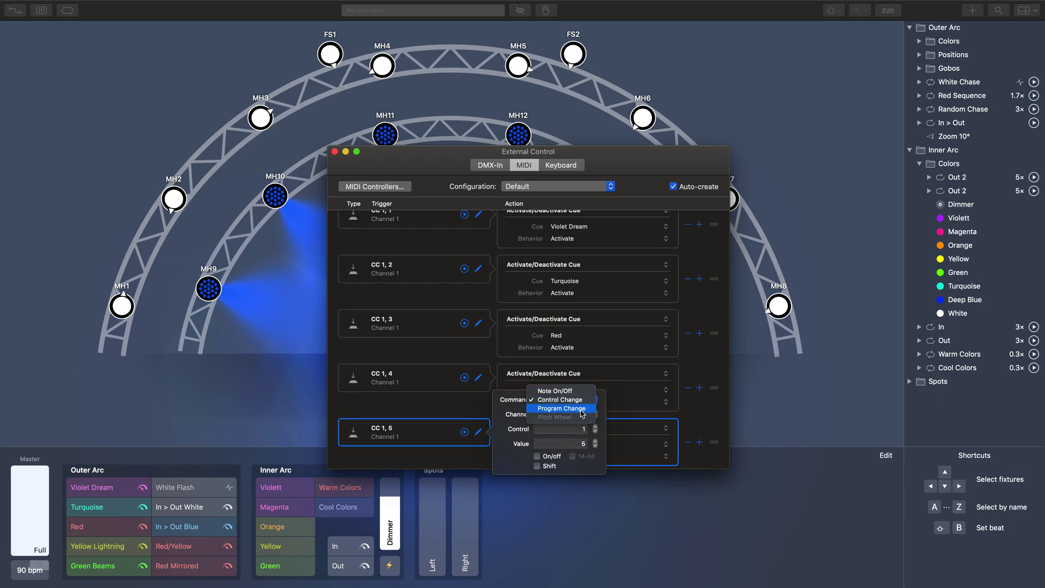
pyautogui.moveTo(554, 391)
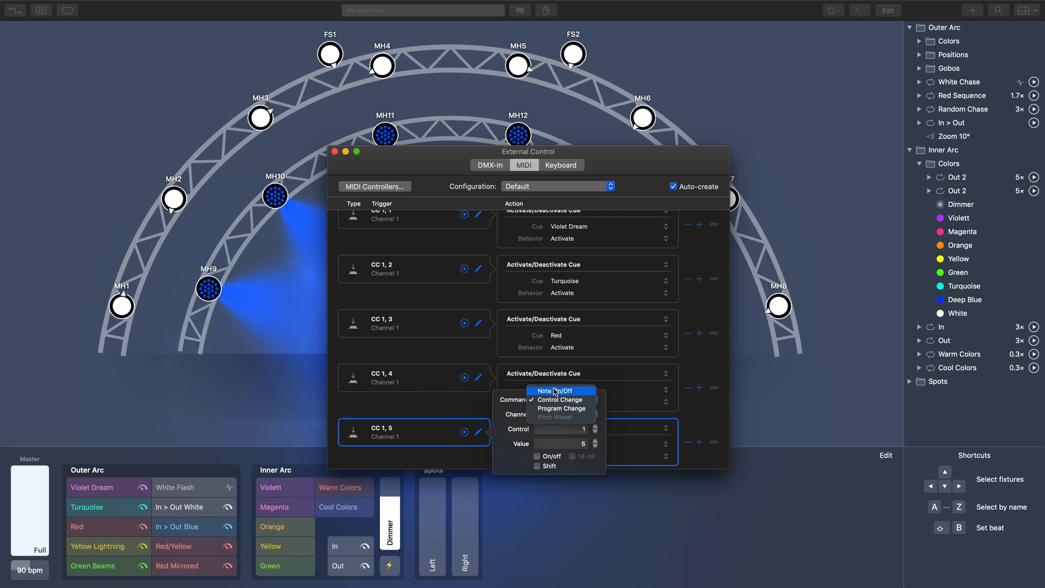
pyautogui.click(561, 398)
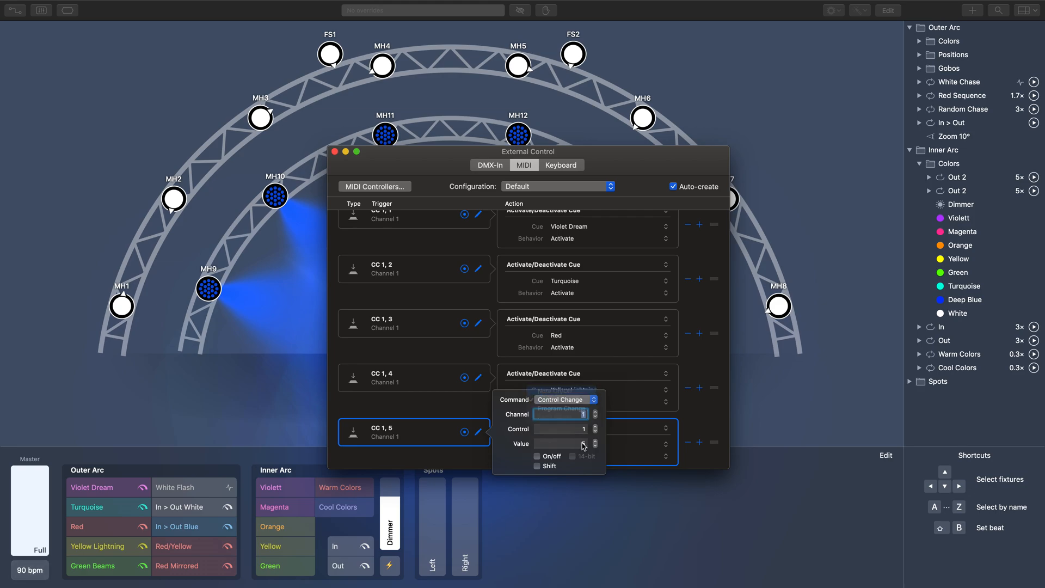
# Step: Settle the trigger's command type on Control Change for CC 1, value 5
pyautogui.click(565, 399)
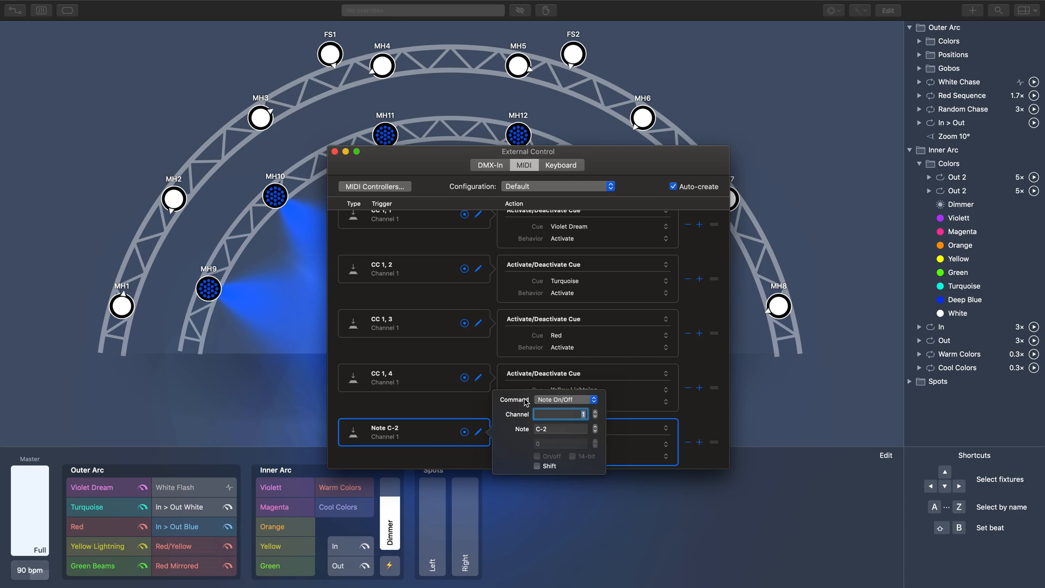
pyautogui.click(564, 399)
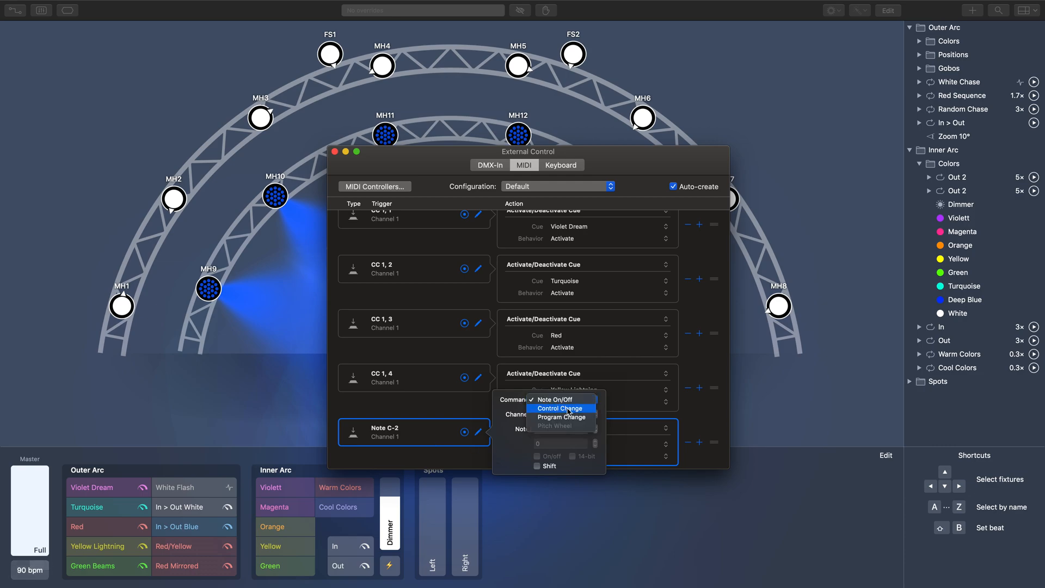
pyautogui.click(561, 407)
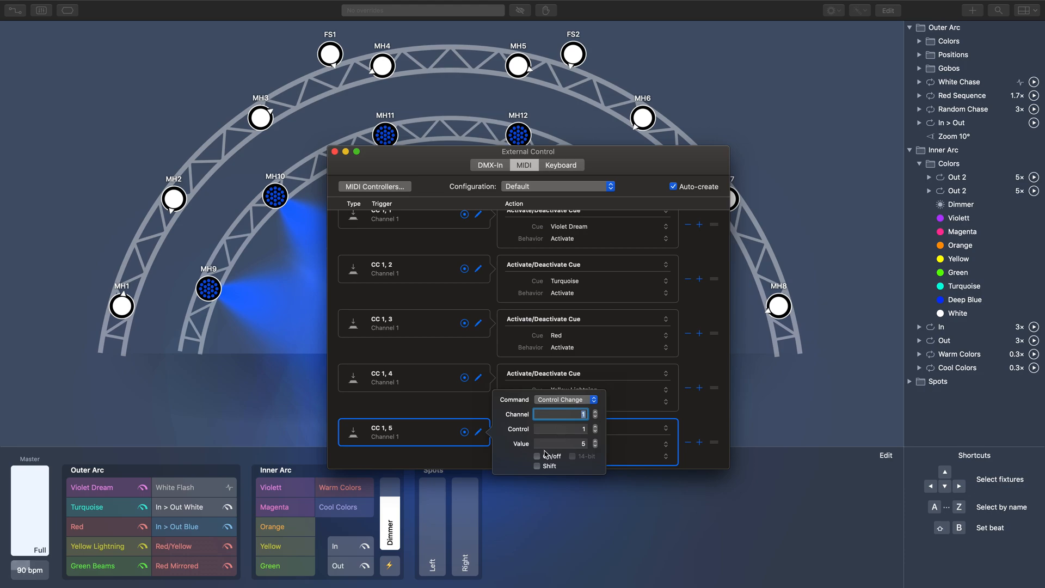
pyautogui.moveTo(577, 457)
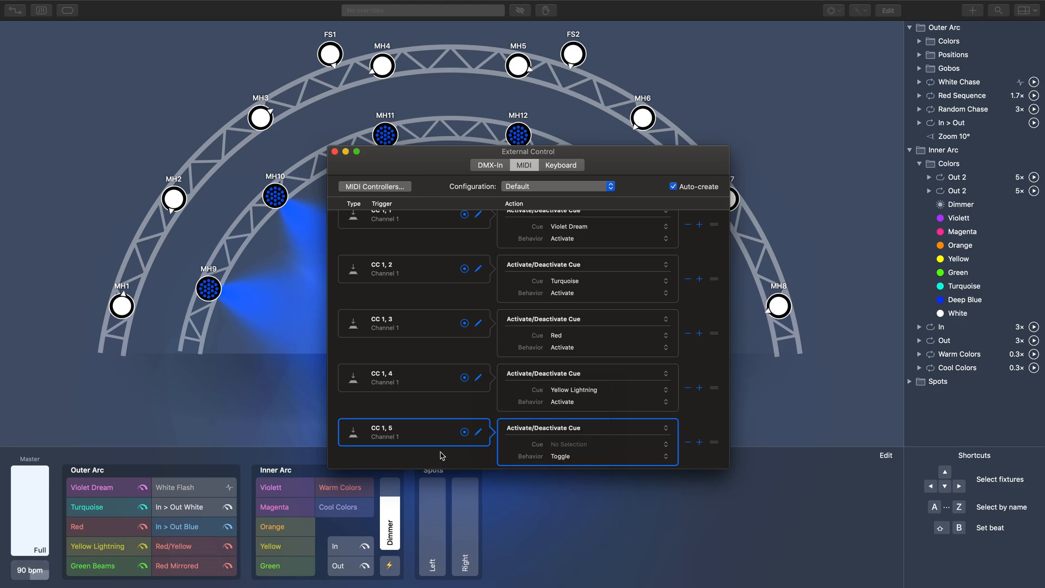
pyautogui.moveTo(410, 436)
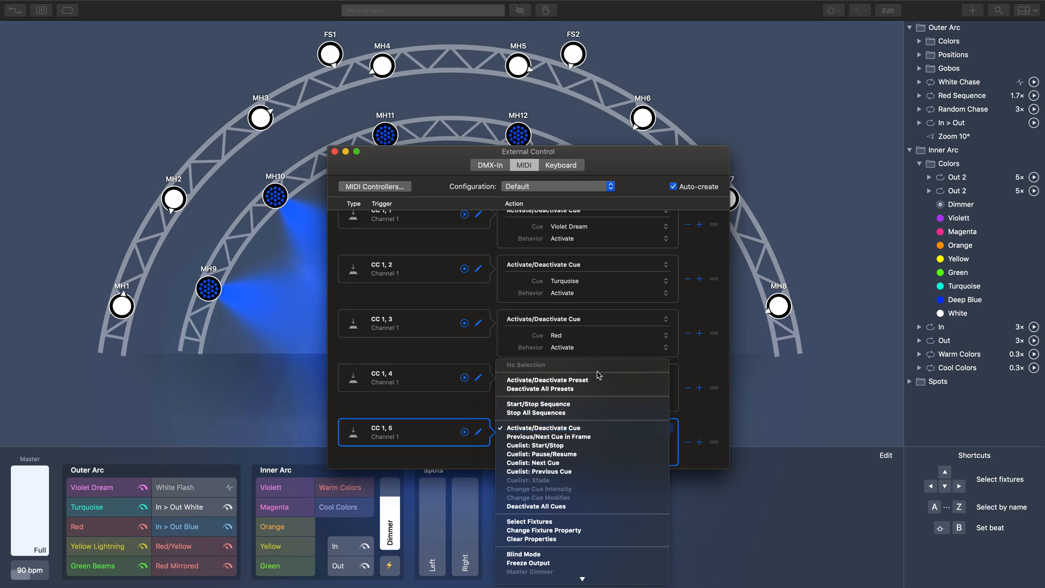
pyautogui.moveTo(610, 429)
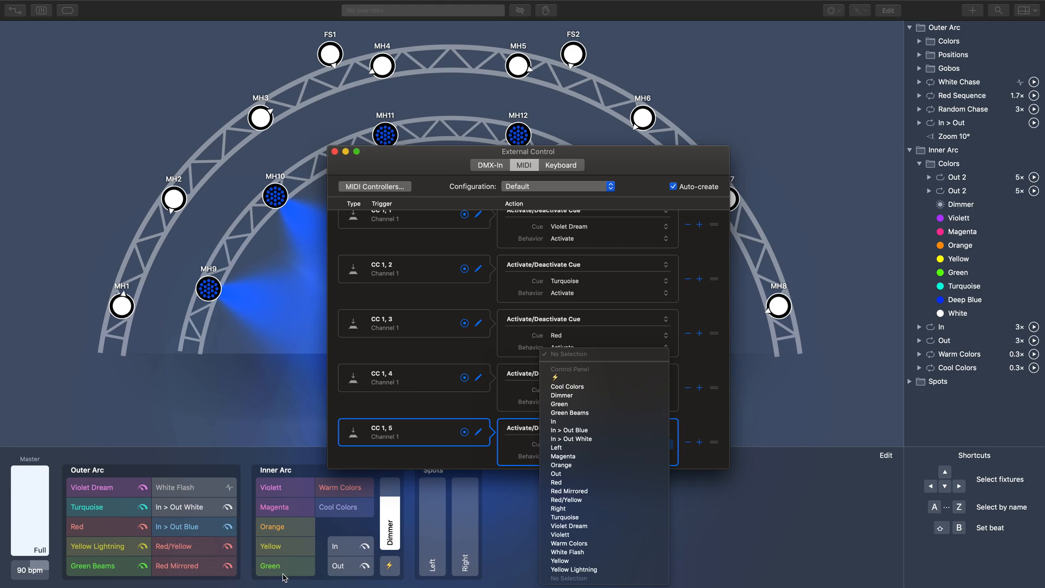
pyautogui.moveTo(597, 414)
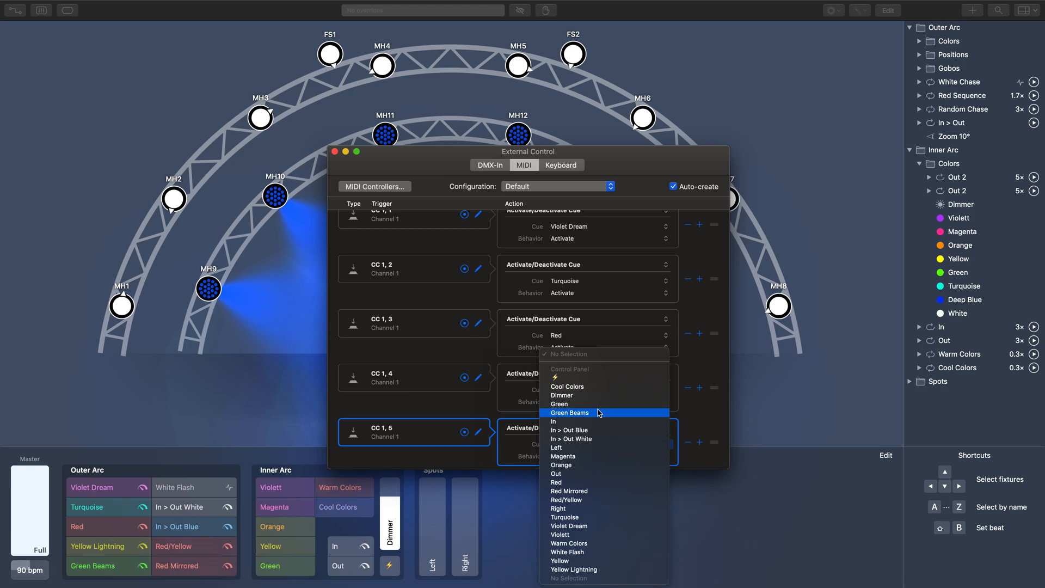
# Step: Assign Green Beams to CC 1, 5 with Activate behaviour, briefly testing the Violet Dream cue
pyautogui.click(569, 412)
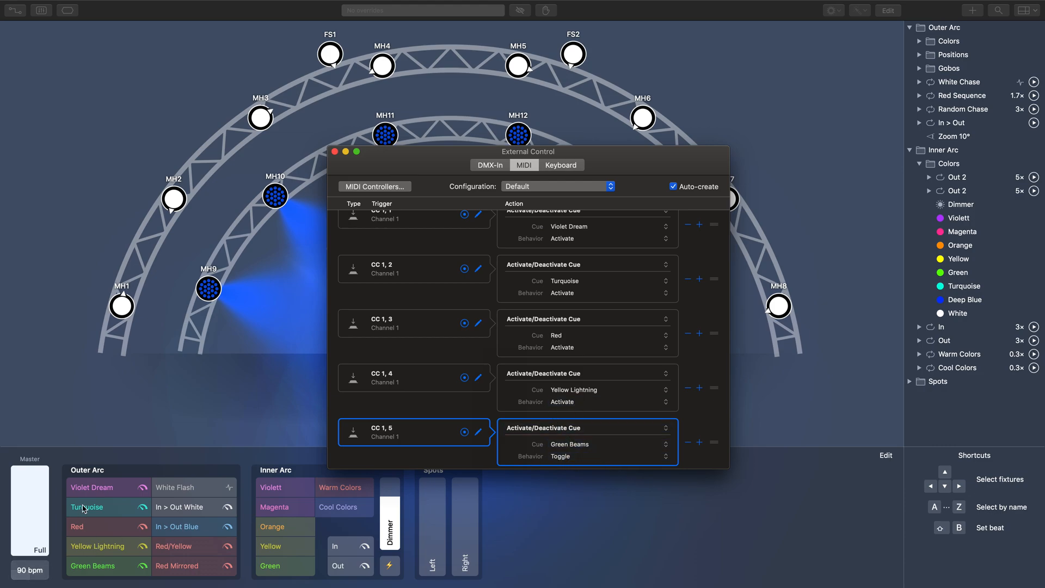
pyautogui.click(92, 487)
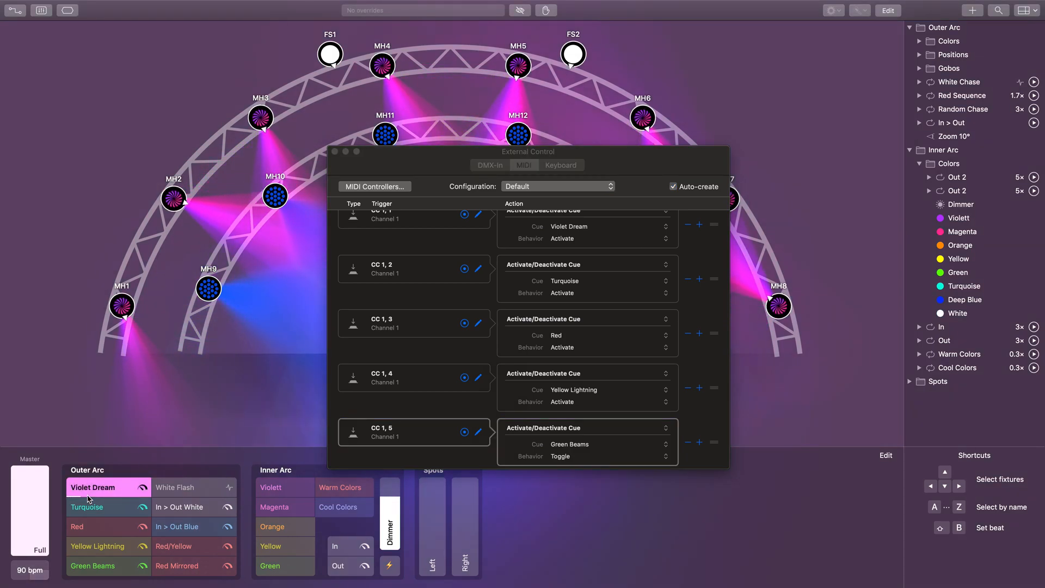
pyautogui.click(91, 486)
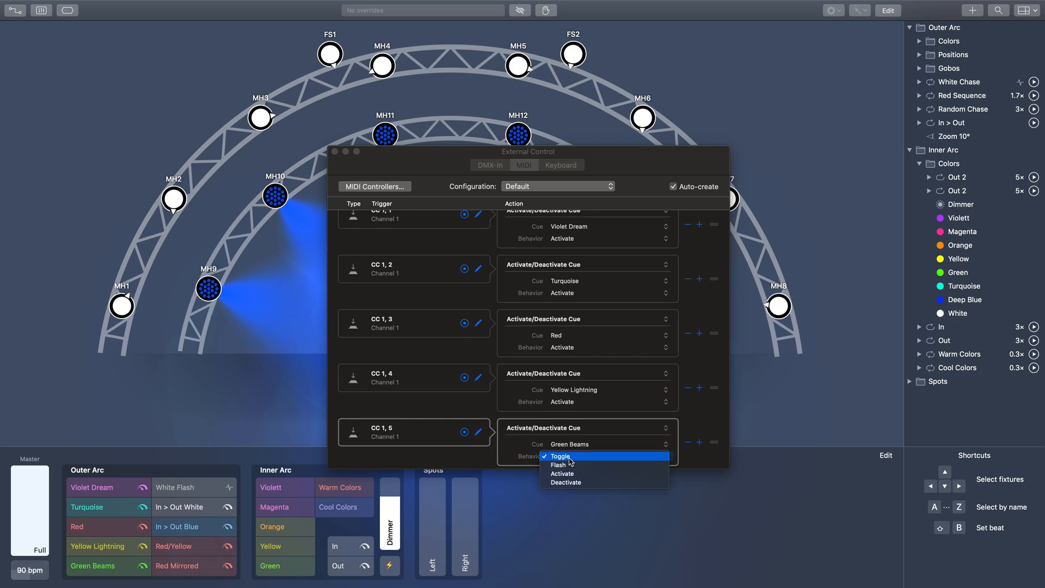
pyautogui.click(561, 474)
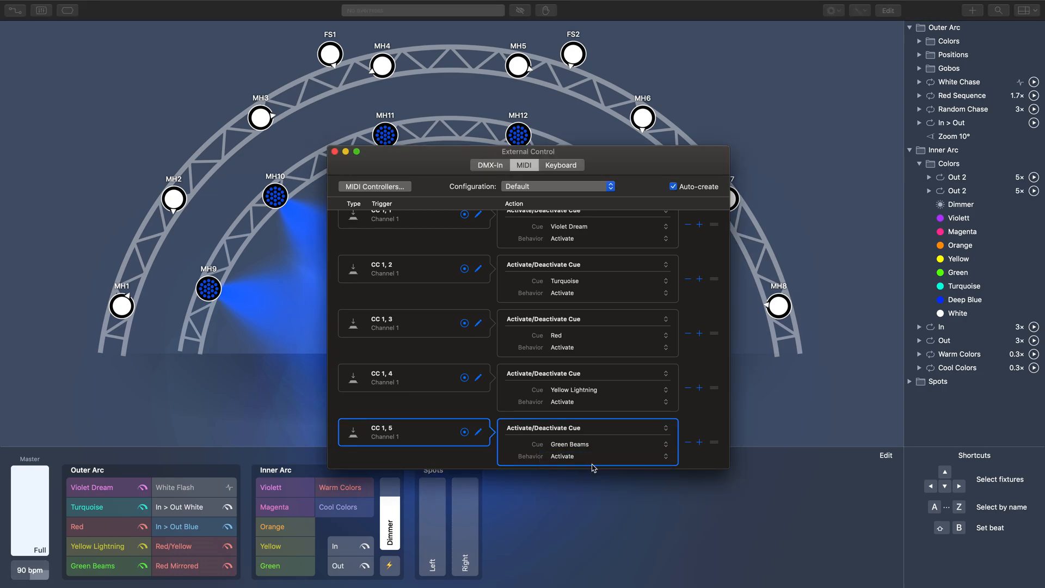
pyautogui.moveTo(564, 308)
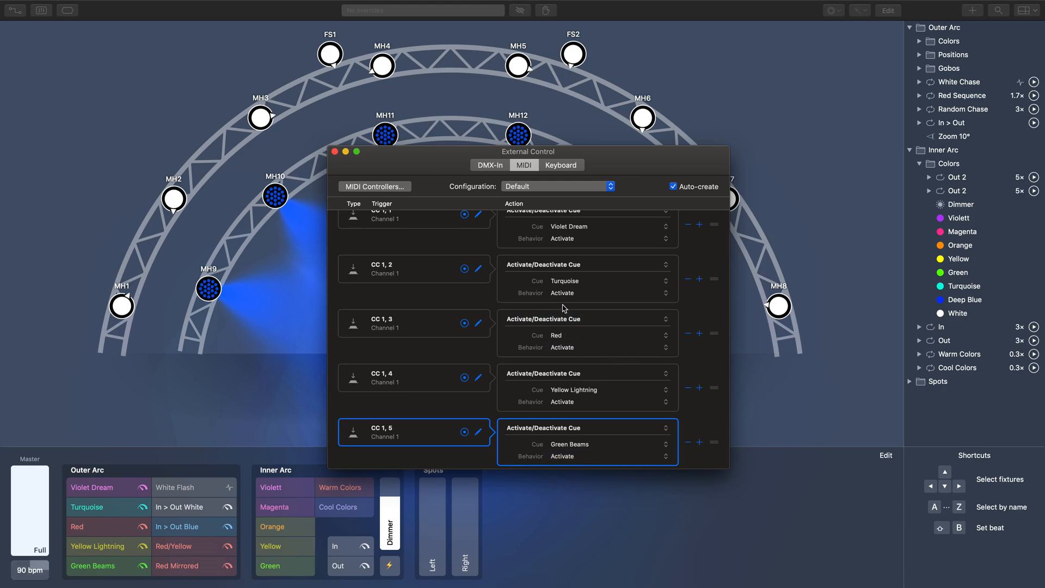
pyautogui.moveTo(403, 445)
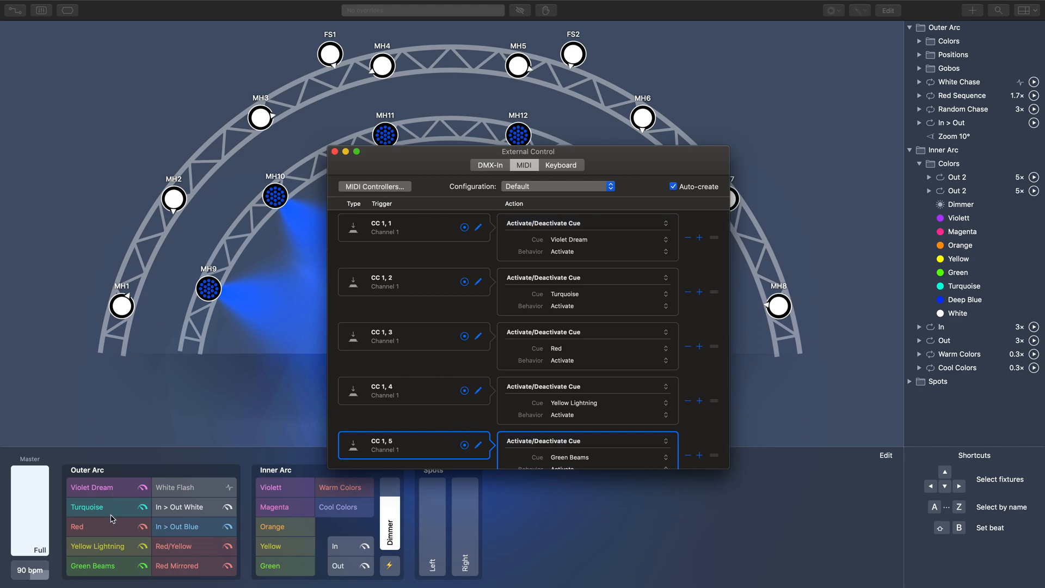
pyautogui.moveTo(426, 360)
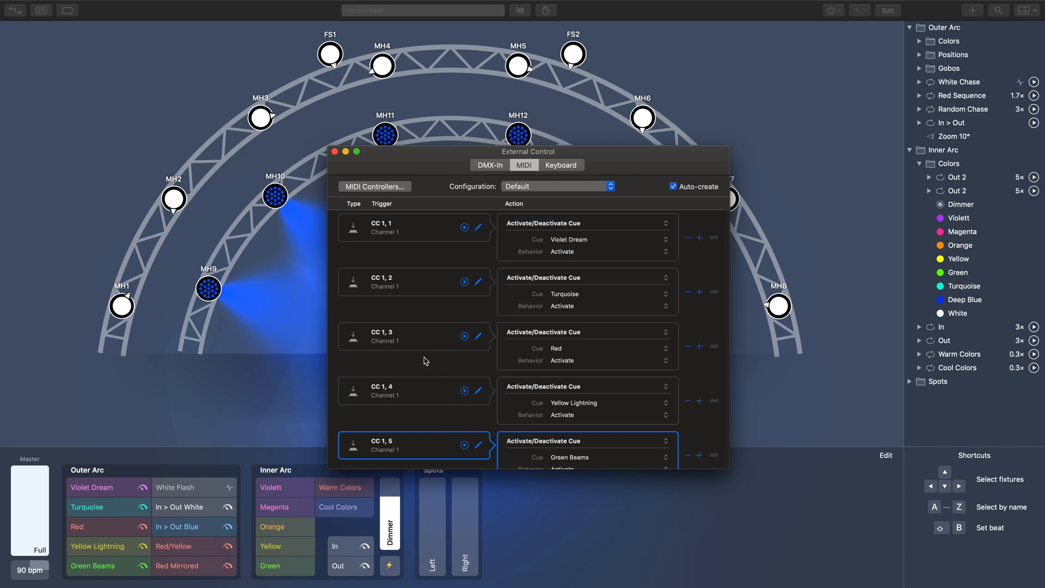
pyautogui.moveTo(423, 147)
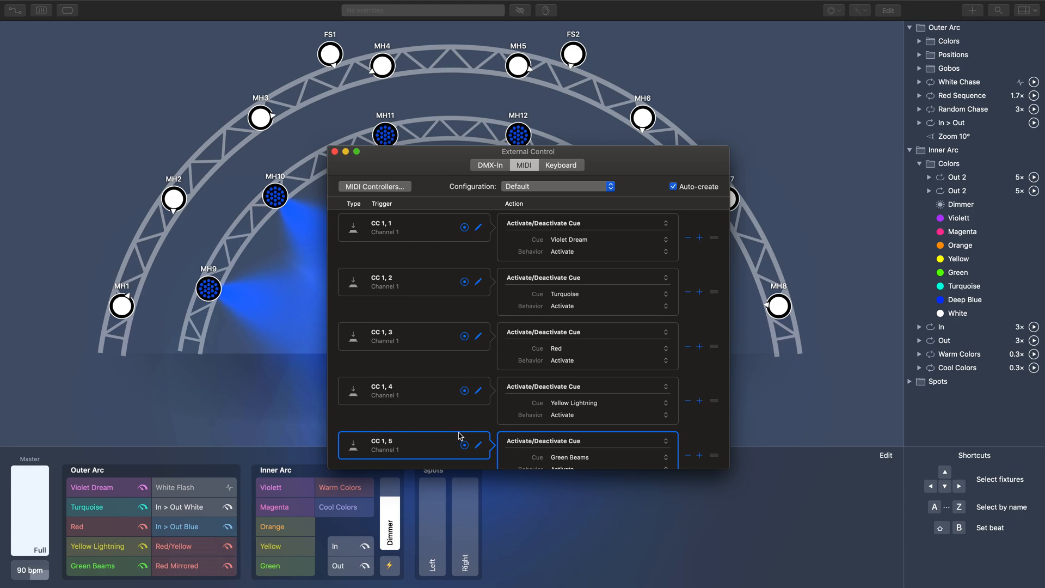
pyautogui.moveTo(359, 203)
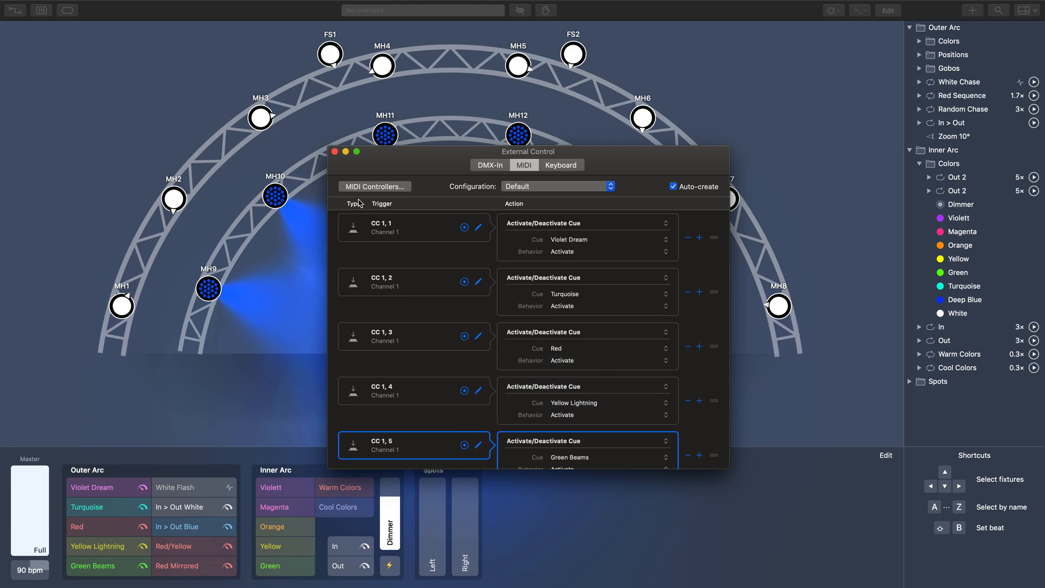
pyautogui.moveTo(343, 163)
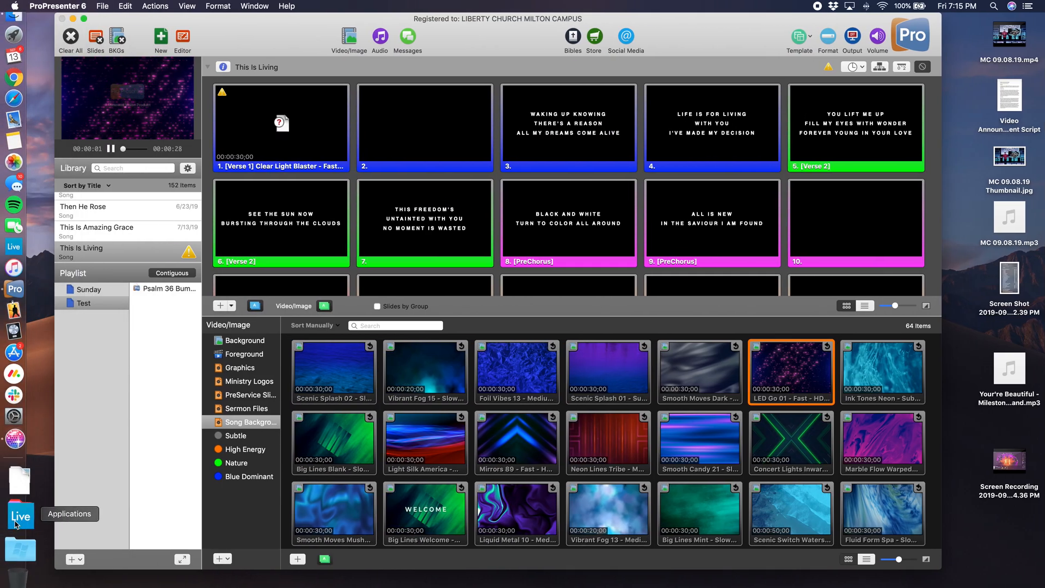
# Step: Launch Bome MIDI Translator Pro from the Dock's Applications grid
pyautogui.click(18, 516)
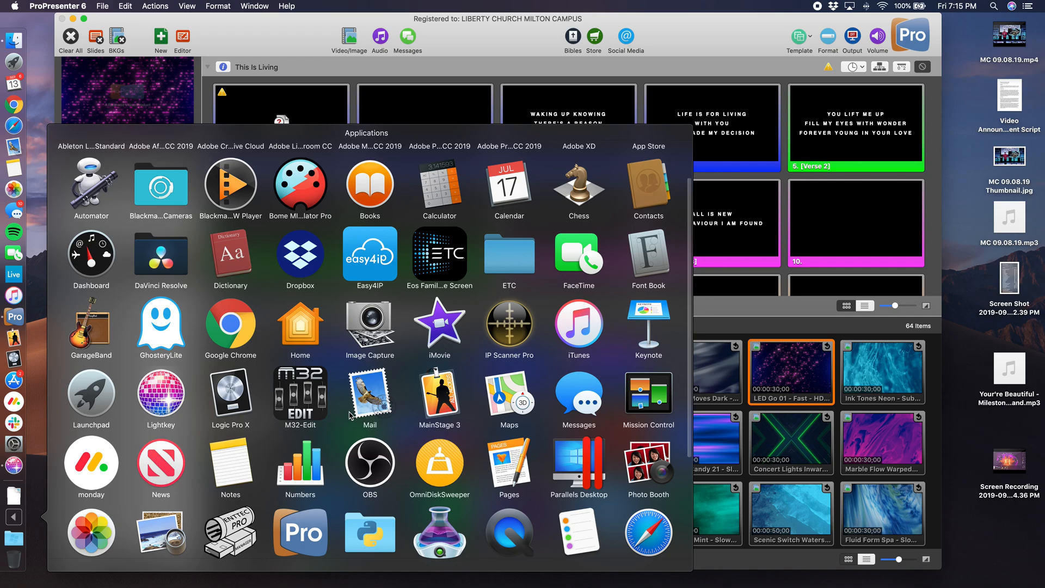
pyautogui.scroll(-3)
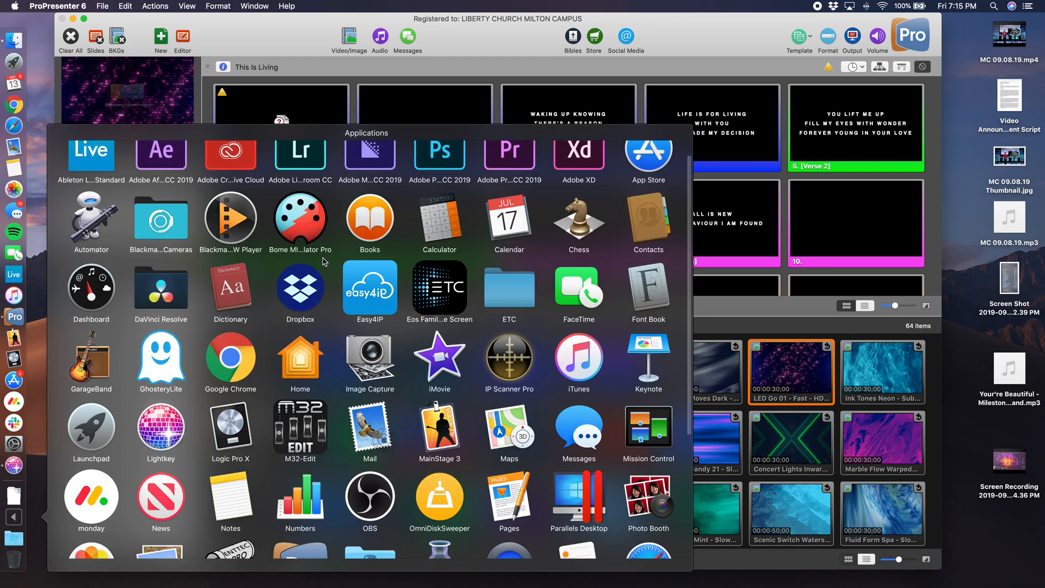
pyautogui.moveTo(308, 224)
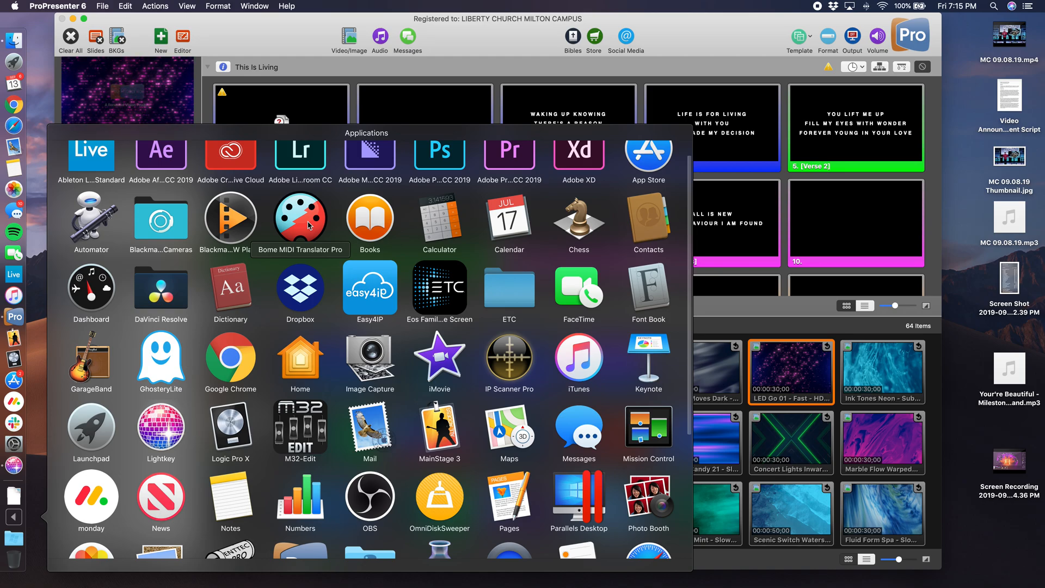
pyautogui.click(301, 218)
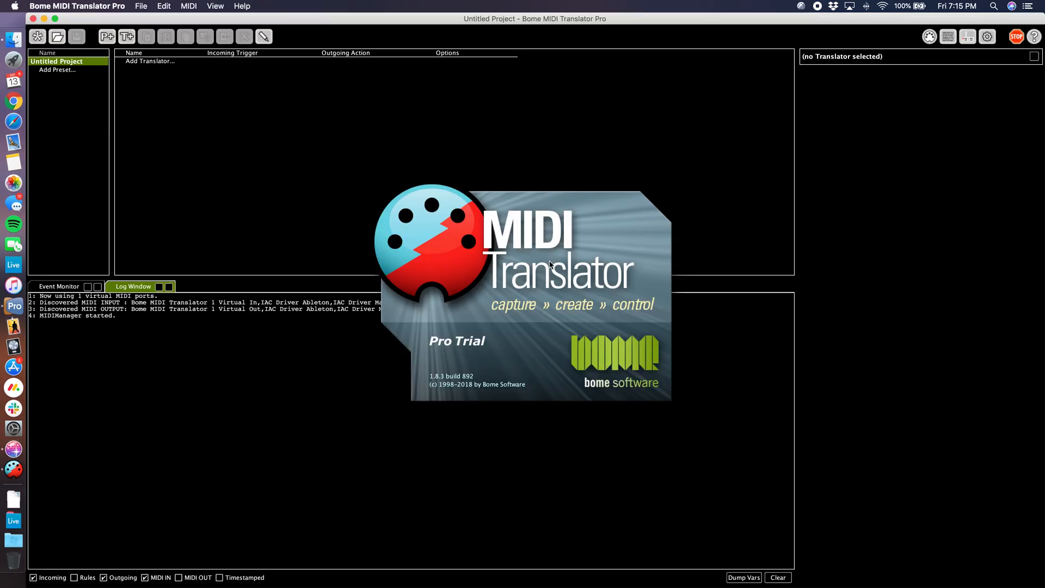
pyautogui.moveTo(518, 249)
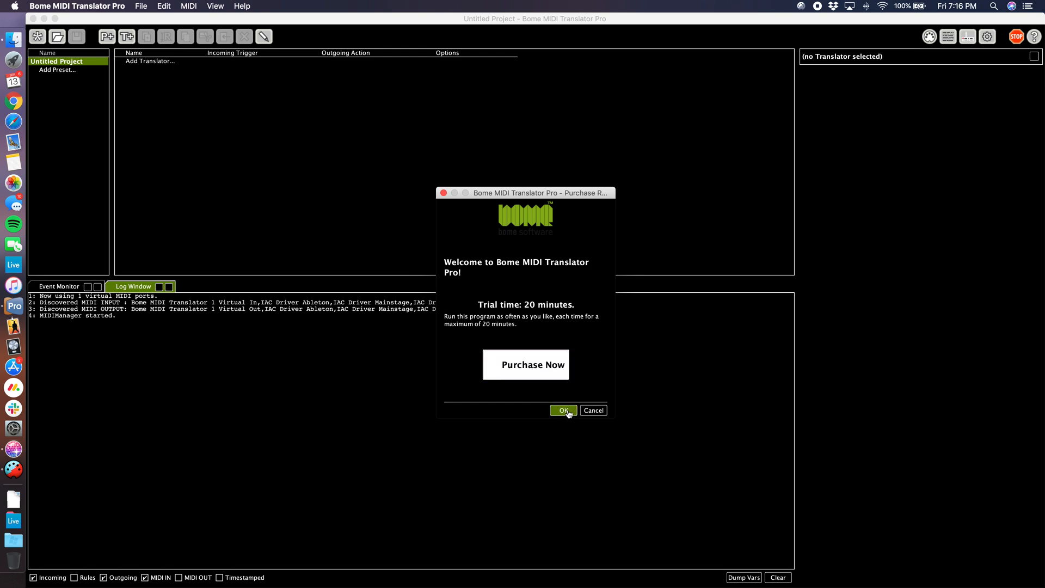
# Step: Dismiss the Purchase/Trial welcome notice with OK
pyautogui.click(563, 410)
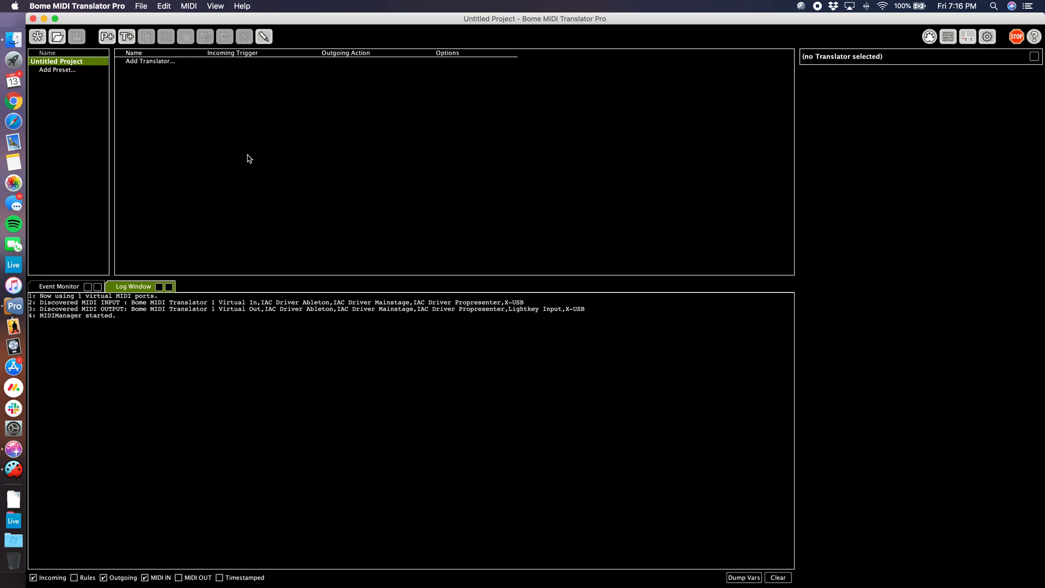
pyautogui.moveTo(64, 185)
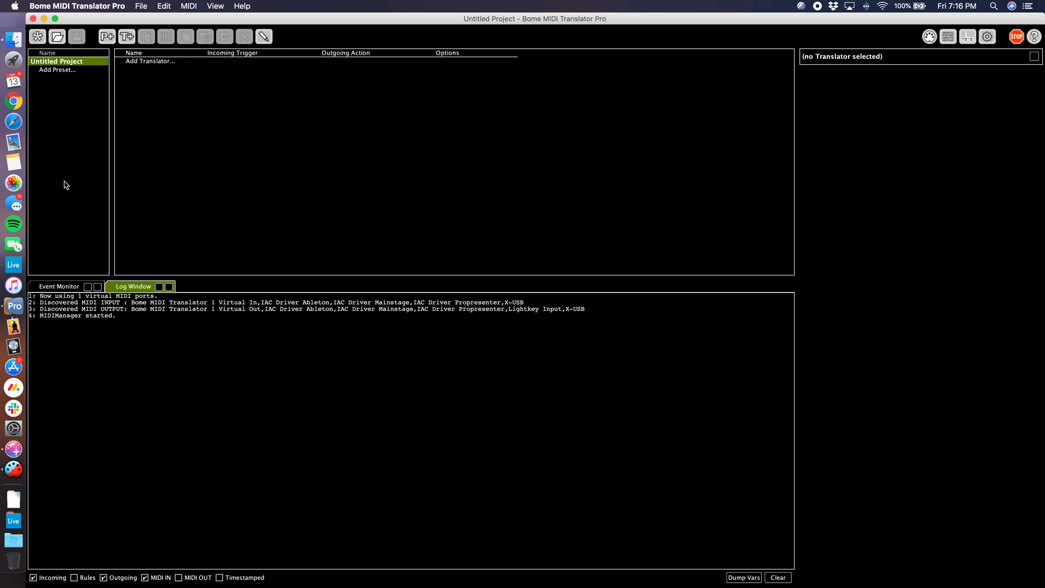
pyautogui.moveTo(79, 183)
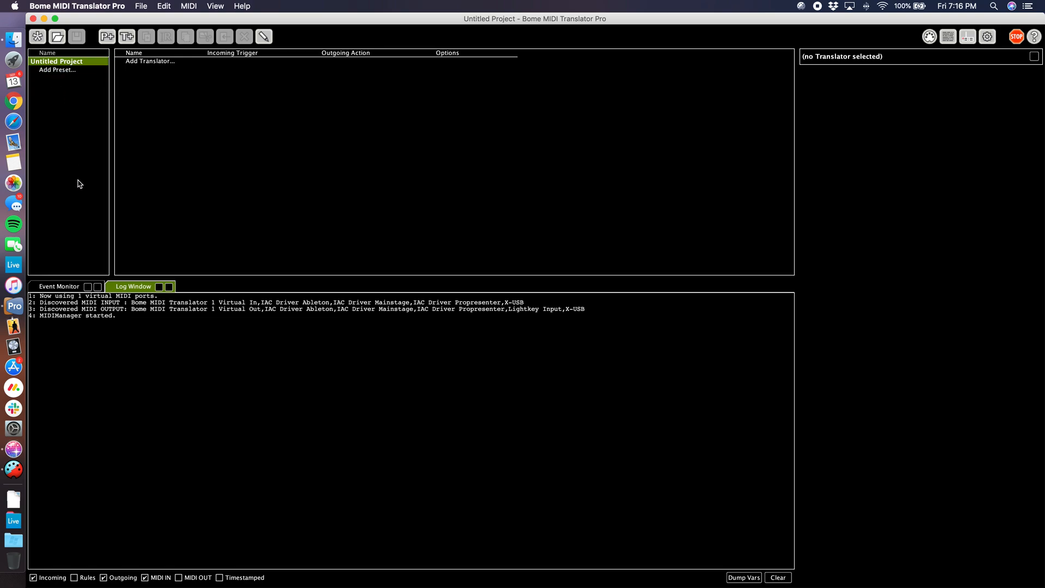
# Step: Add a preset, then set the first translator's incoming trigger to Control Change CC 1 with value 1
pyautogui.click(149, 62)
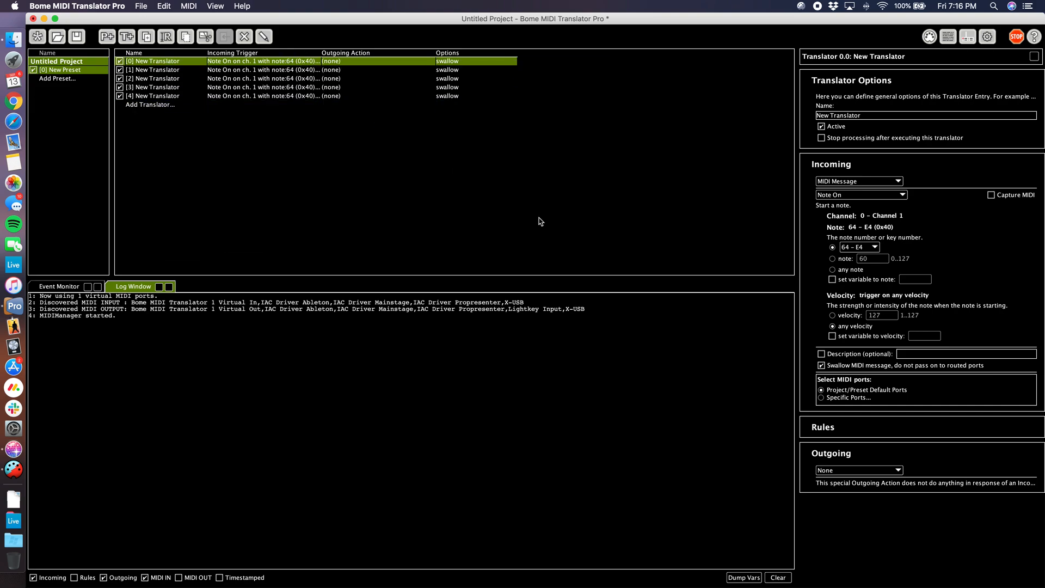
pyautogui.moveTo(473, 264)
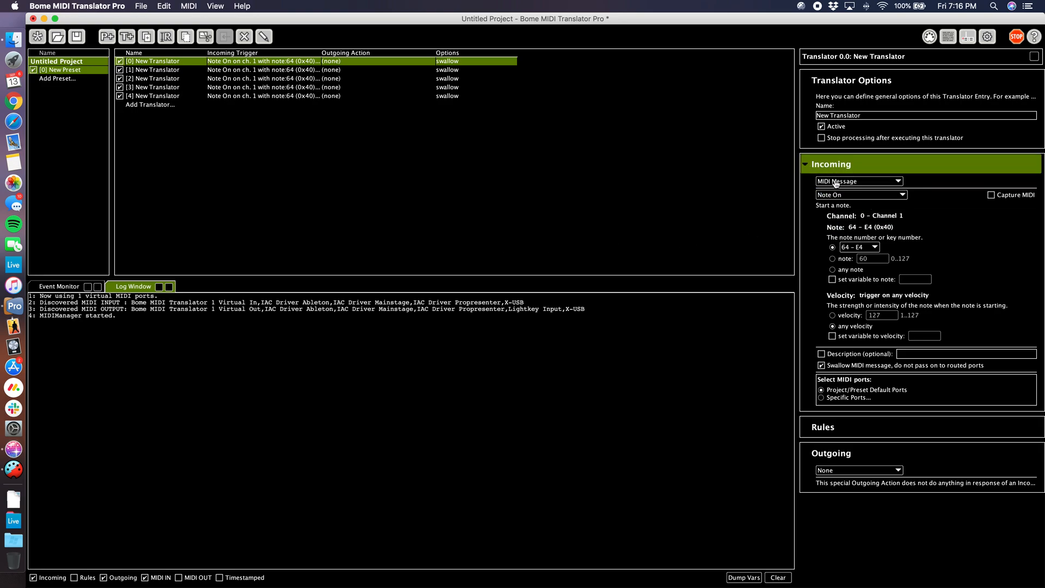
pyautogui.click(862, 194)
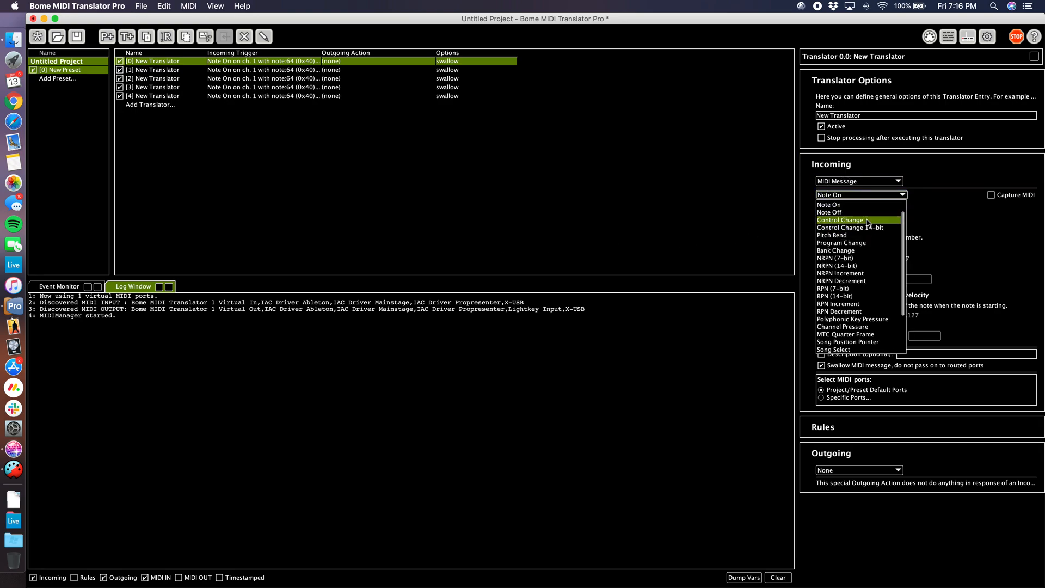
pyautogui.click(841, 220)
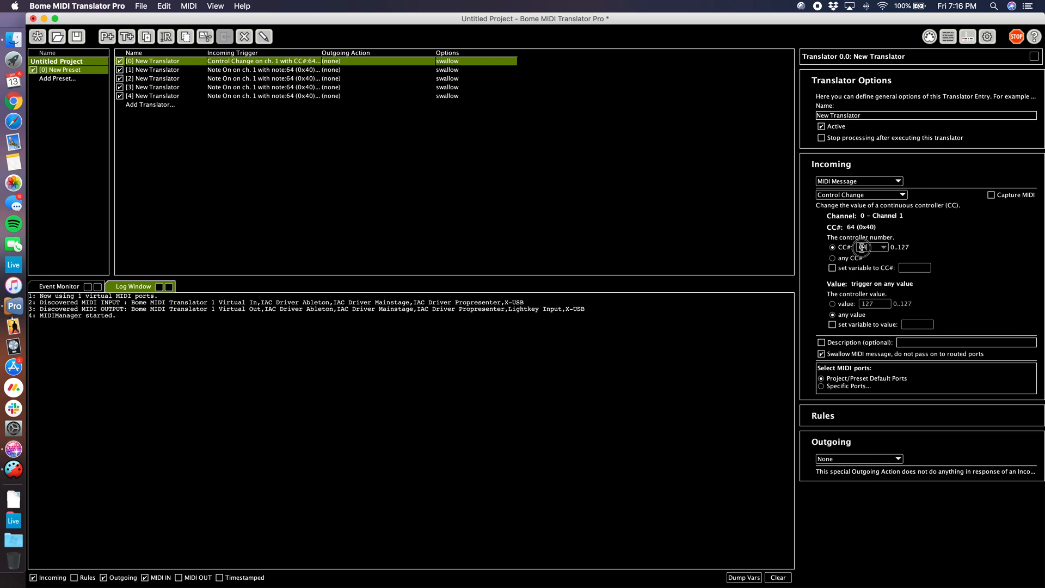
pyautogui.write('1')
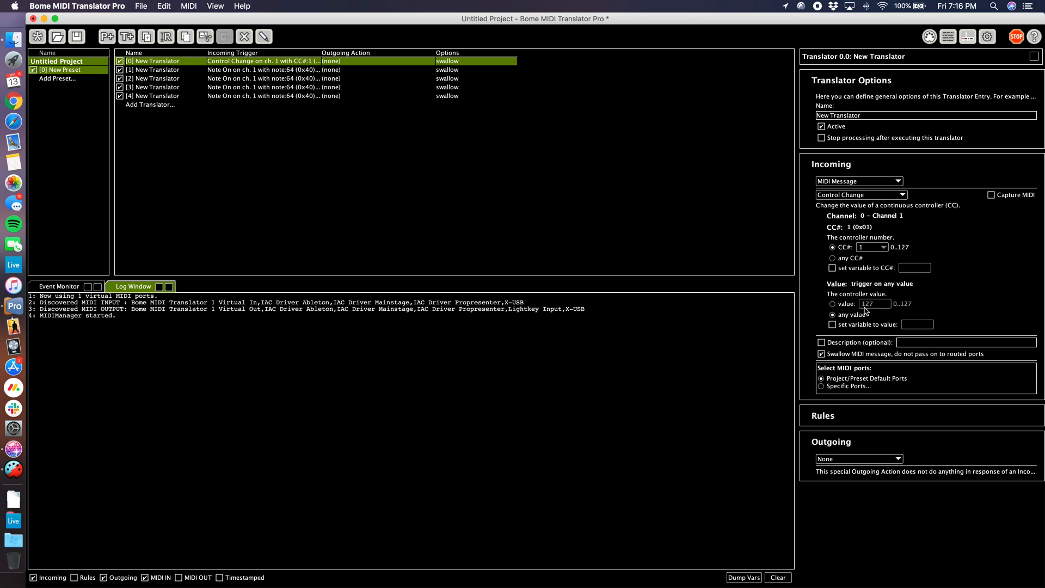
pyautogui.click(831, 304)
pyautogui.write('1')
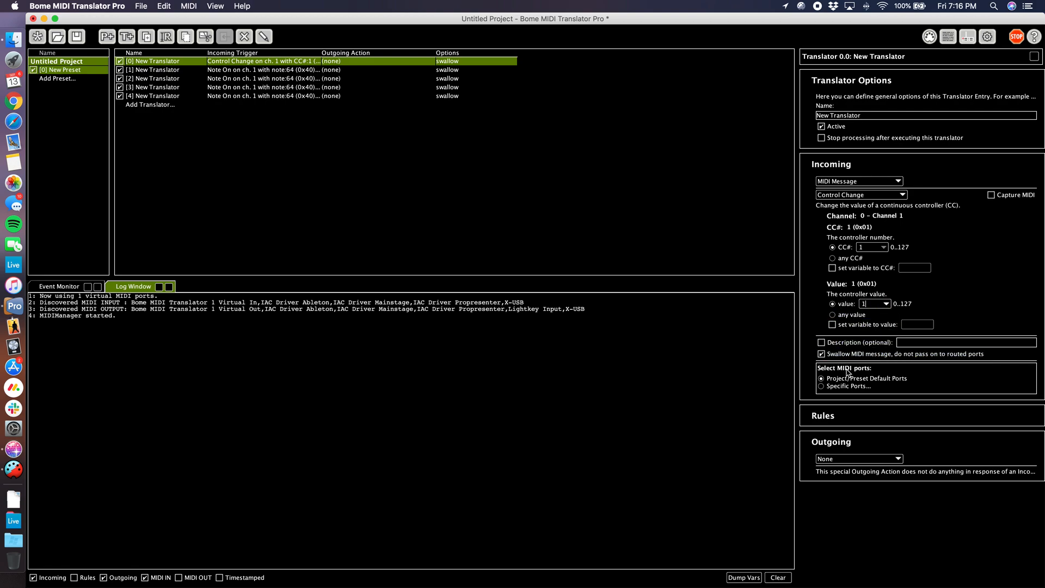
pyautogui.click(832, 442)
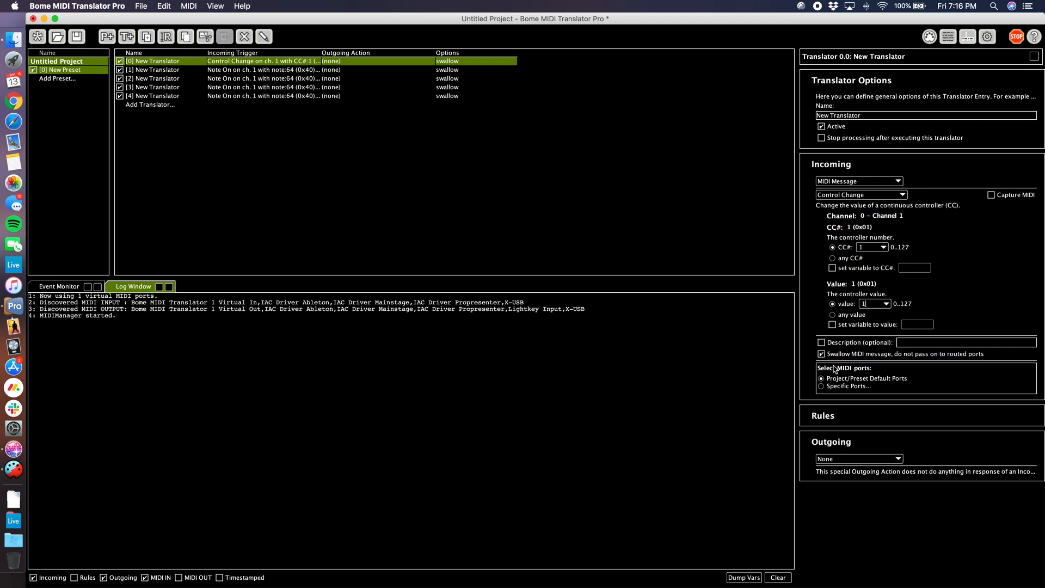
# Step: Restrict the first translator to Specific Ports and select the virtual port alias input
pyautogui.click(821, 386)
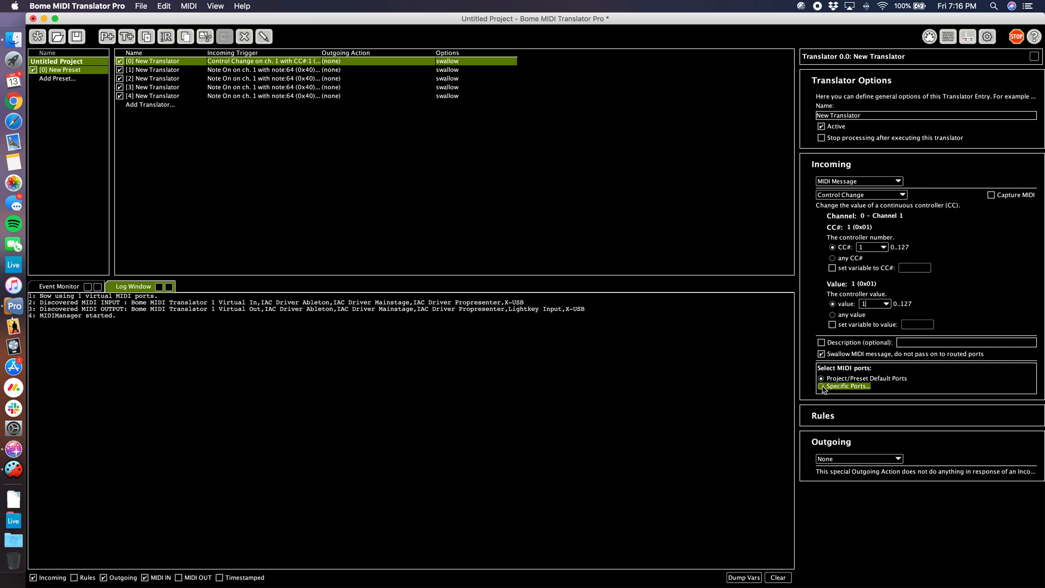
pyautogui.click(823, 385)
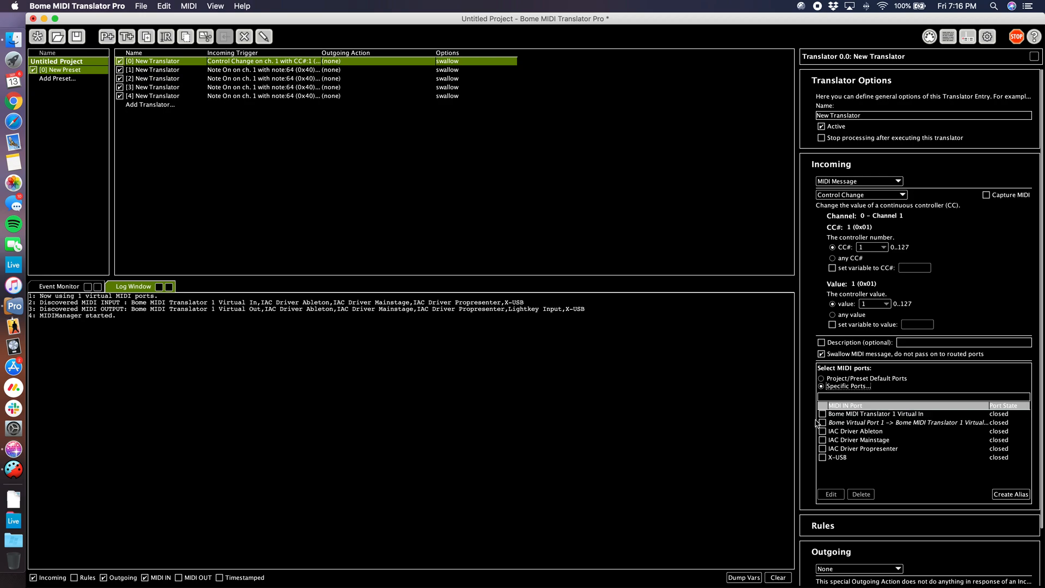
pyautogui.click(906, 422)
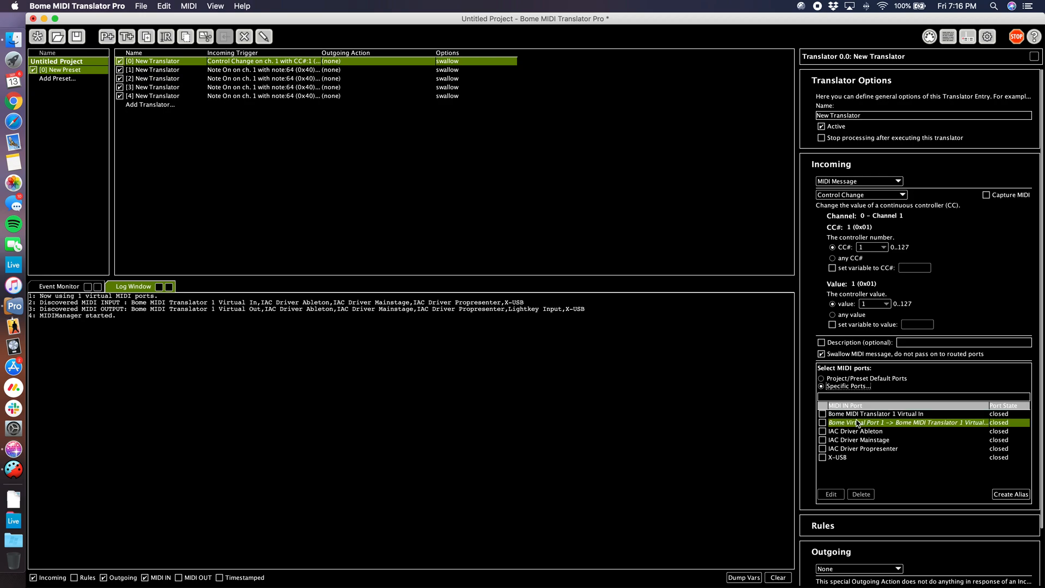
pyautogui.click(822, 413)
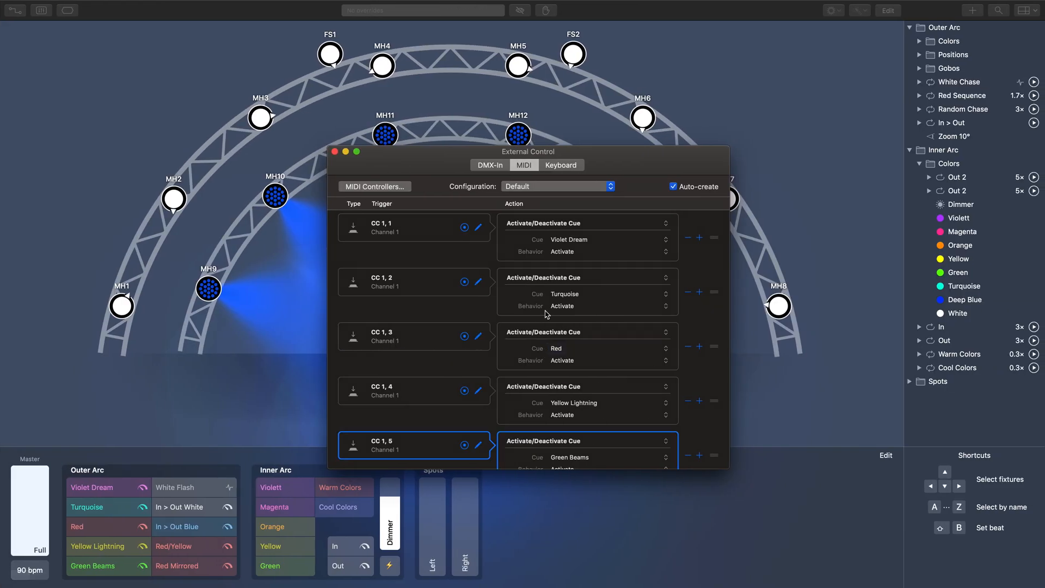
pyautogui.moveTo(384, 194)
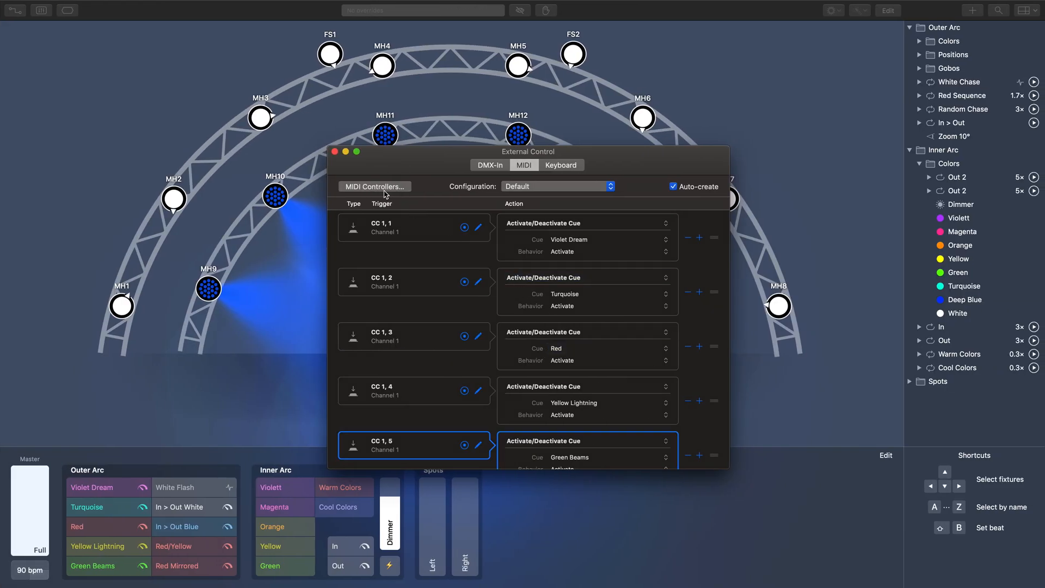
pyautogui.click(375, 186)
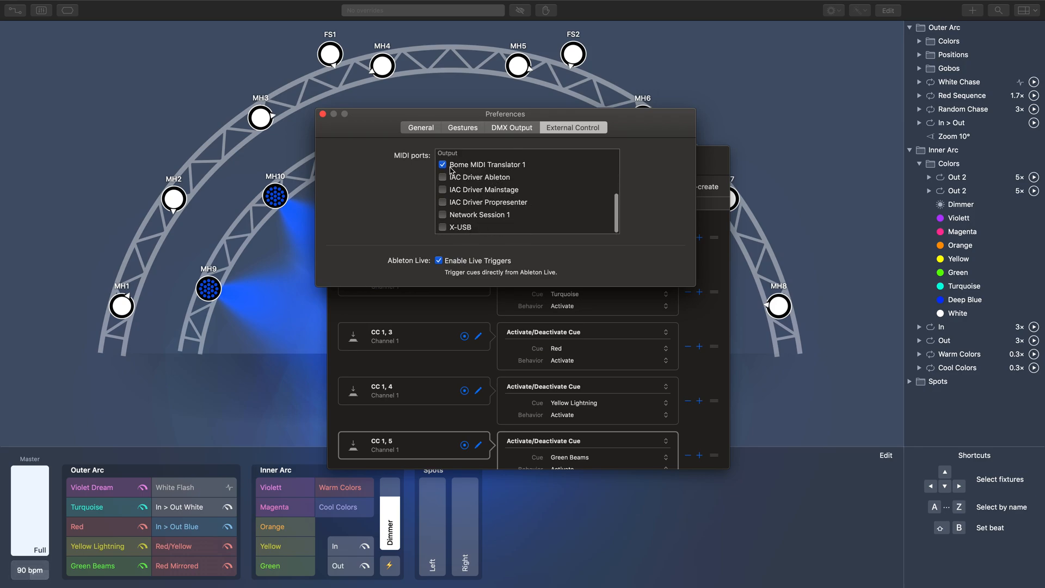
pyautogui.moveTo(521, 163)
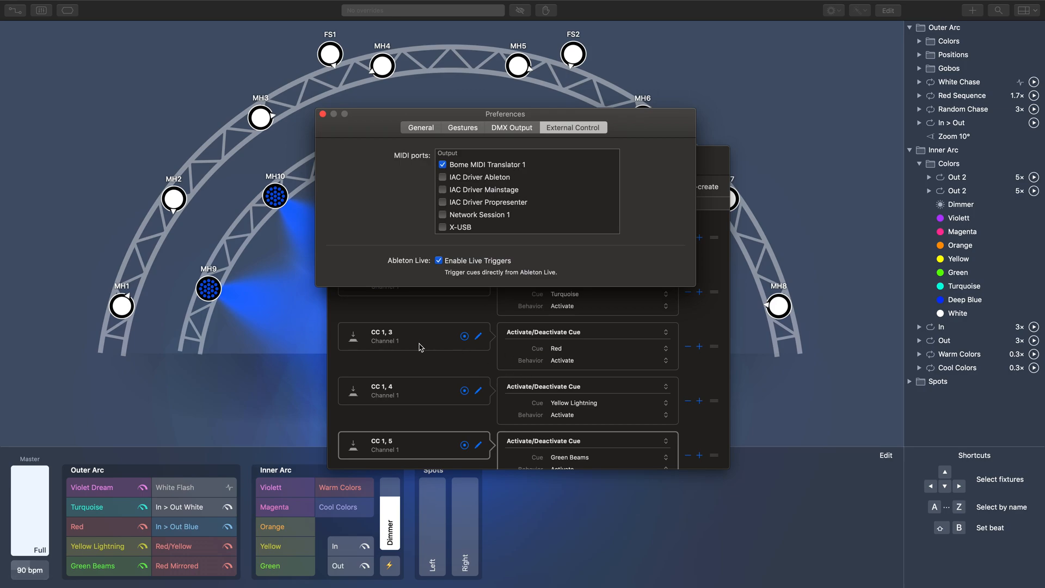
pyautogui.moveTo(500, 172)
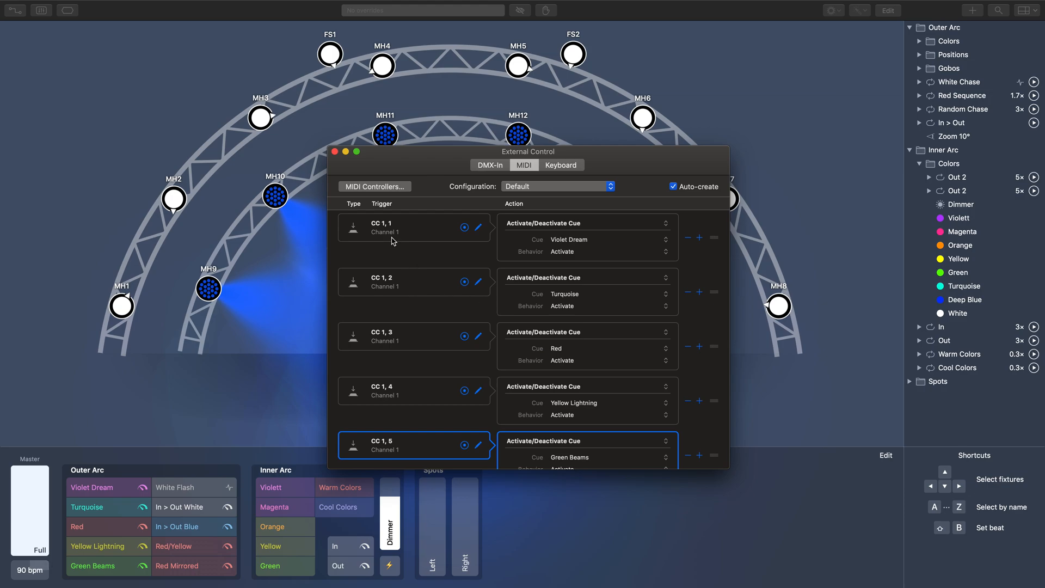
pyautogui.click(408, 229)
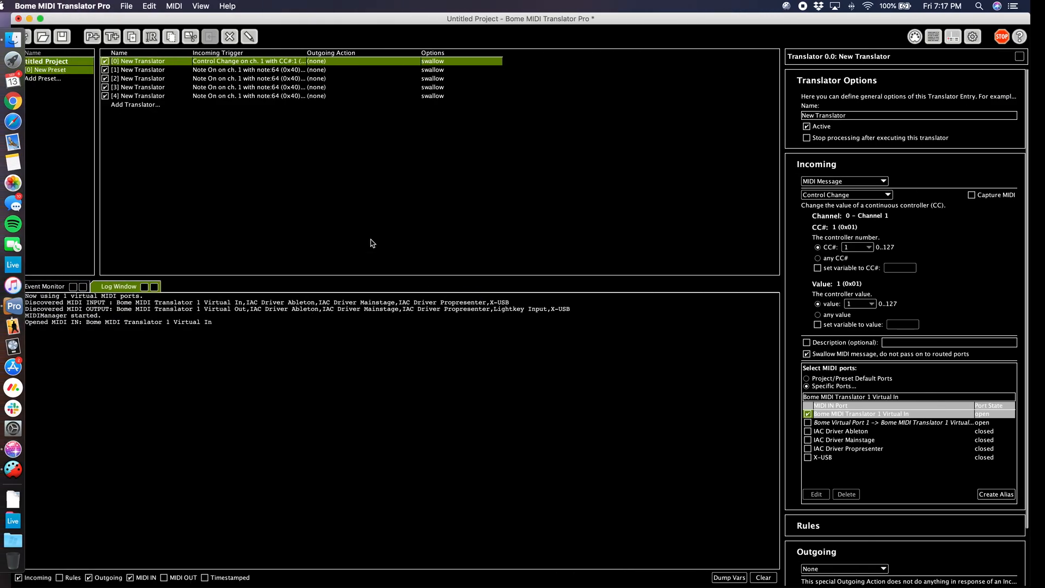
# Step: Set the second translator's incoming trigger to standard Control Change with CC number 641, value 2
pyautogui.click(152, 70)
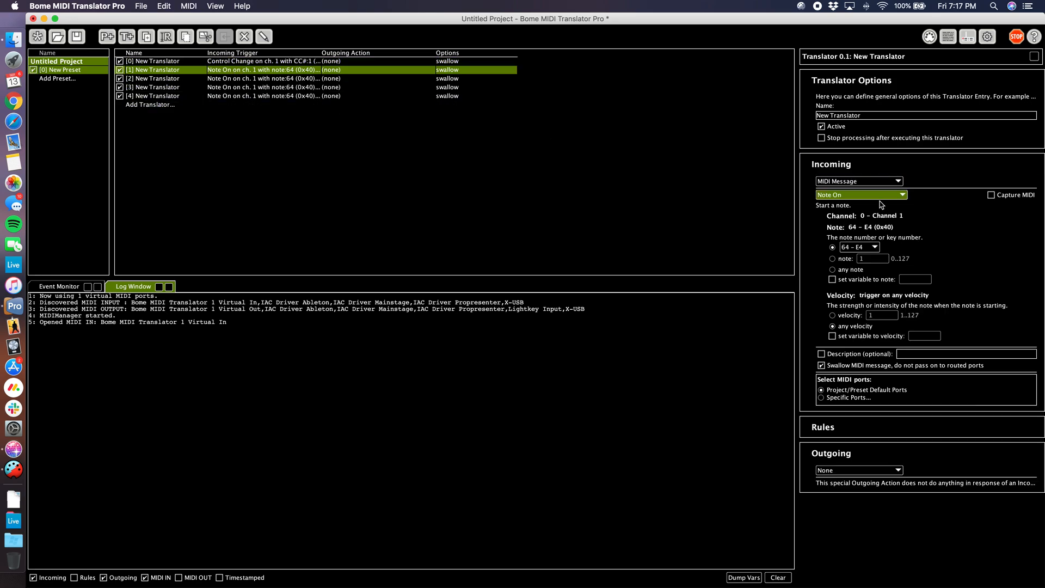
pyautogui.click(860, 194)
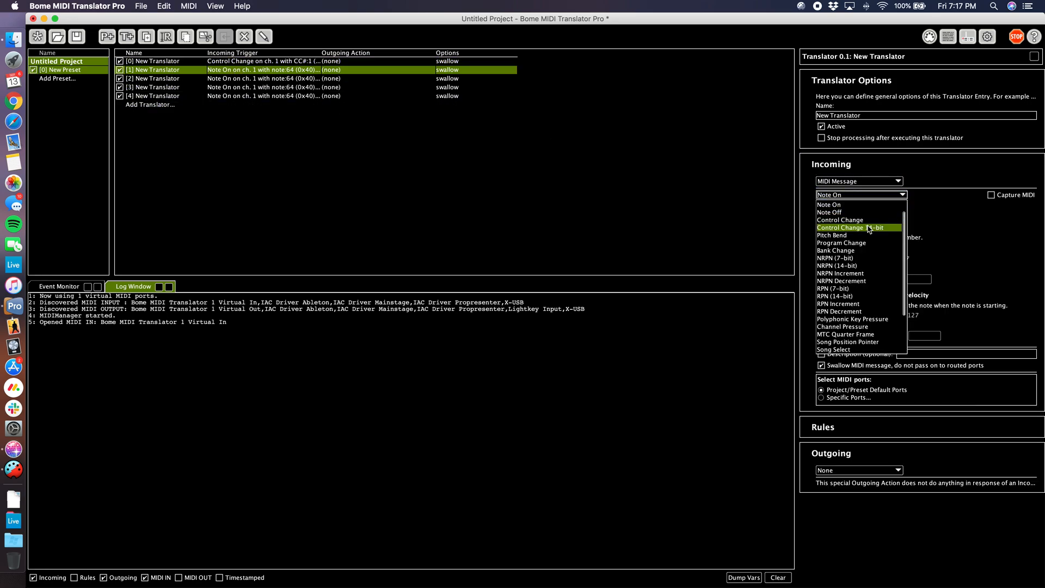
pyautogui.click(851, 227)
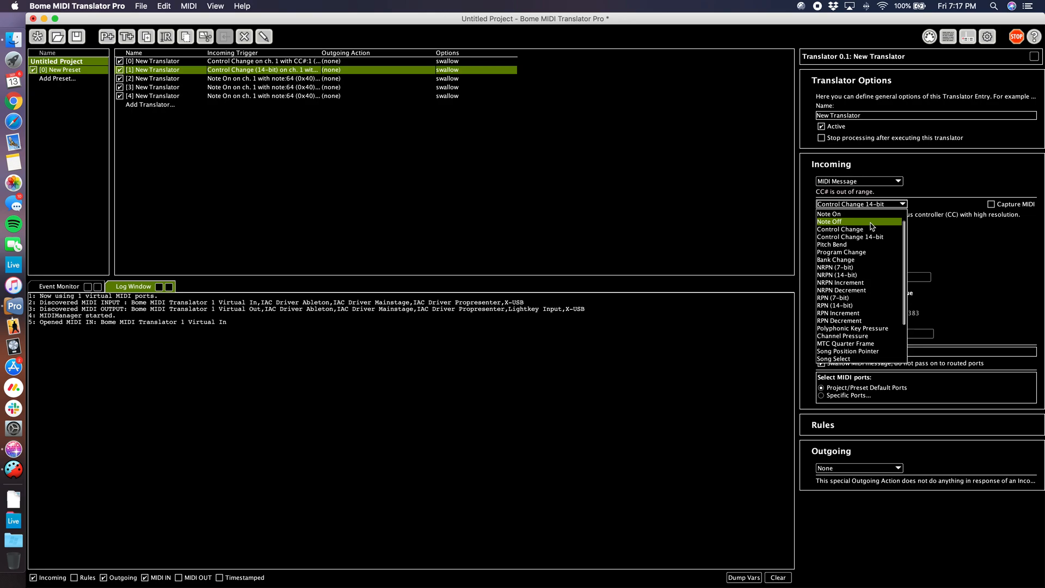
pyautogui.click(839, 229)
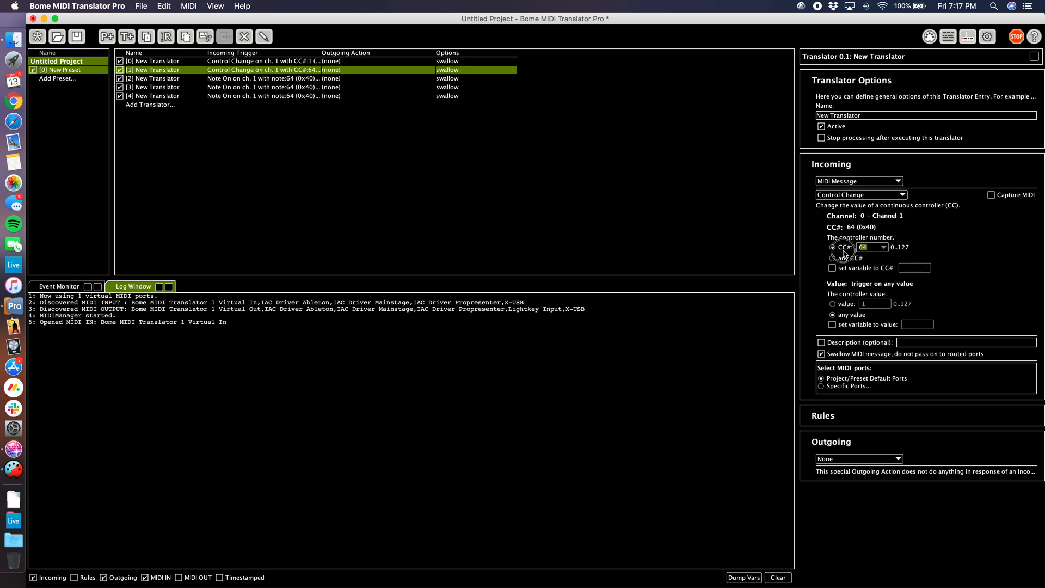
pyautogui.write('641')
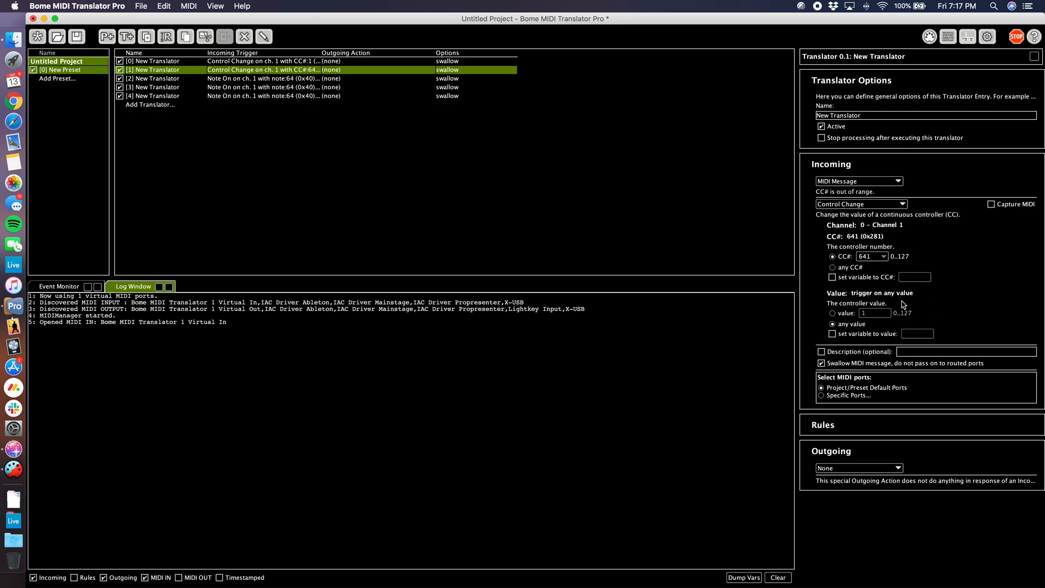
pyautogui.moveTo(875, 320)
pyautogui.write('2')
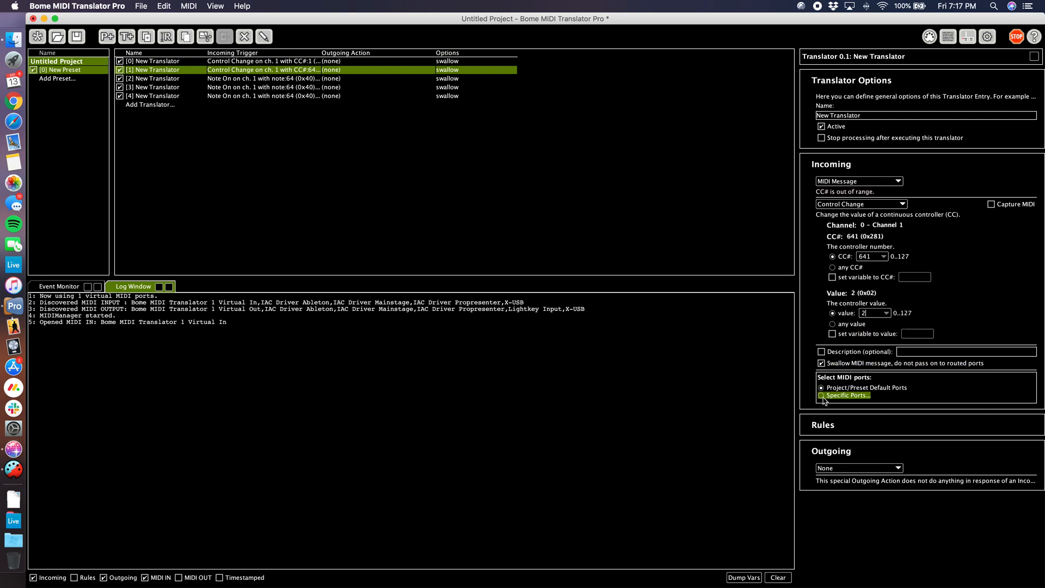
# Step: Limit its input to Specific Ports with Bome MIDI Translator 1 Virtual In enabled
pyautogui.click(822, 395)
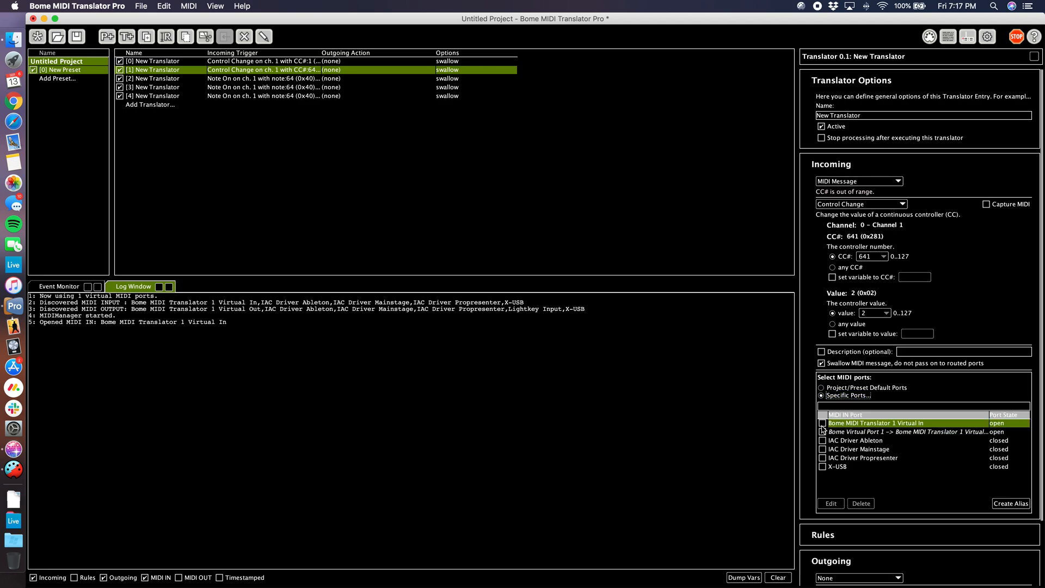
pyautogui.click(822, 423)
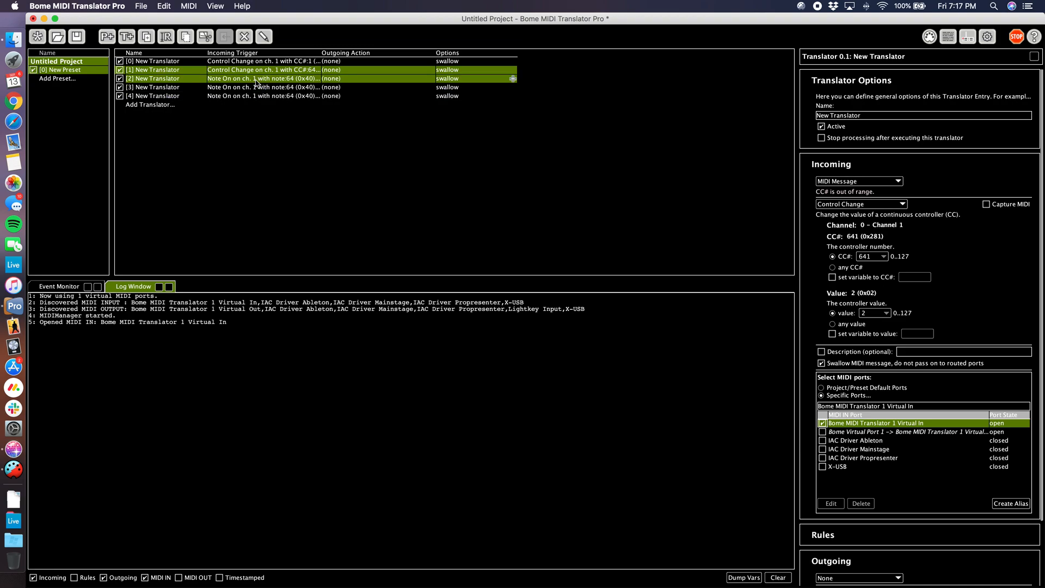
# Step: Make the third translator trigger on Control Change 1, value 3, on specific ports, then move to the fourth
pyautogui.click(861, 203)
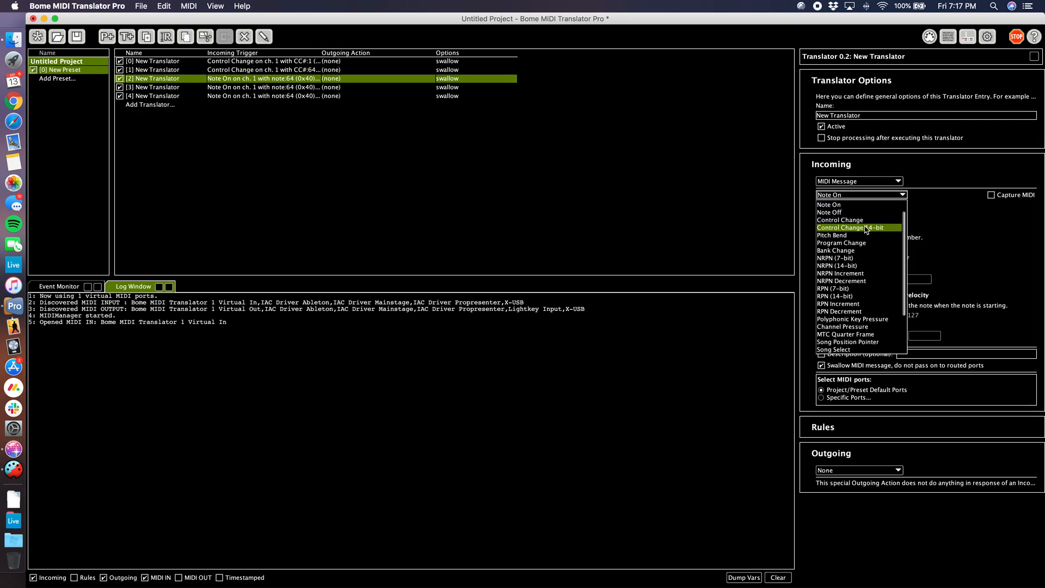
pyautogui.click(840, 220)
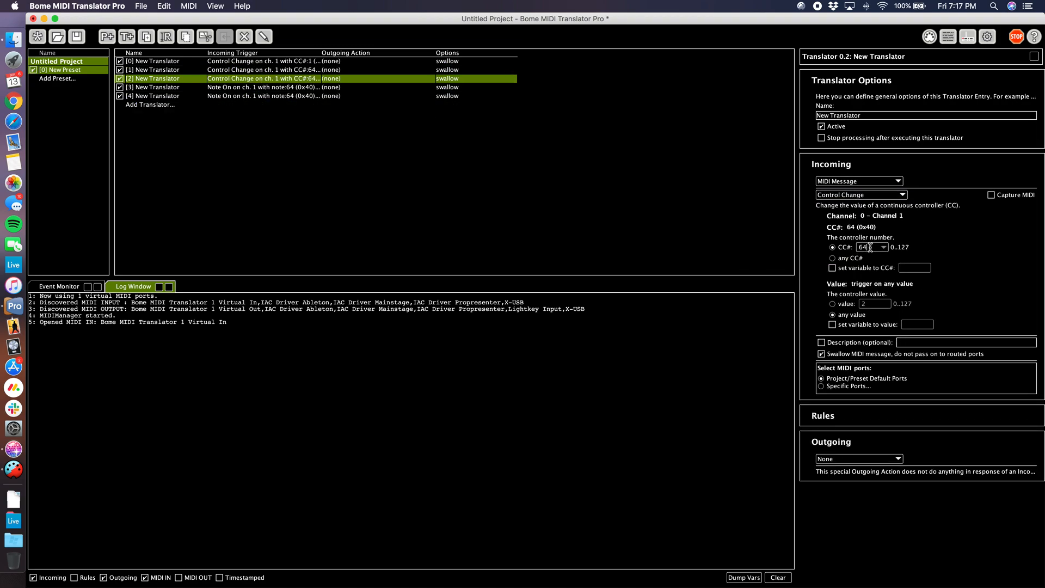
pyautogui.write('164')
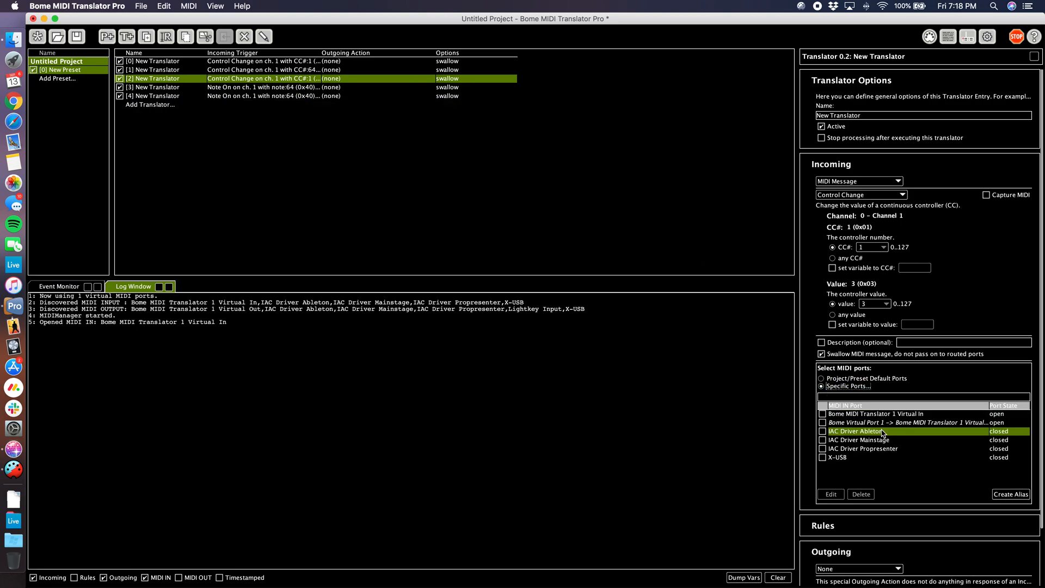
pyautogui.click(865, 414)
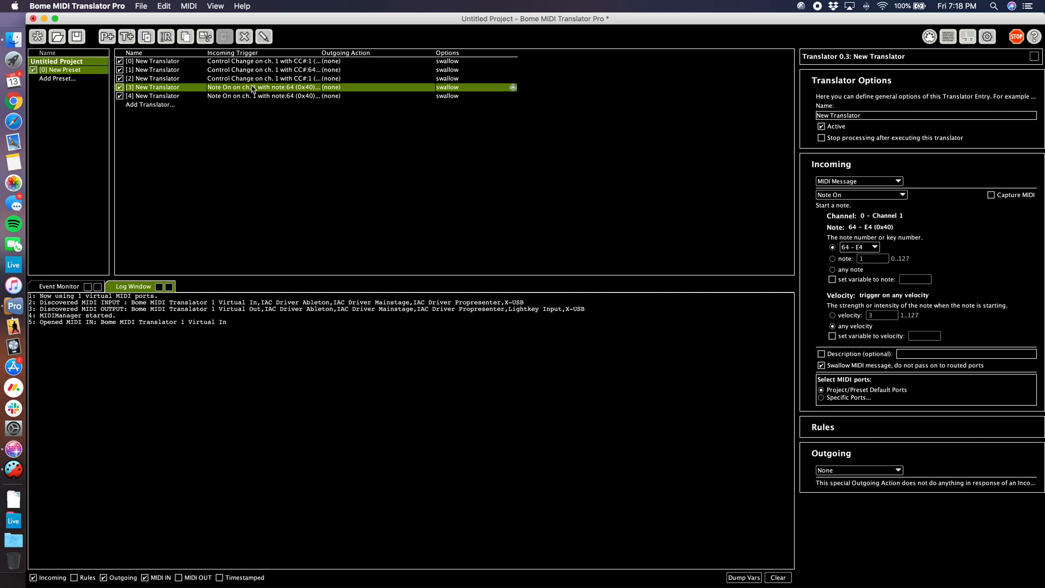
# Step: Make the fourth translator trigger on Control Change 1, value 4, via Bome MIDI Translator 1 Virtual In
pyautogui.click(860, 193)
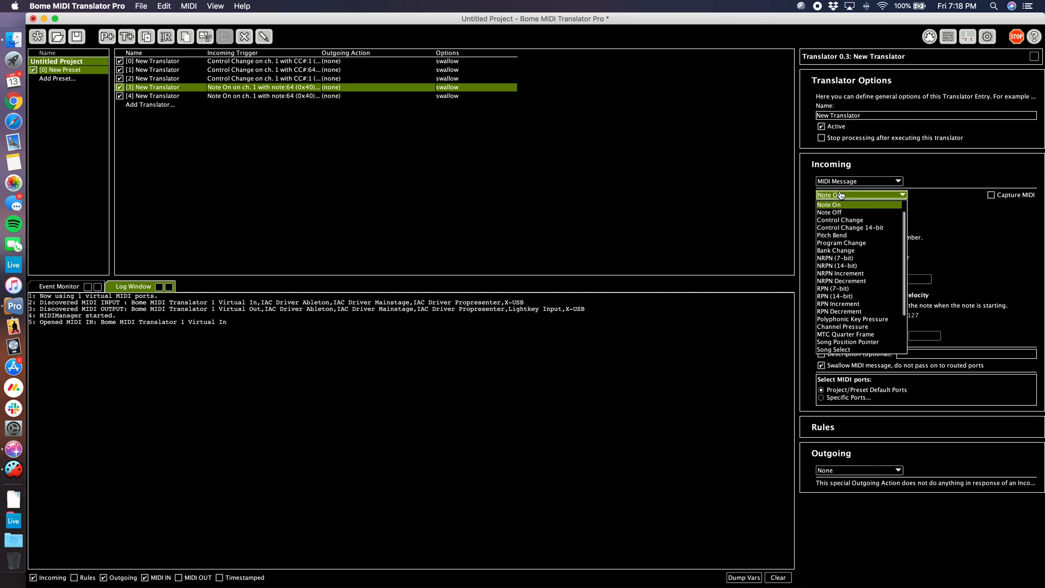
pyautogui.click(840, 220)
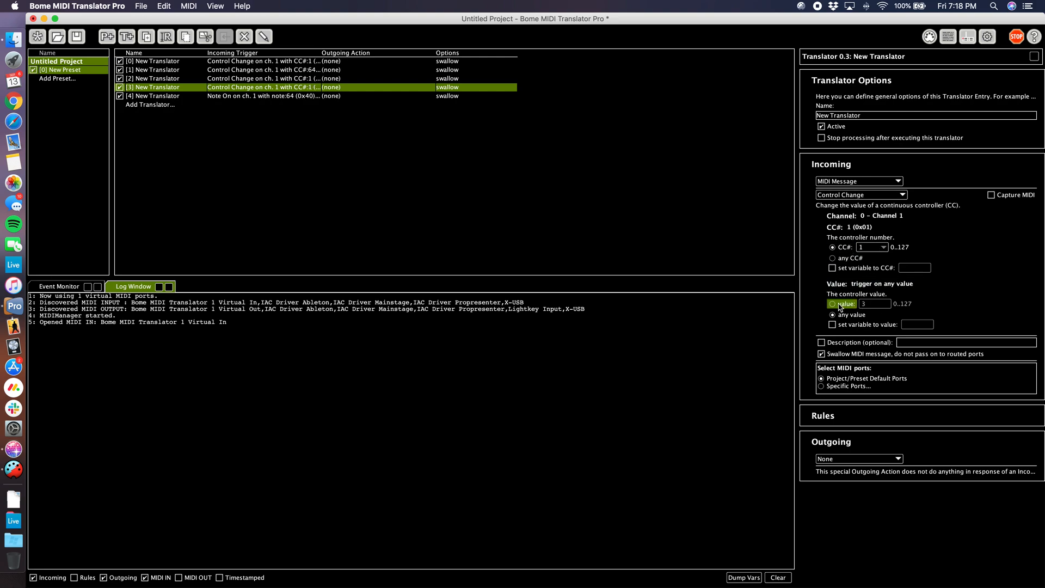
pyautogui.click(832, 304)
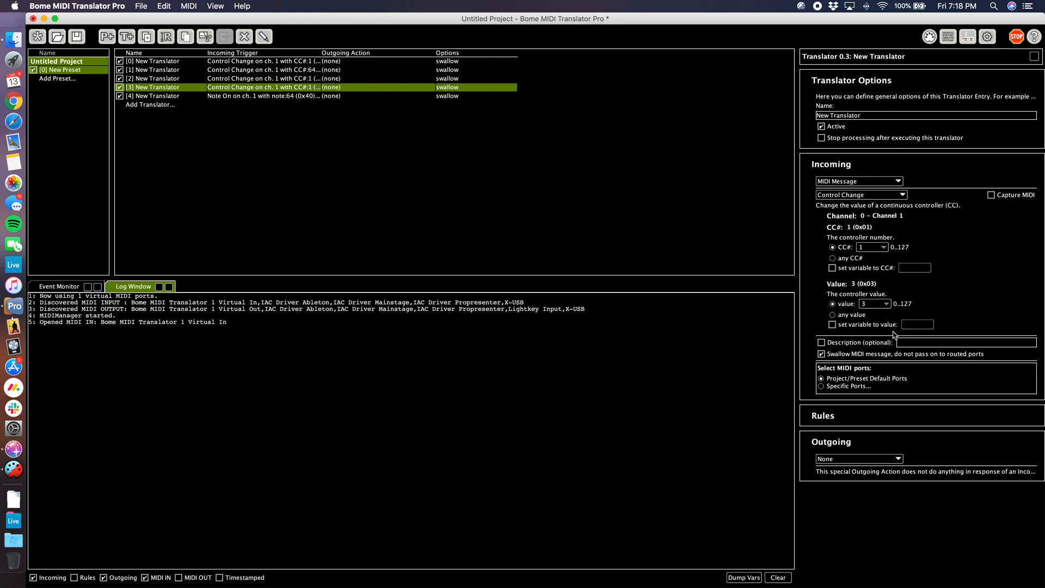
pyautogui.click(886, 300)
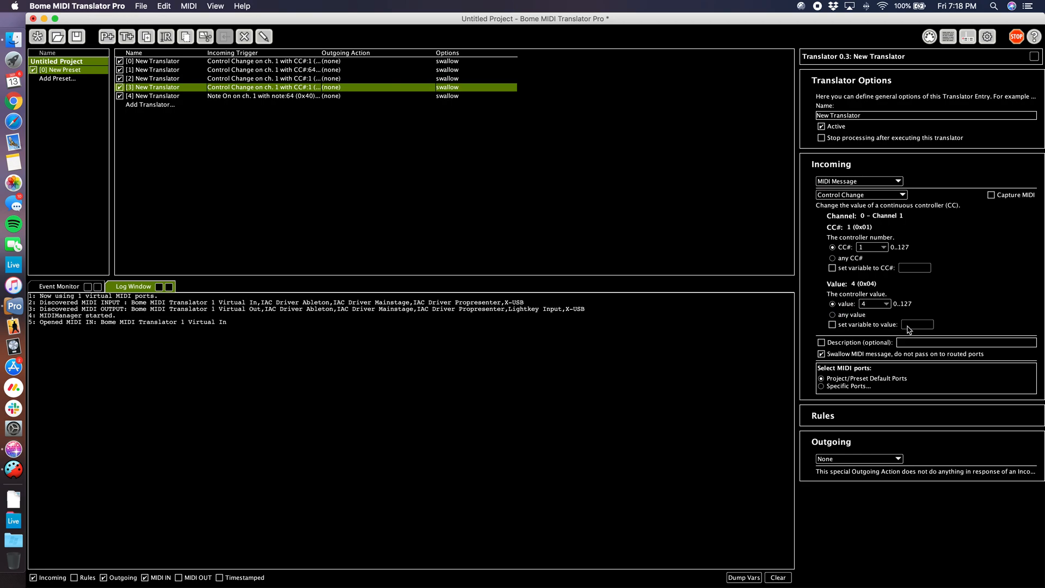
pyautogui.click(821, 385)
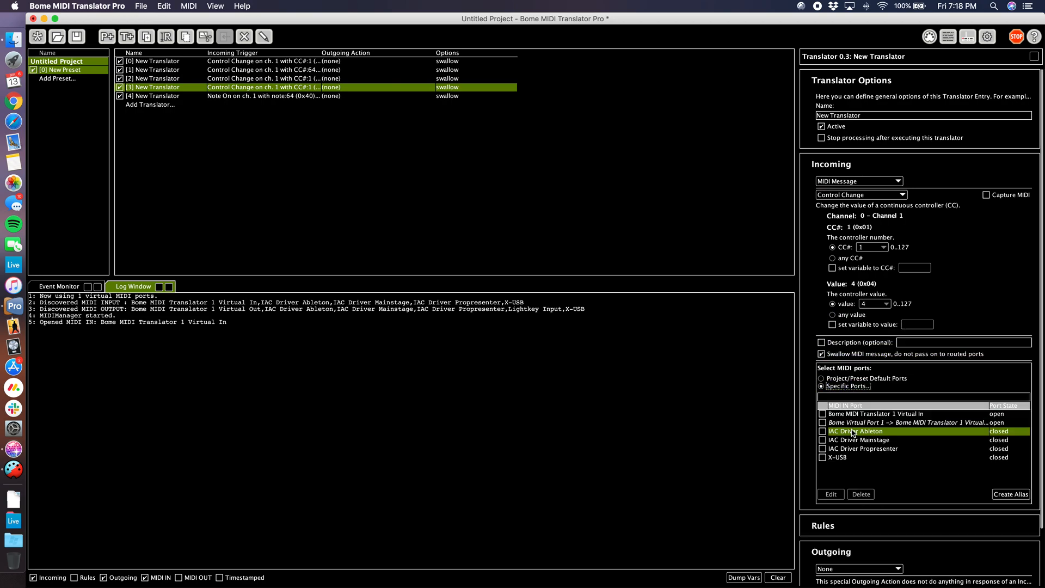
pyautogui.click(868, 414)
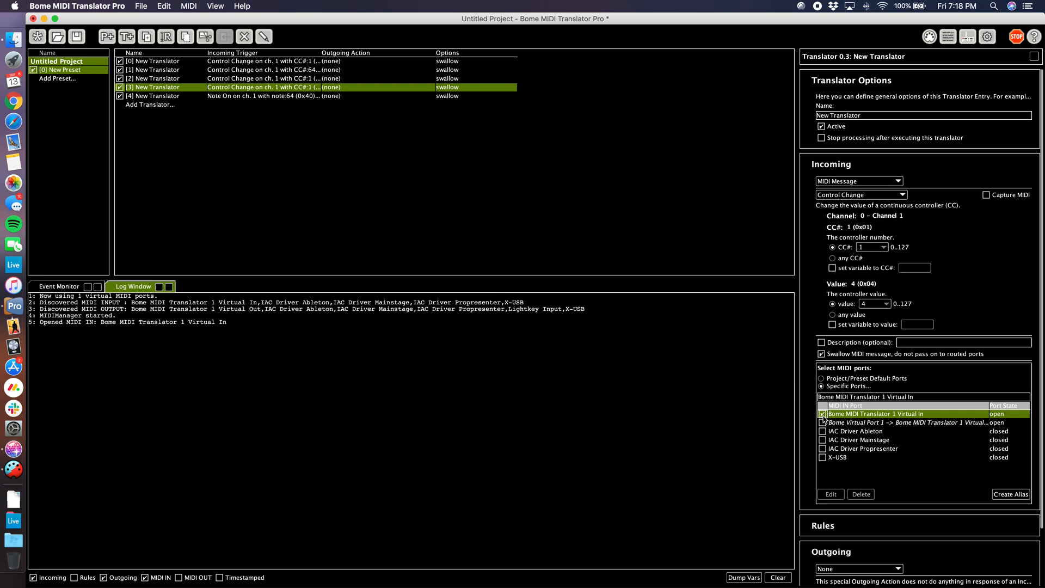
# Step: Make the fifth translator trigger on Control Change 1, value 5, via Bome MIDI Translator 1 Virtual In
pyautogui.click(154, 96)
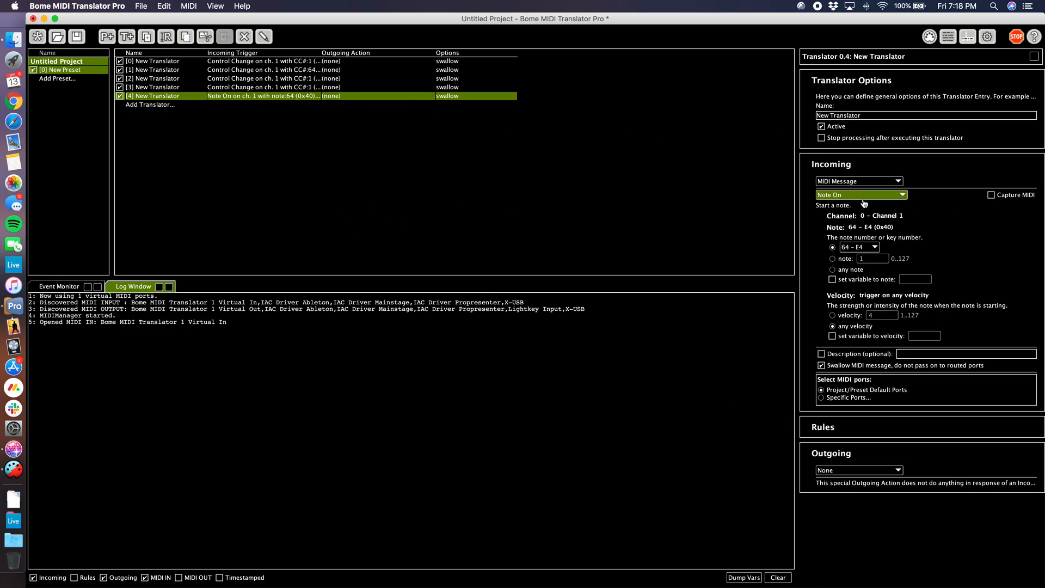
pyautogui.click(861, 194)
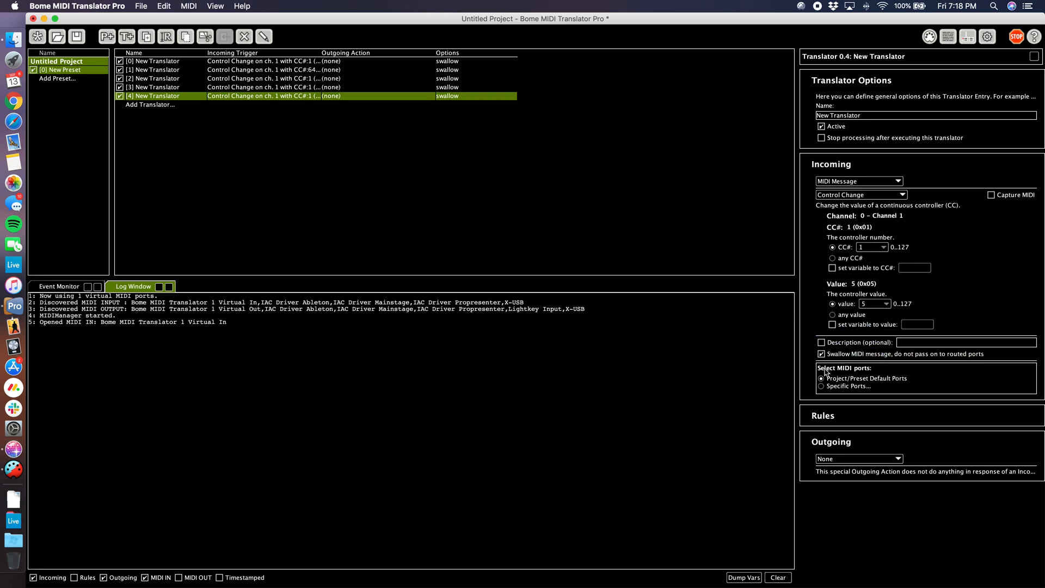
pyautogui.click(821, 385)
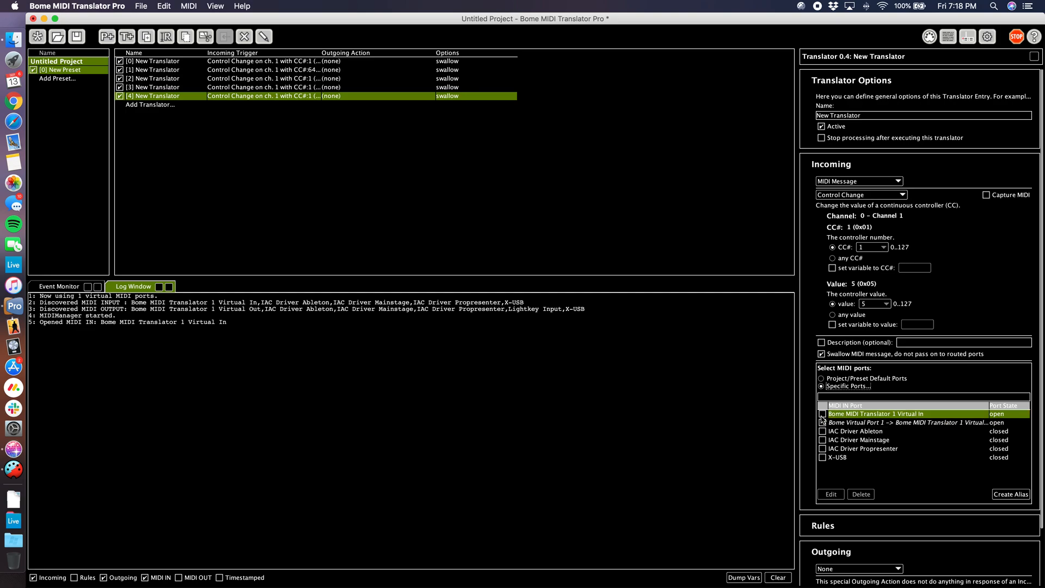
pyautogui.click(823, 413)
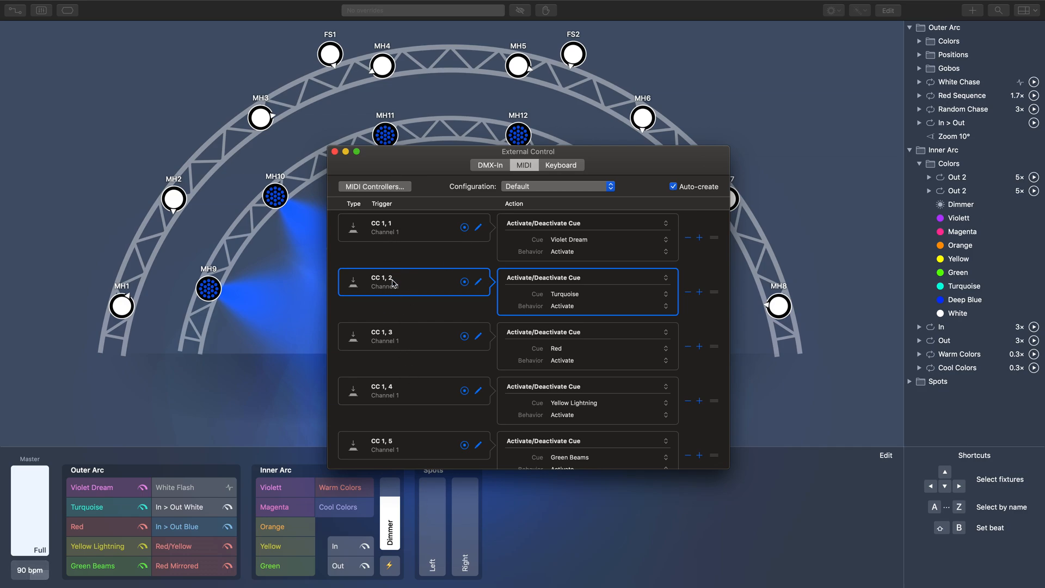
pyautogui.moveTo(431, 375)
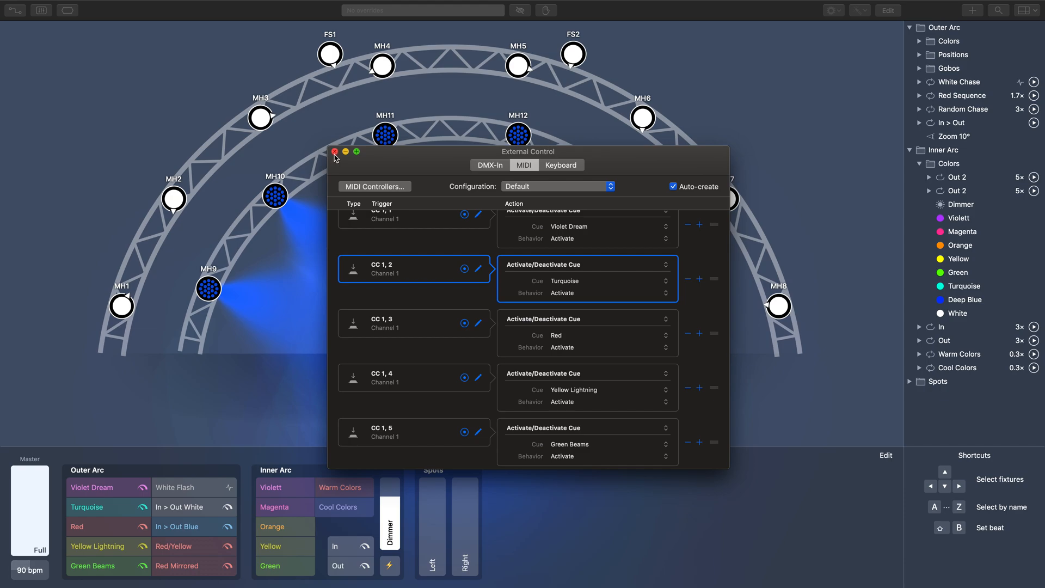
# Step: Close Lightkey's External Control window, fire the Violet Dream cue and bring ProPresenter 6 forward
pyautogui.click(333, 152)
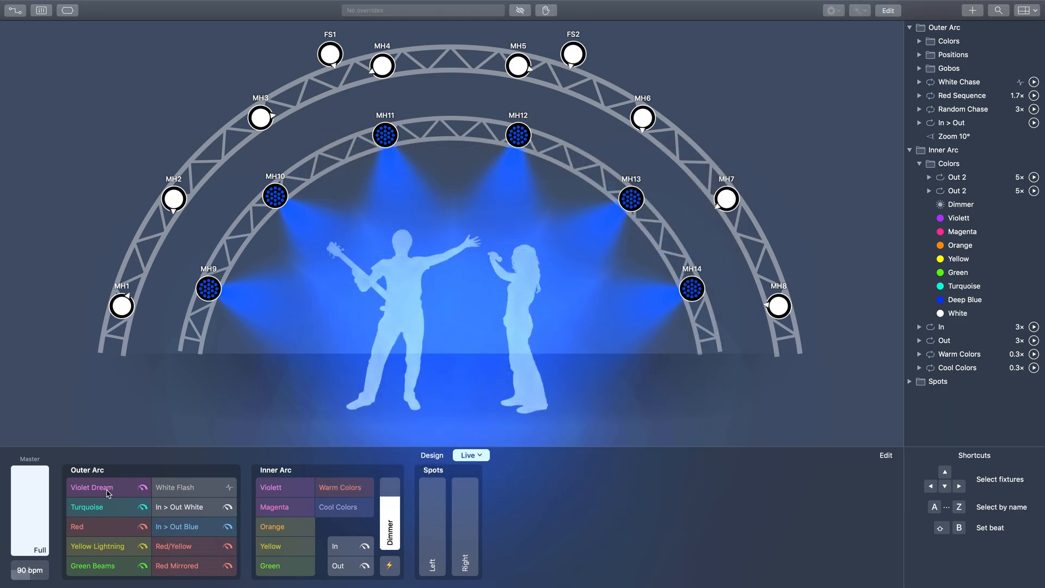
pyautogui.click(87, 506)
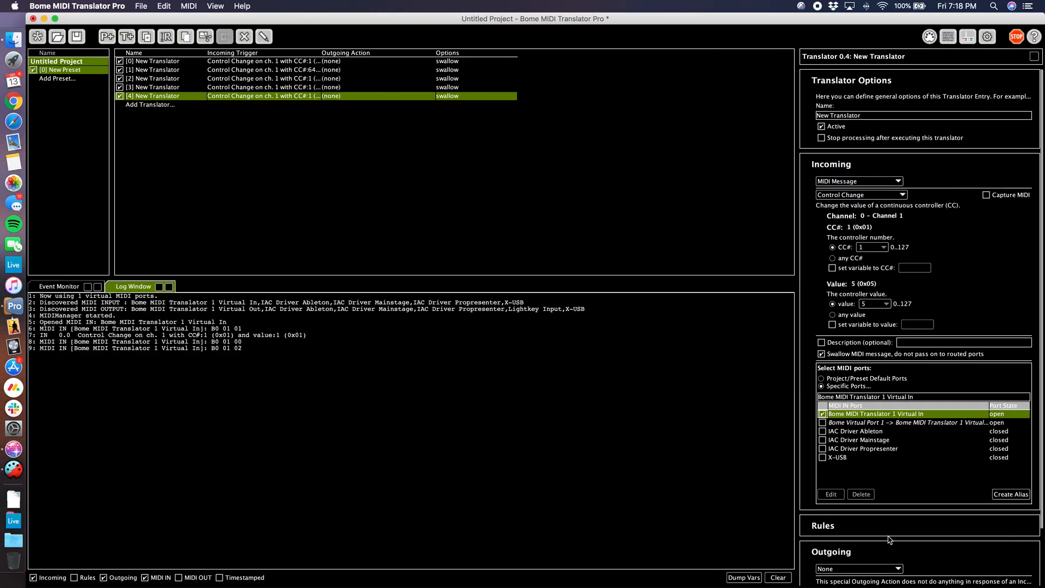
pyautogui.scroll(-3)
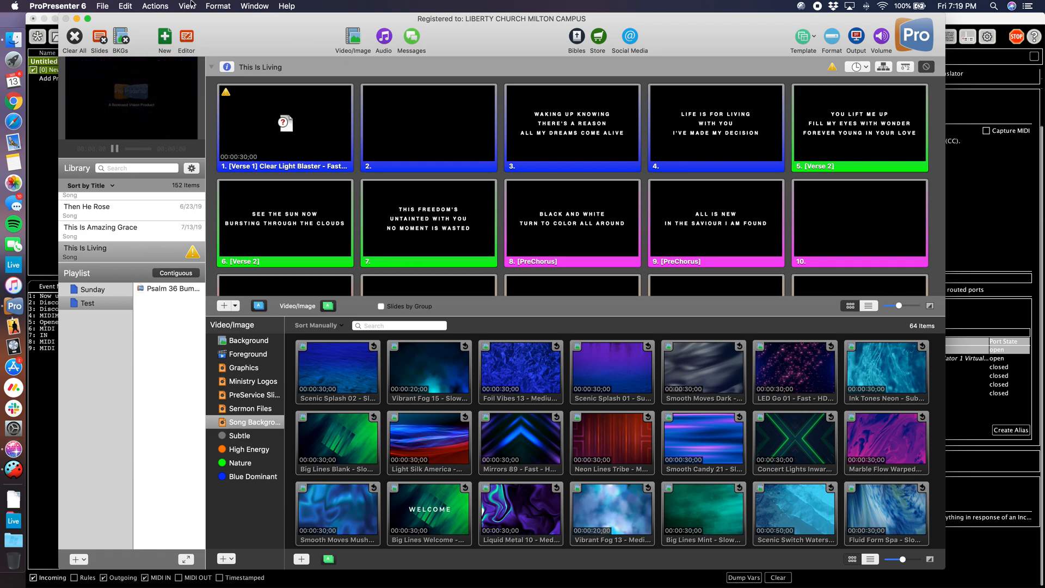
# Step: In ProPresenter Preferences, check Modules, then delete the existing MIDI device under Communications
pyautogui.click(61, 5)
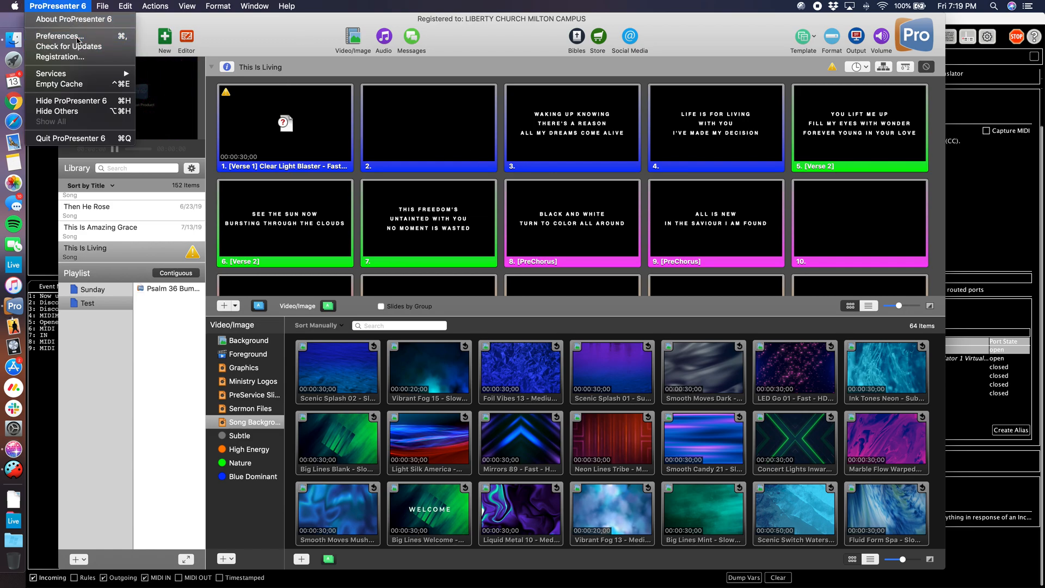
pyautogui.click(52, 37)
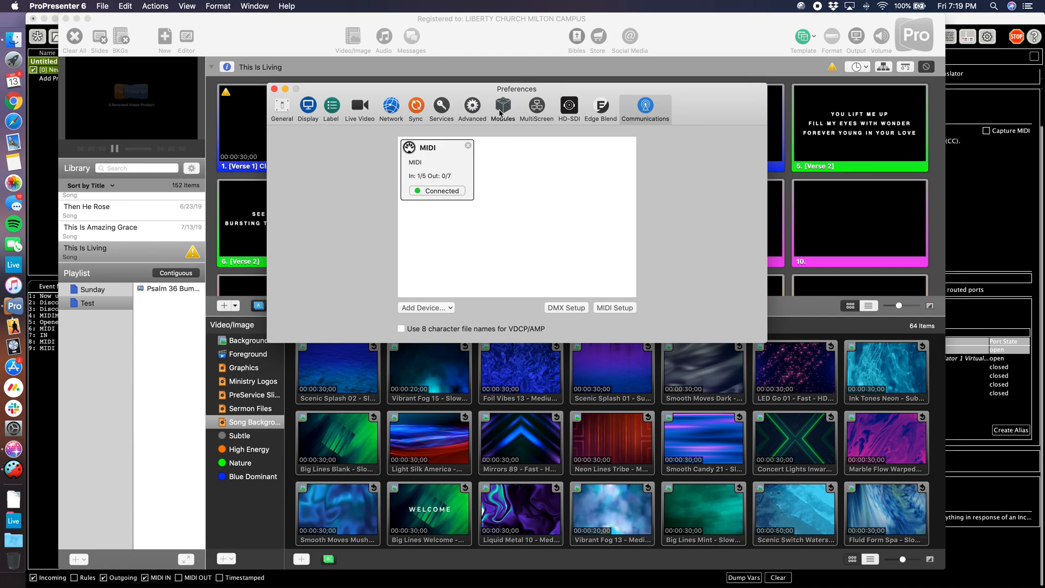
pyautogui.click(503, 105)
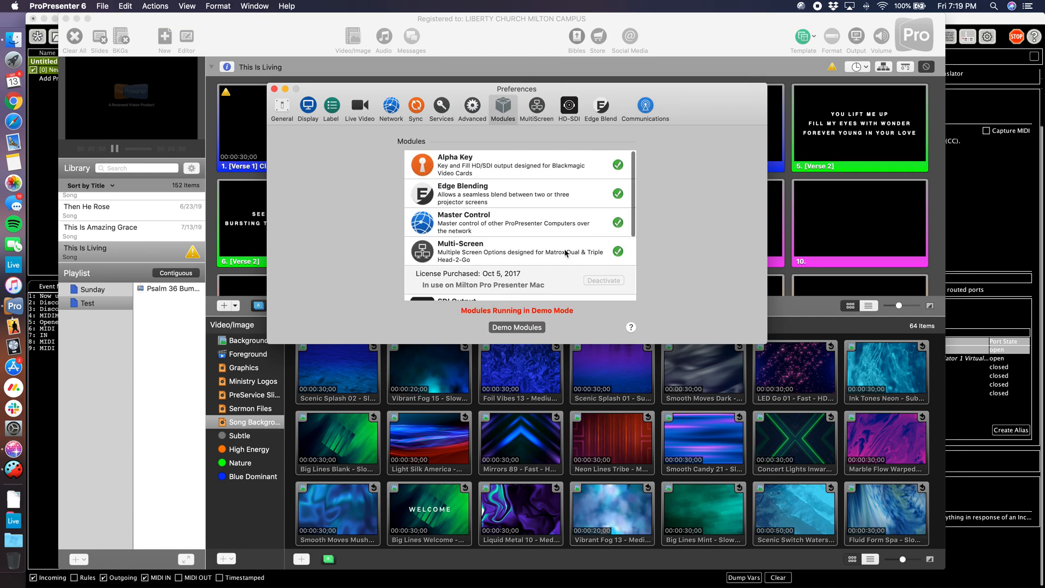
pyautogui.scroll(-3)
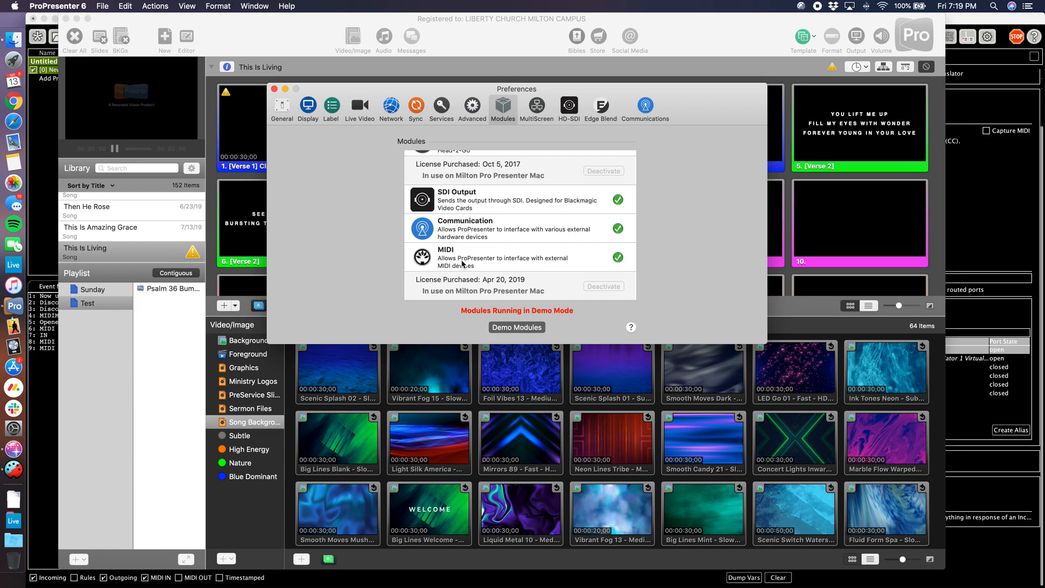
pyautogui.moveTo(458, 281)
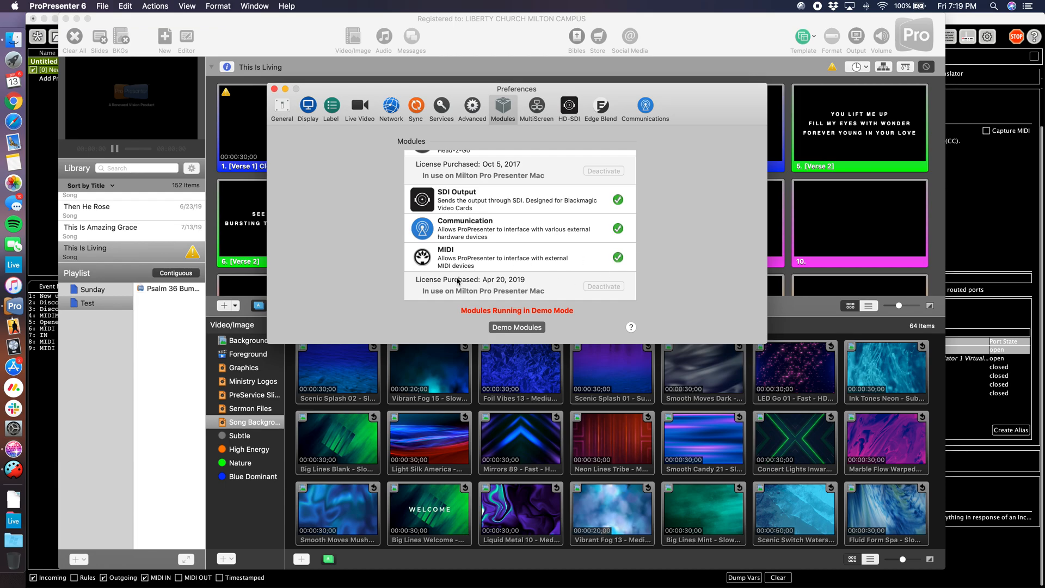
pyautogui.moveTo(498, 268)
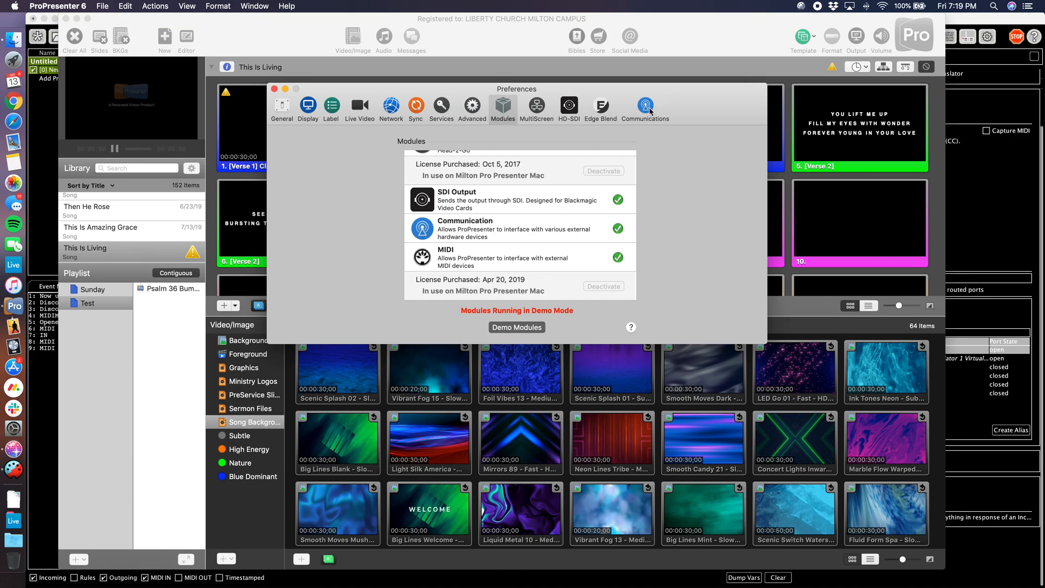
pyautogui.click(645, 106)
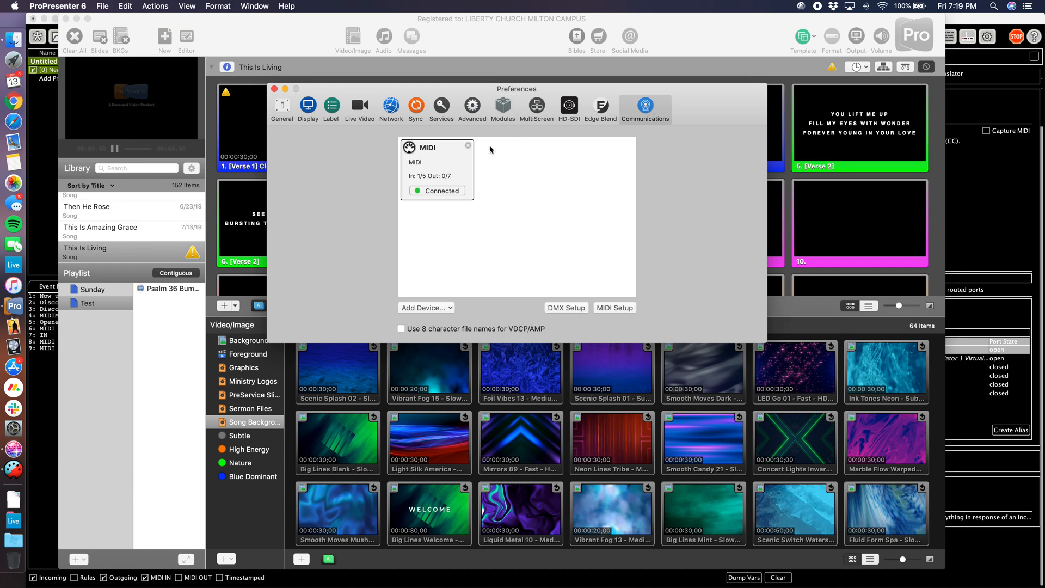
pyautogui.click(468, 144)
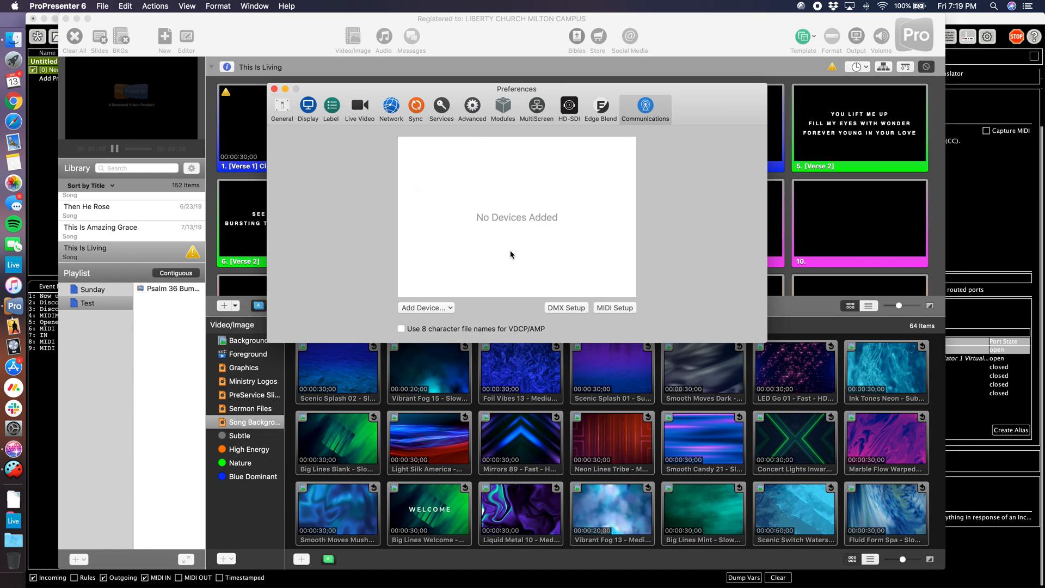
# Step: Add a CoreMIDI device with Bome MIDI Translator 1 as source, save it and connect it
pyautogui.click(425, 307)
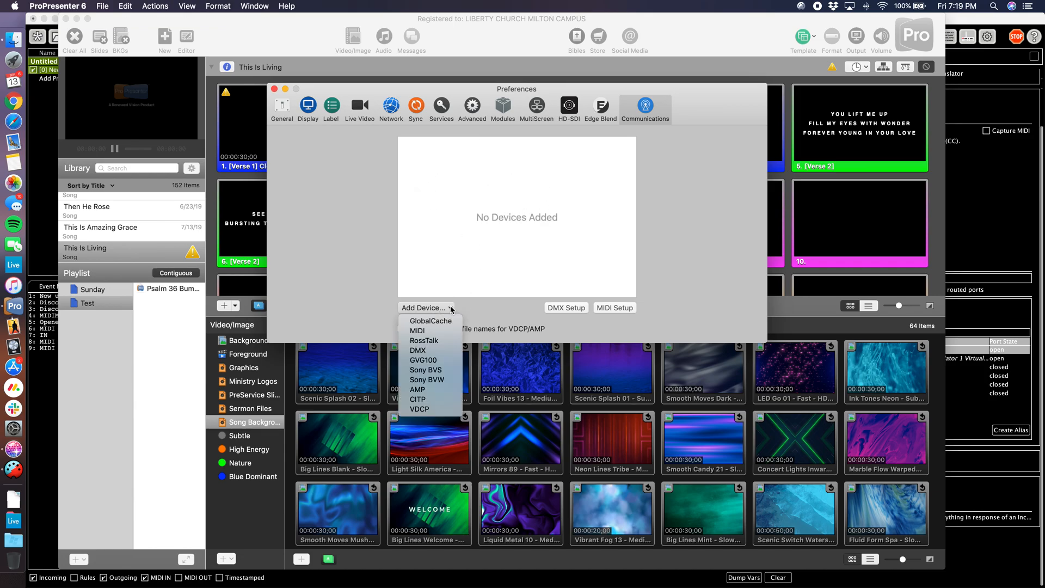
pyautogui.click(417, 331)
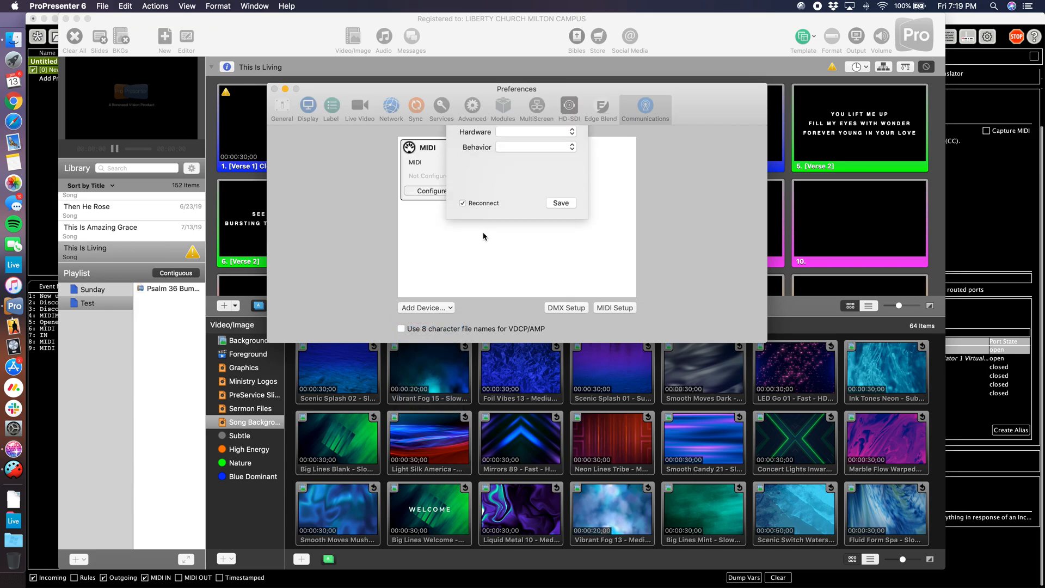
pyautogui.click(428, 191)
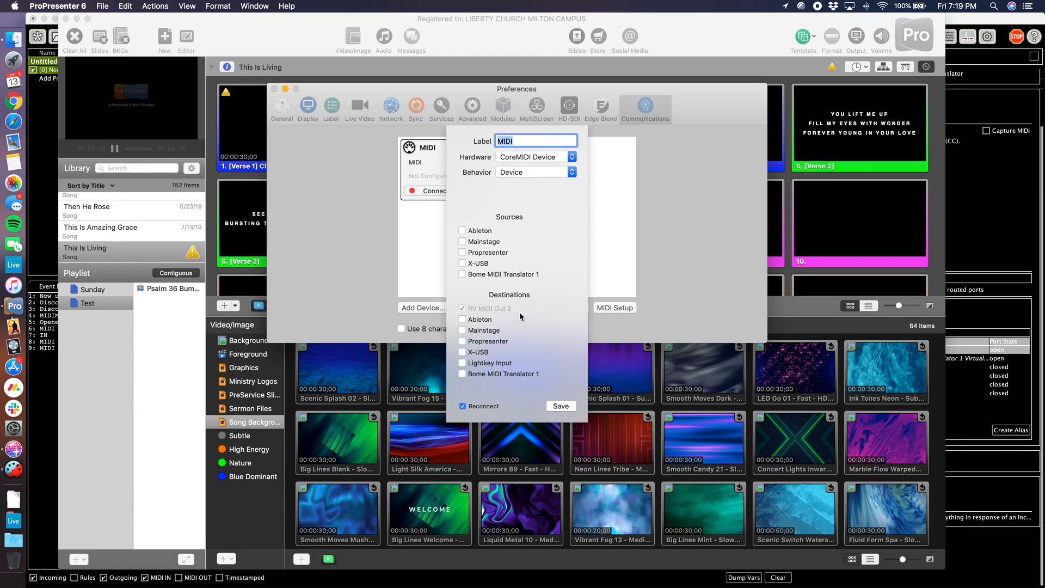
pyautogui.moveTo(681, 266)
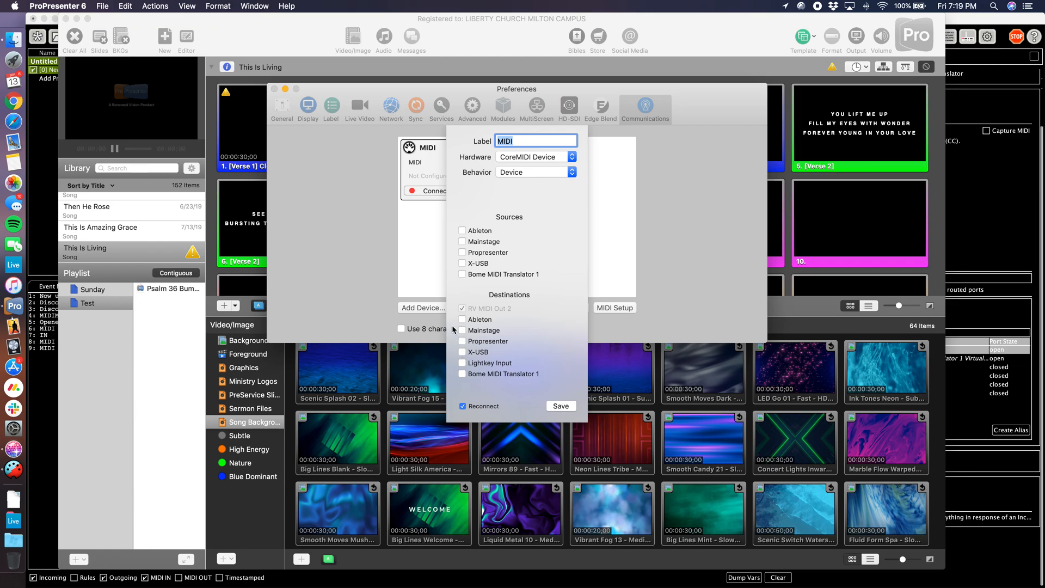
pyautogui.click(462, 274)
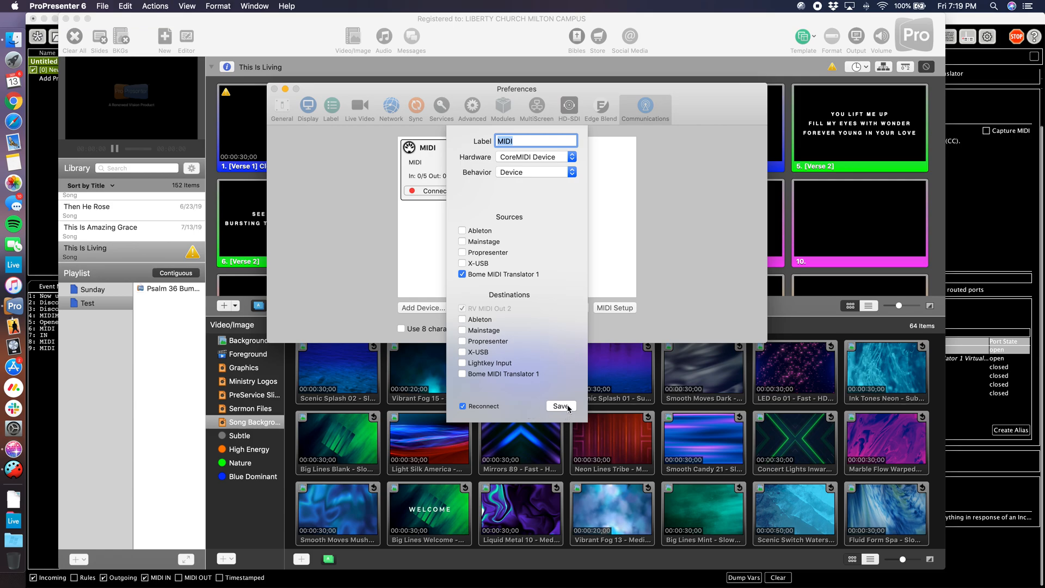
pyautogui.click(561, 406)
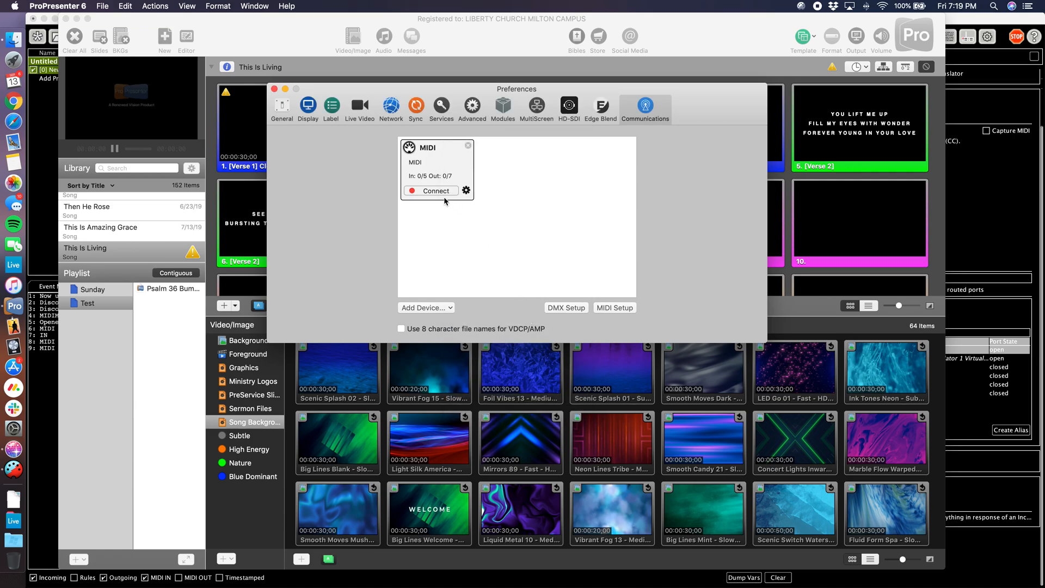
pyautogui.click(436, 191)
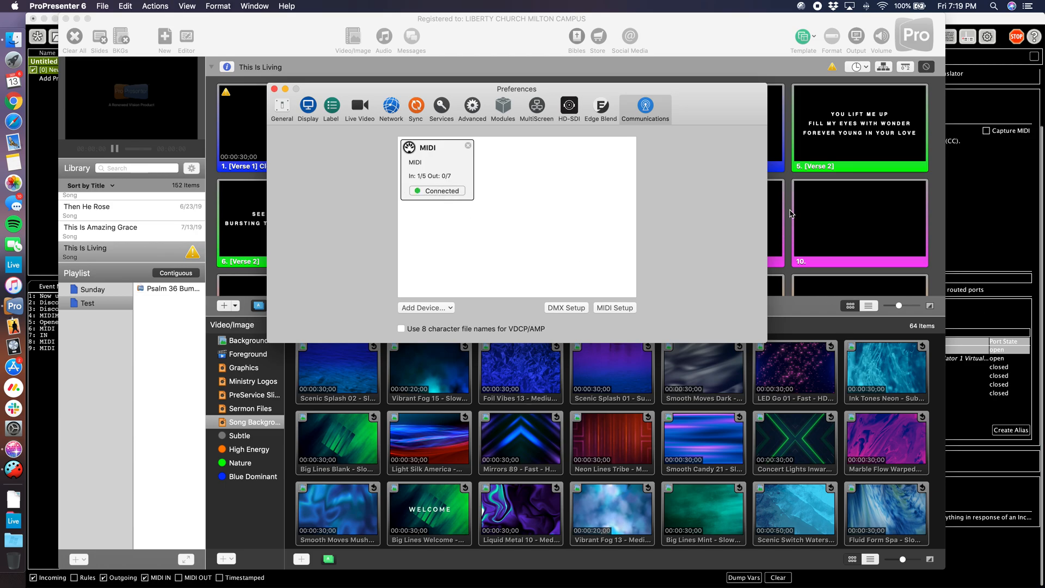
pyautogui.moveTo(672, 255)
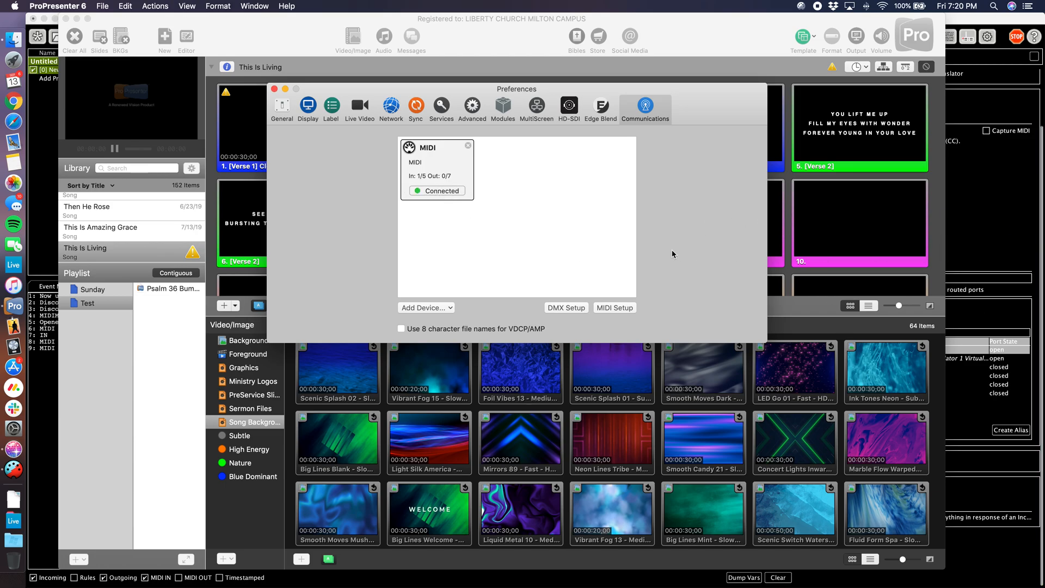
pyautogui.moveTo(855, 203)
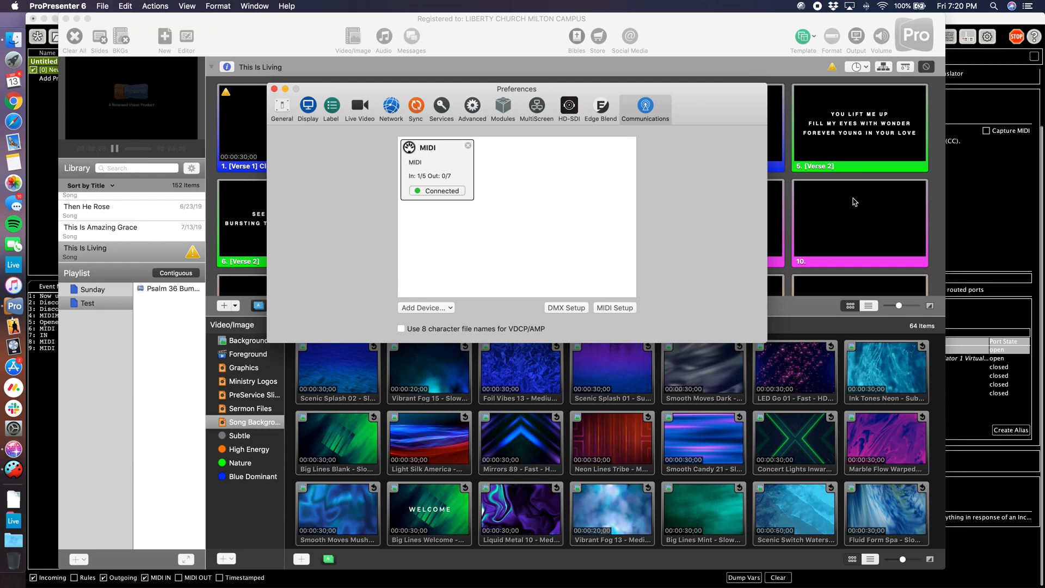
pyautogui.moveTo(631, 279)
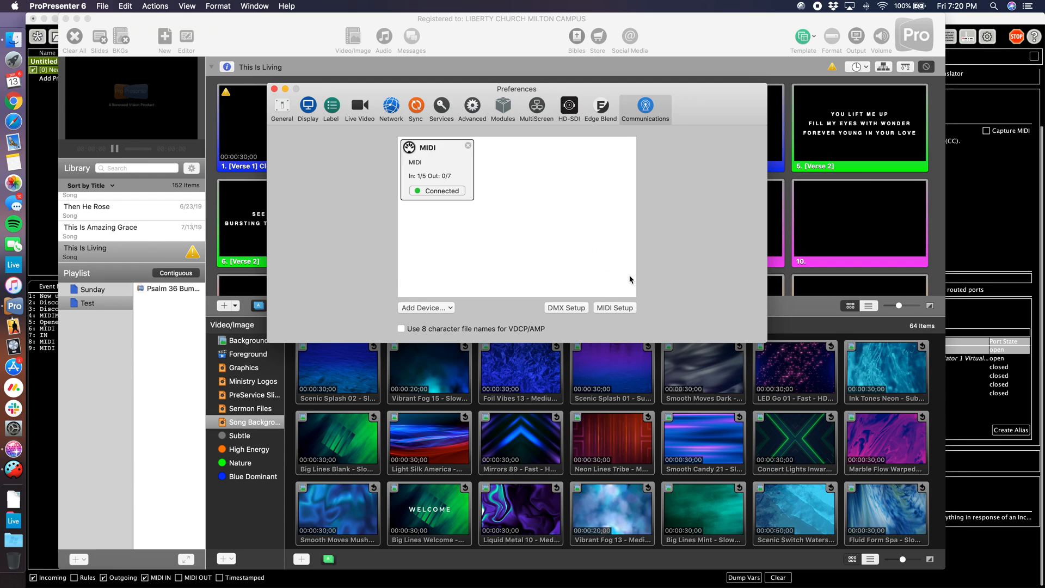
pyautogui.moveTo(620, 324)
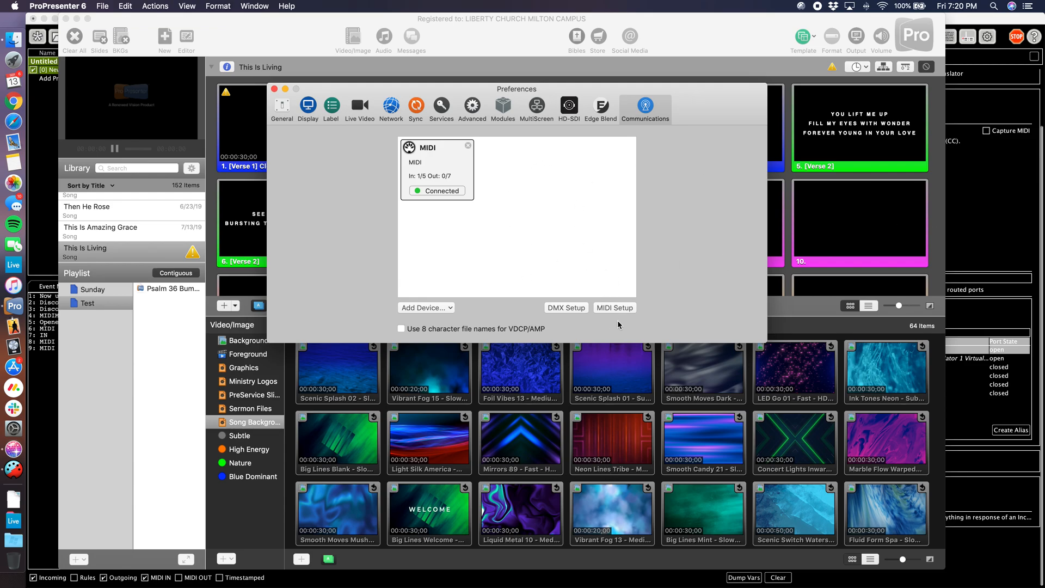
pyautogui.click(614, 307)
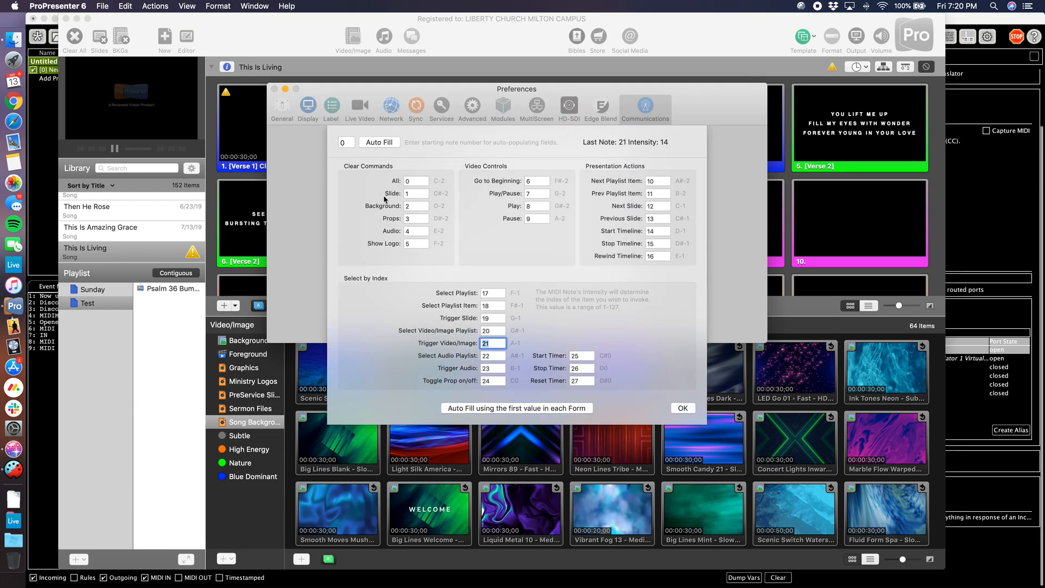
pyautogui.moveTo(545, 421)
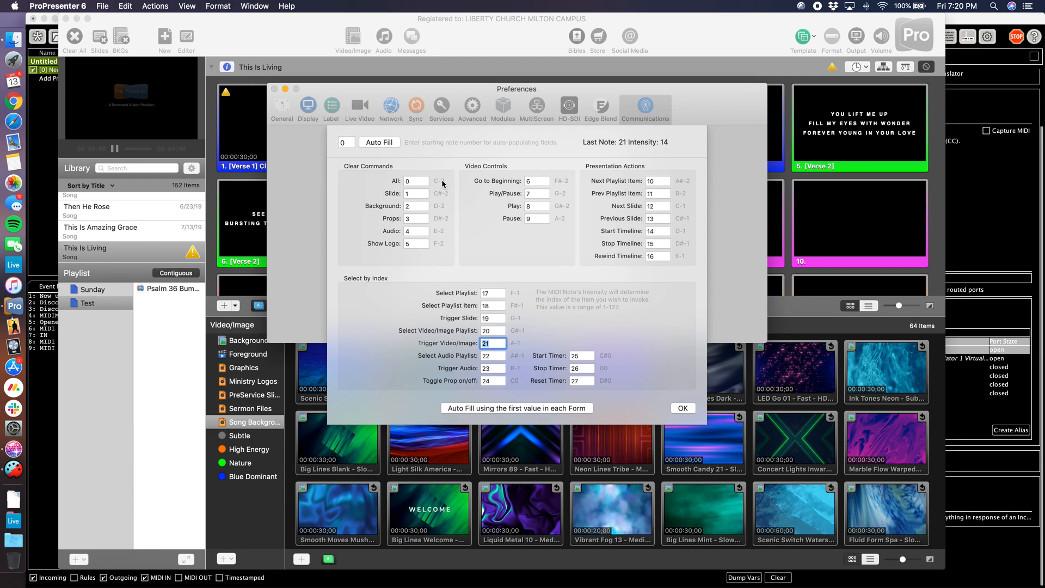
pyautogui.moveTo(583, 190)
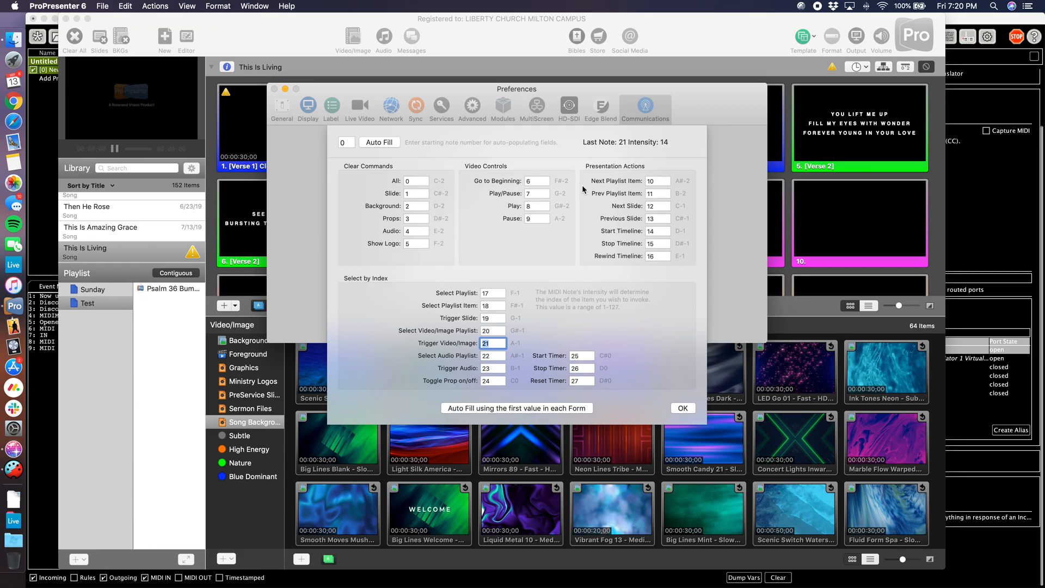
pyautogui.click(415, 180)
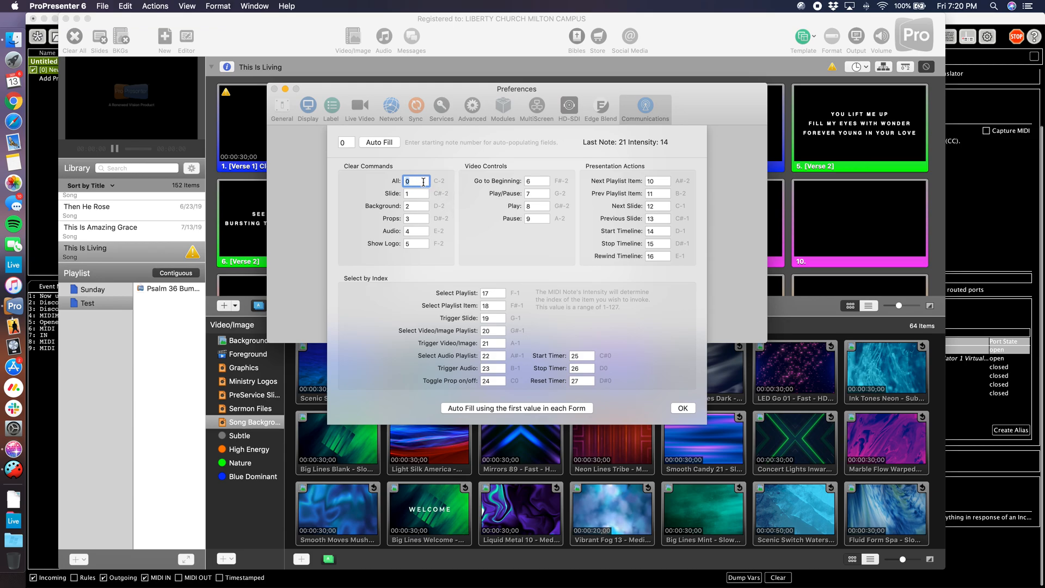
pyautogui.moveTo(442, 187)
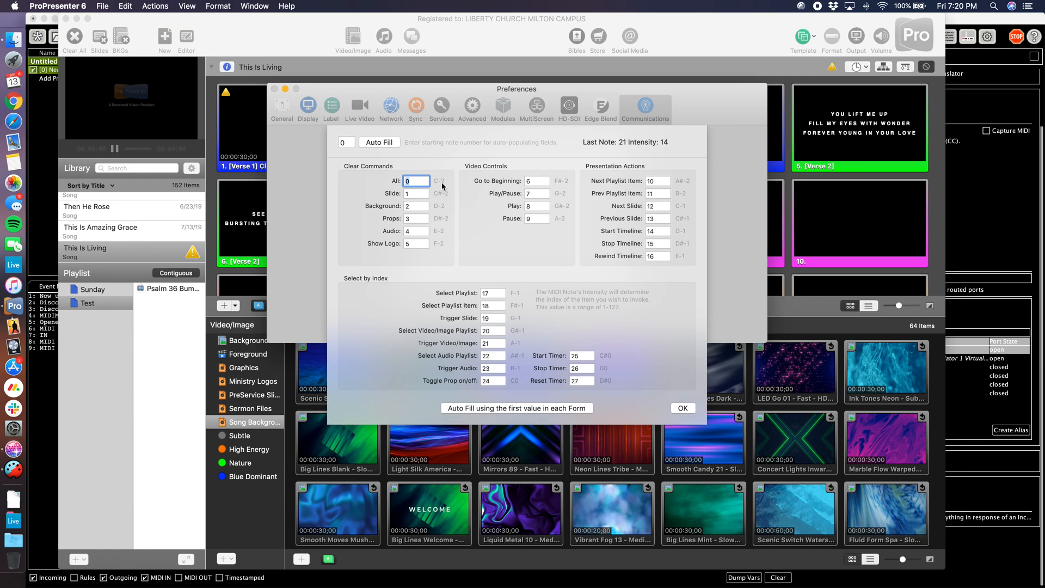
pyautogui.moveTo(403, 261)
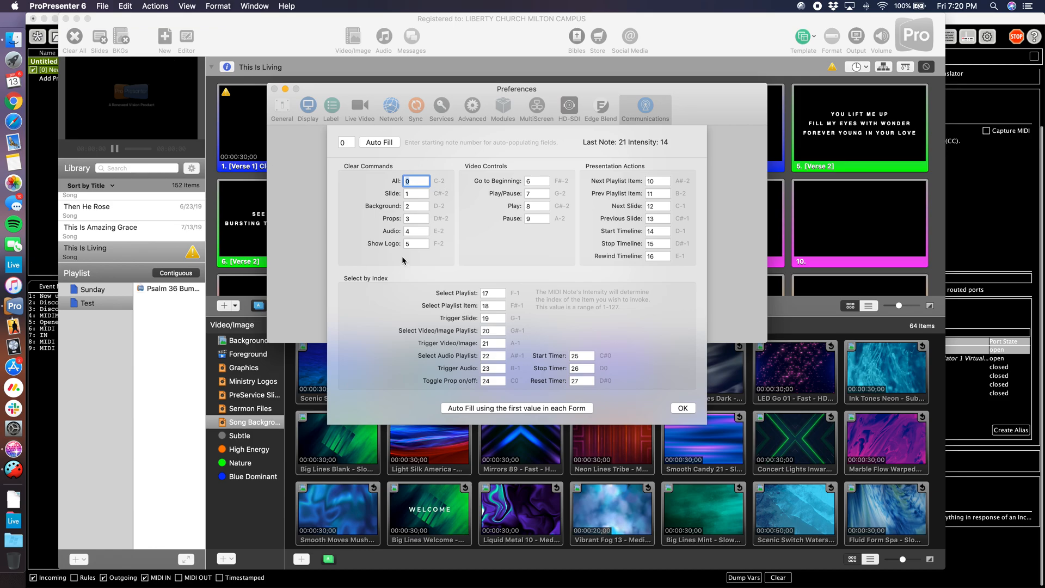
pyautogui.moveTo(521, 262)
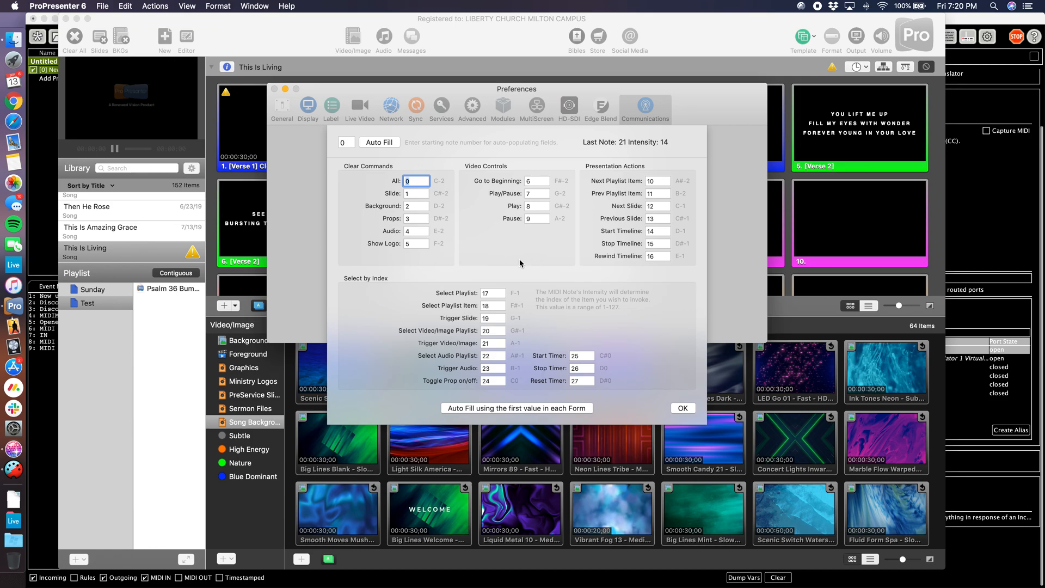
pyautogui.click(658, 206)
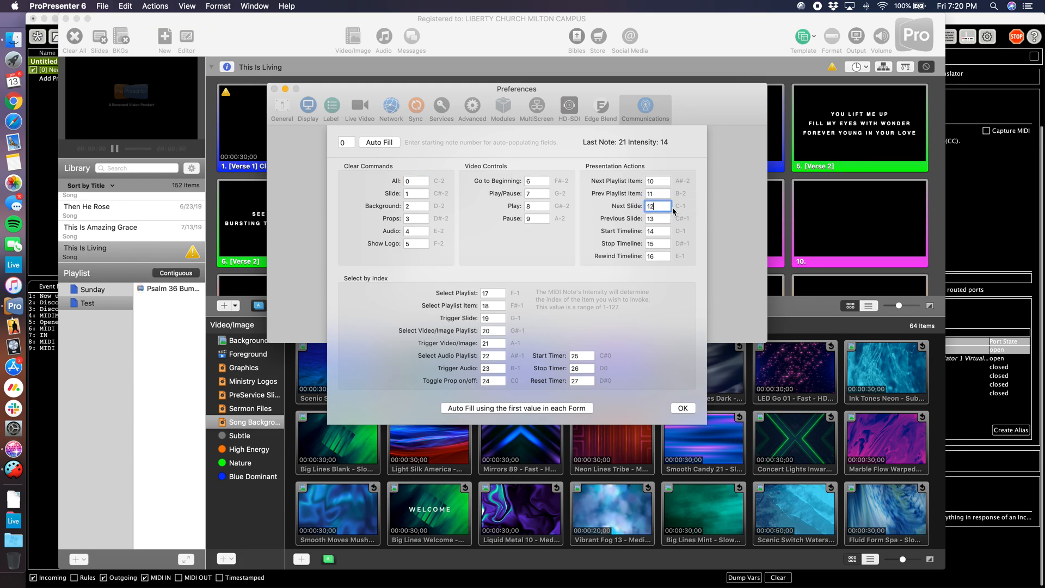
pyautogui.moveTo(636, 208)
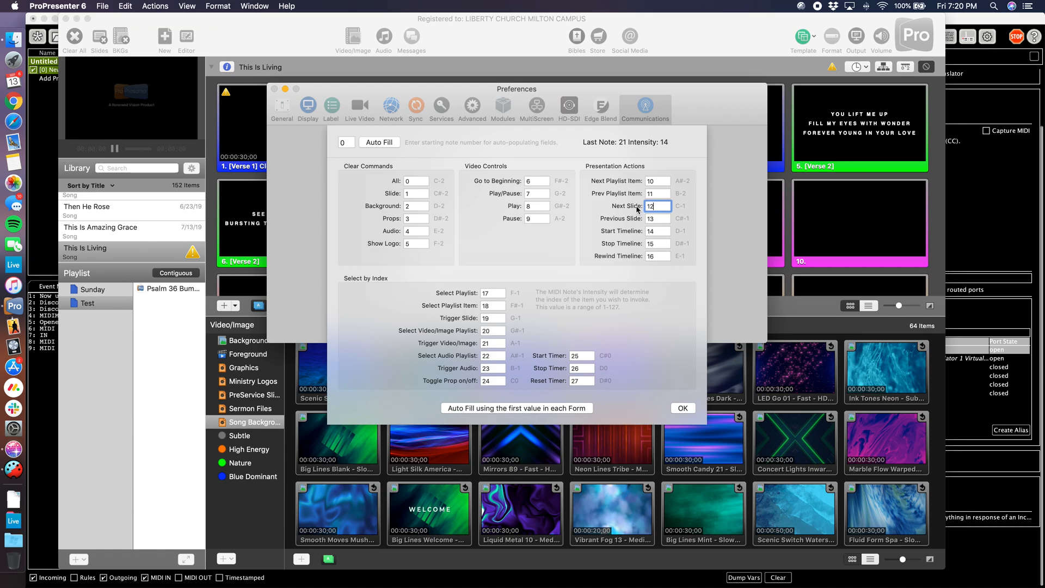
pyautogui.click(537, 194)
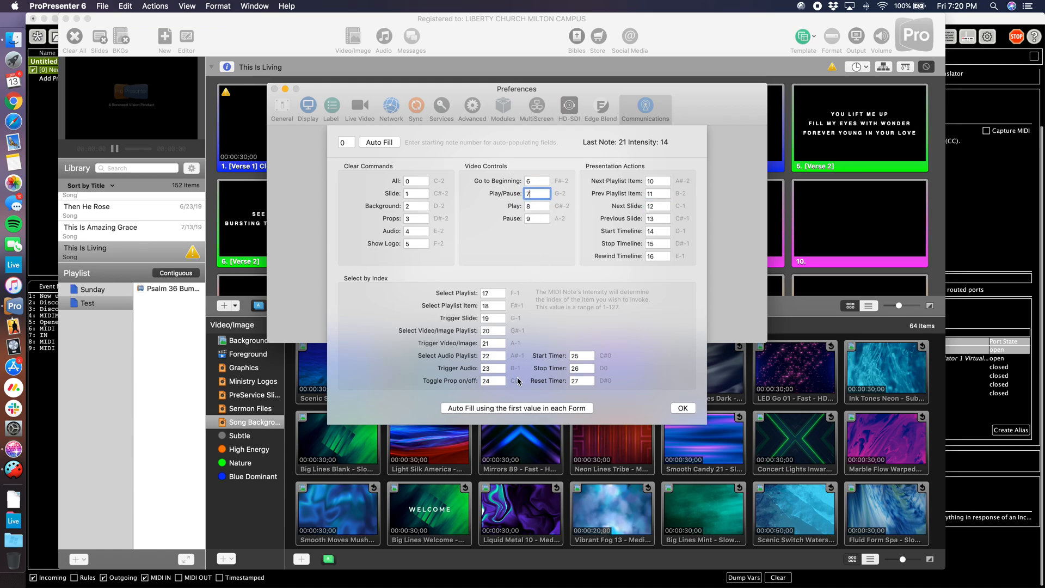
pyautogui.click(492, 343)
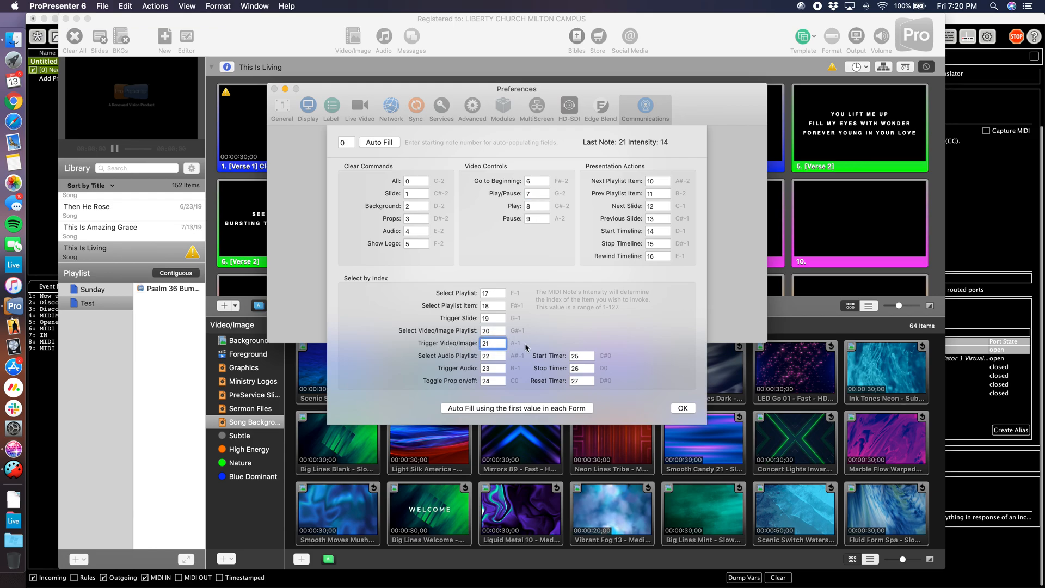
pyautogui.moveTo(519, 344)
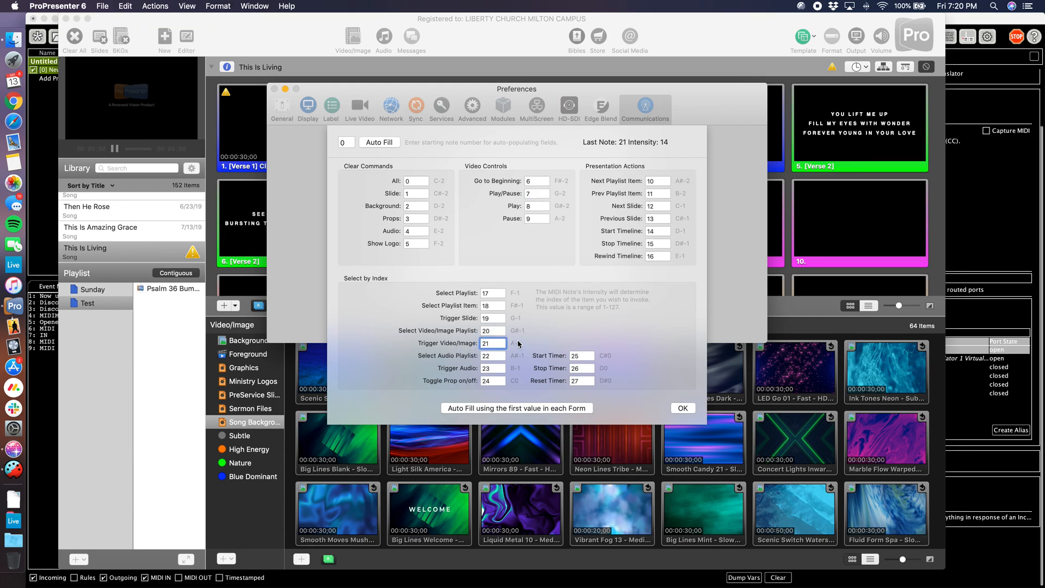
pyautogui.click(492, 343)
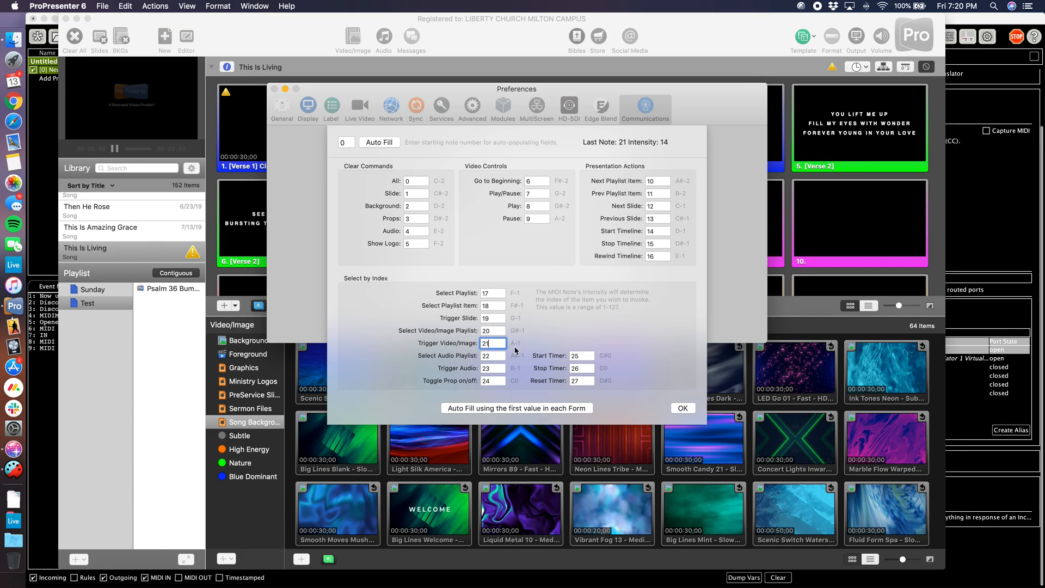
pyautogui.click(493, 343)
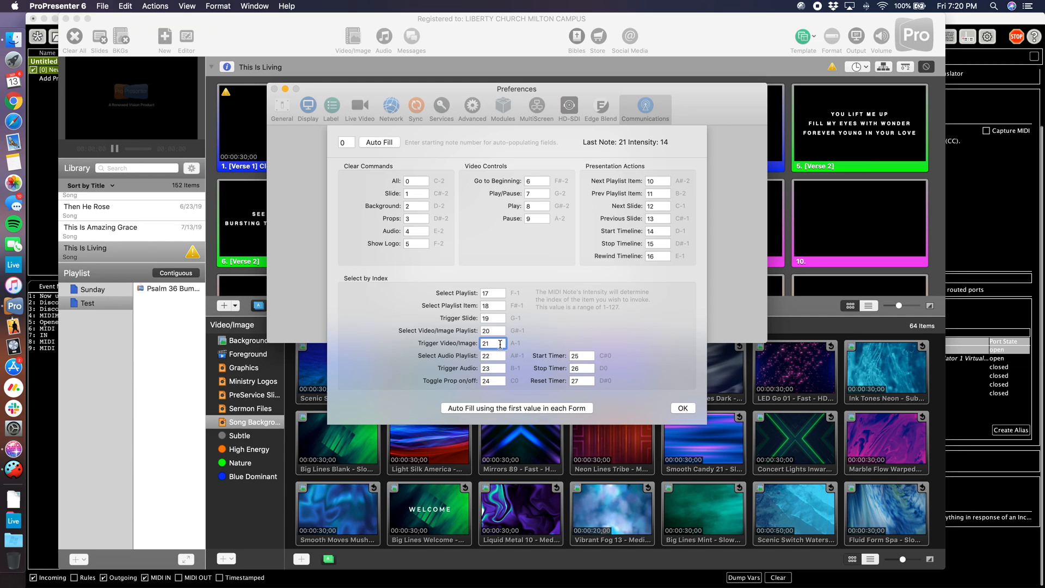
pyautogui.click(491, 343)
pyautogui.write('50')
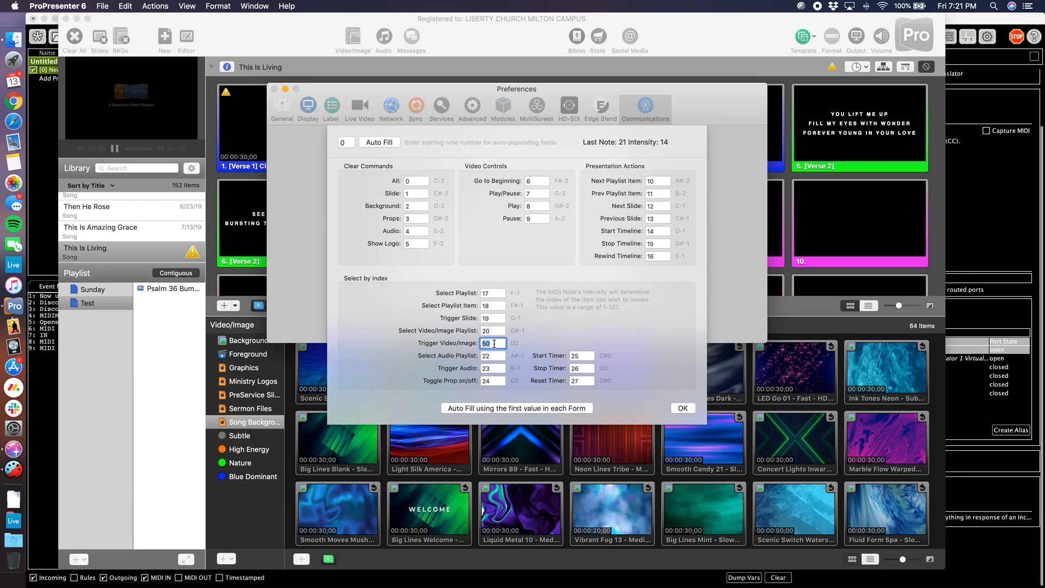
# Step: Set Trigger Video/Image to note 21 and confirm the MIDI note assignments
pyautogui.write('21')
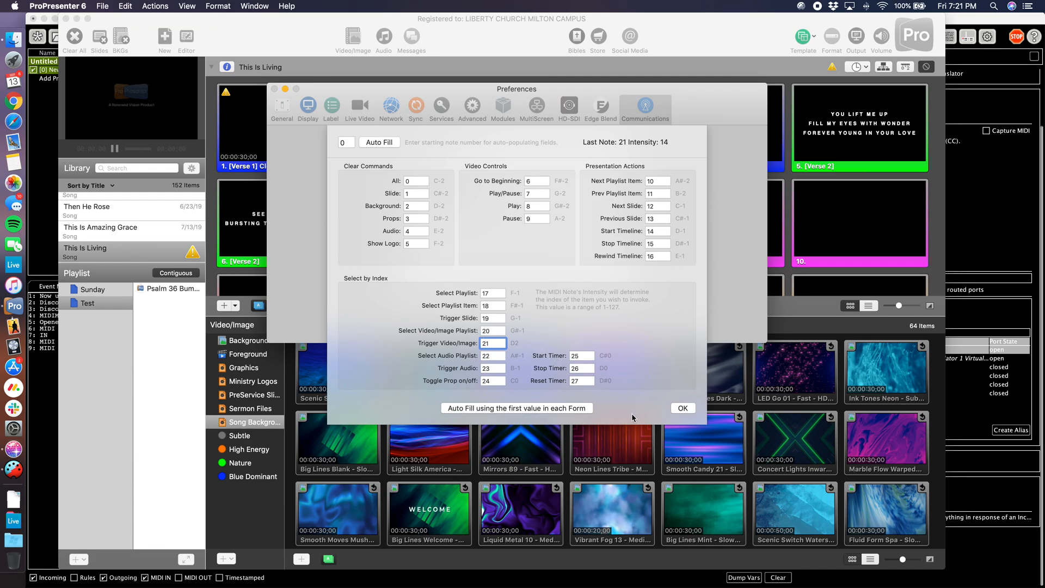
pyautogui.click(492, 343)
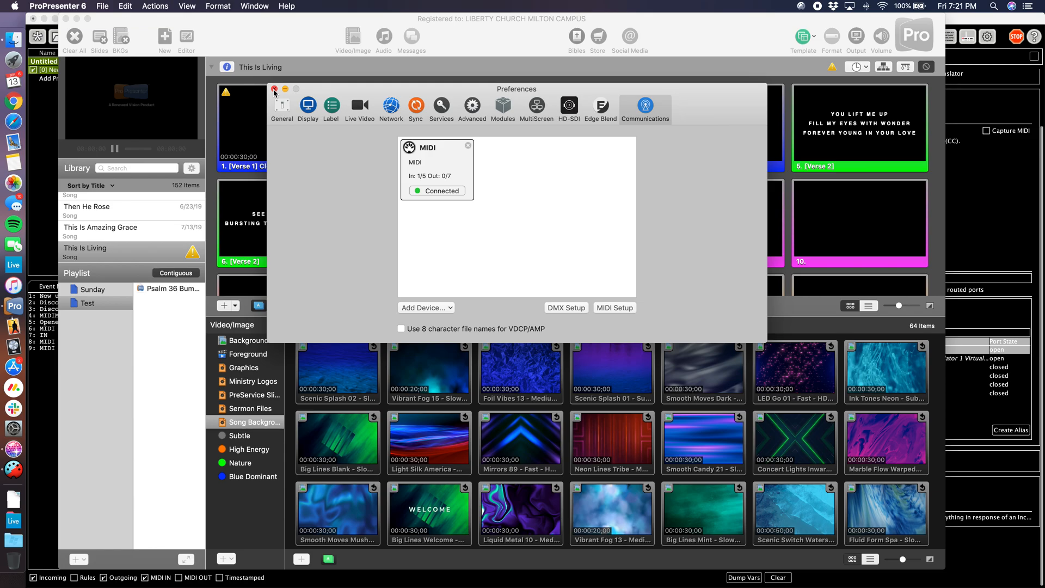
# Step: Close Preferences and play the first song background video in the preview
pyautogui.click(274, 89)
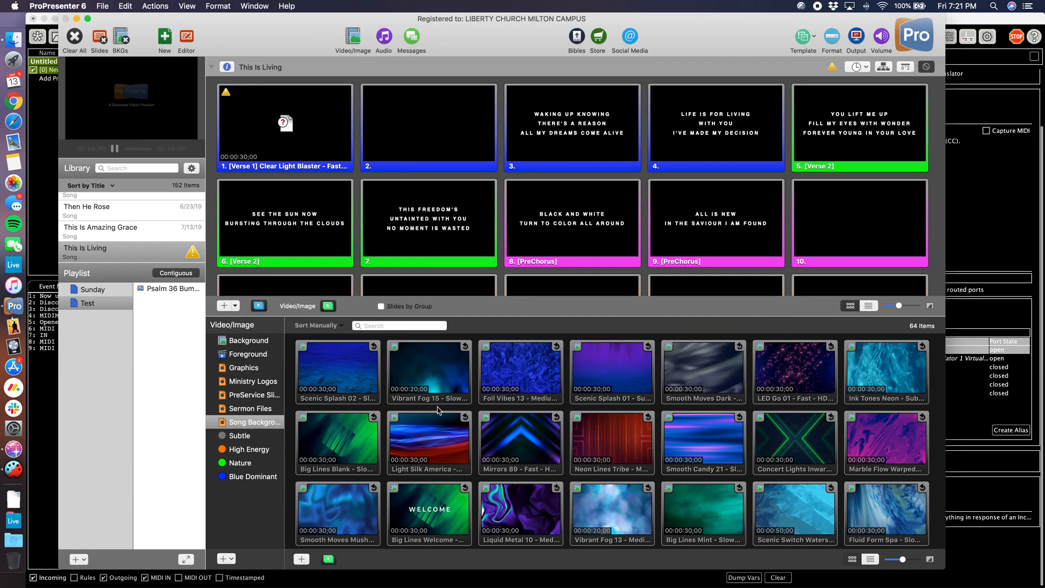
pyautogui.moveTo(377, 365)
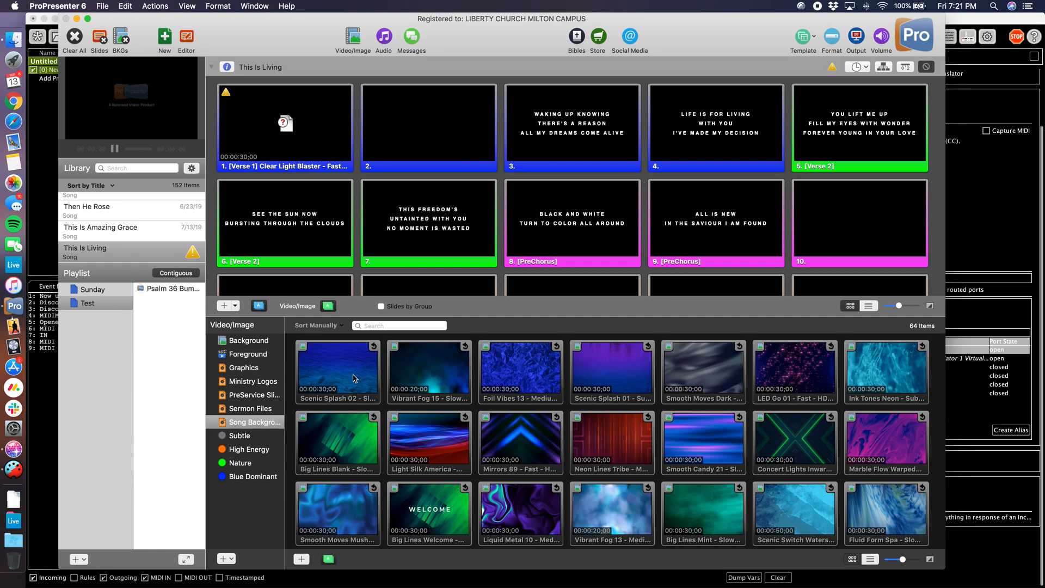
pyautogui.moveTo(690, 383)
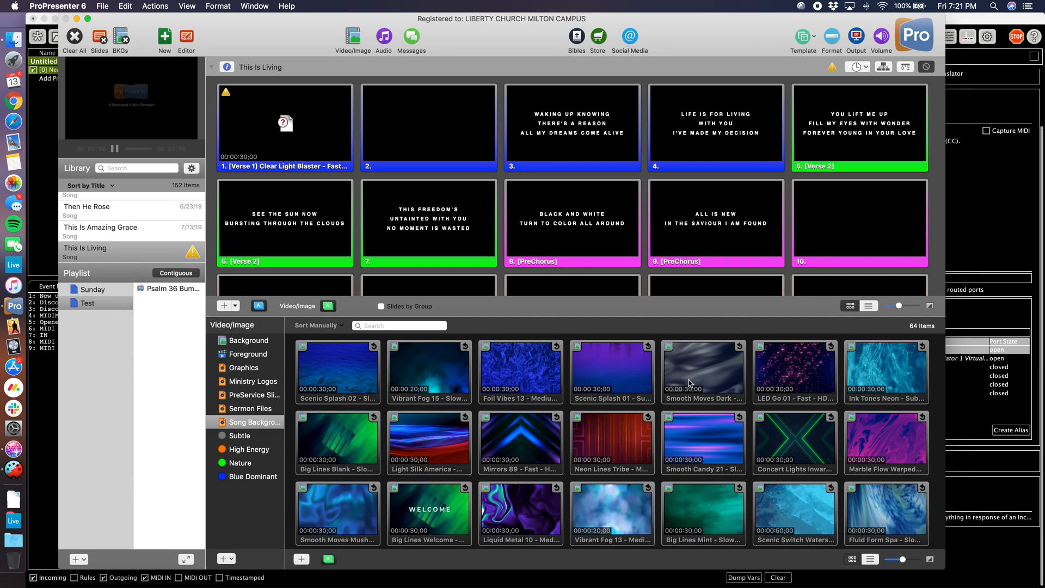
pyautogui.moveTo(699, 507)
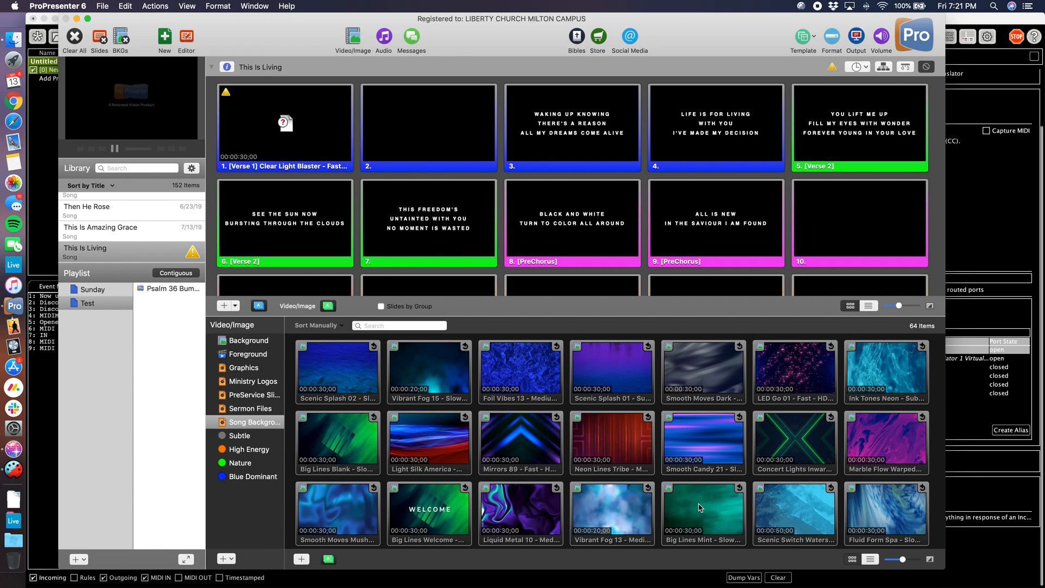
pyautogui.moveTo(674, 506)
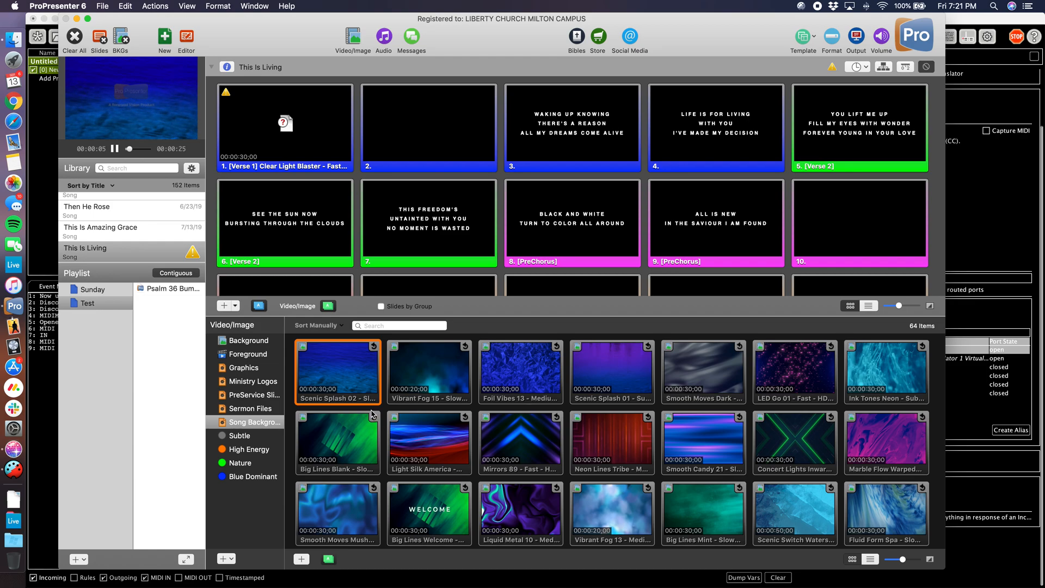
pyautogui.click(886, 439)
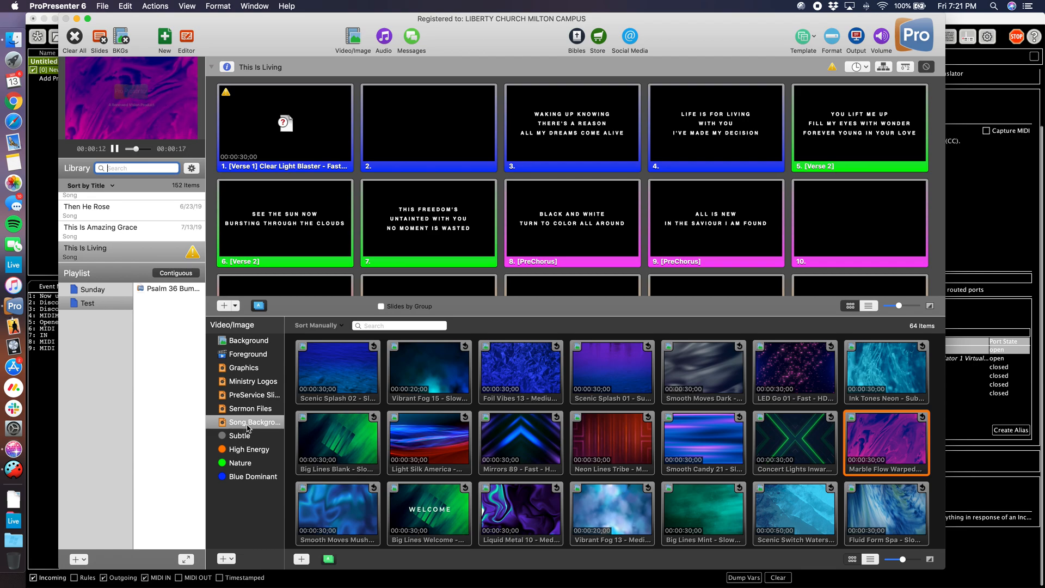
pyautogui.rightClick(251, 423)
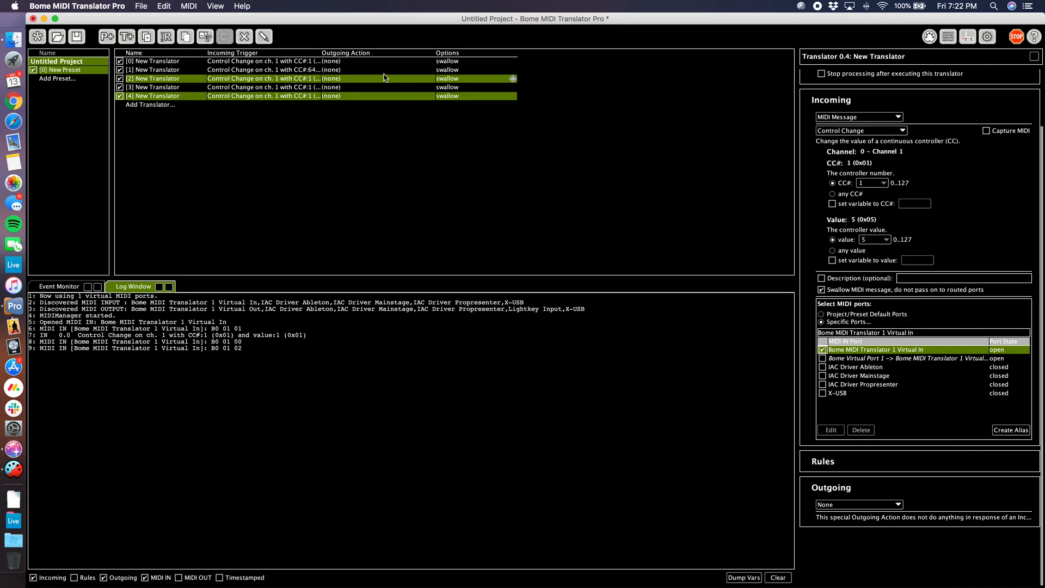
# Step: Set the first translator's outgoing action to a MIDI Note On, note 21 (A0), velocity 14
pyautogui.click(152, 96)
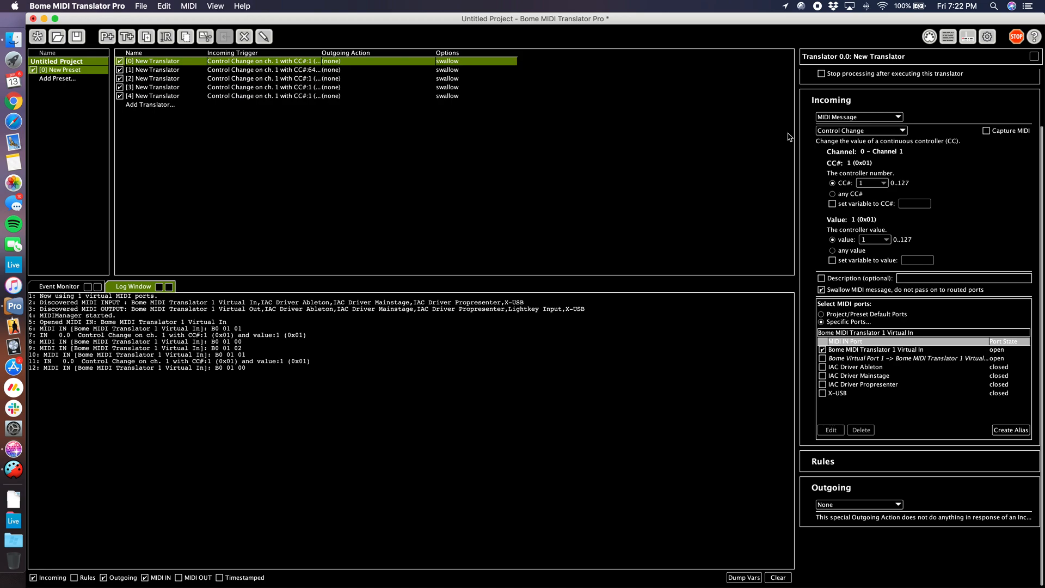
pyautogui.moveTo(771, 493)
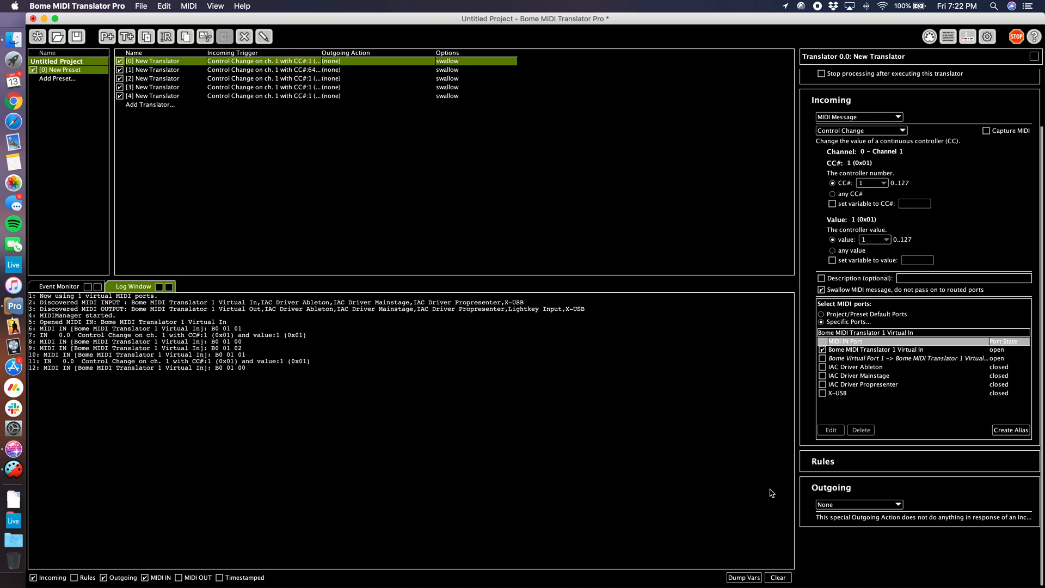
pyautogui.click(860, 505)
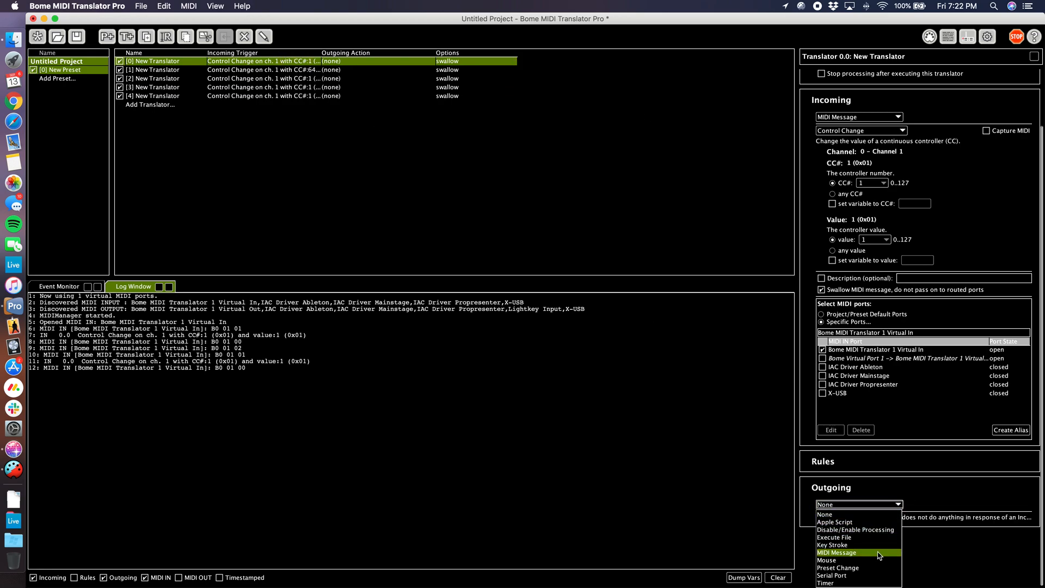
pyautogui.click(839, 553)
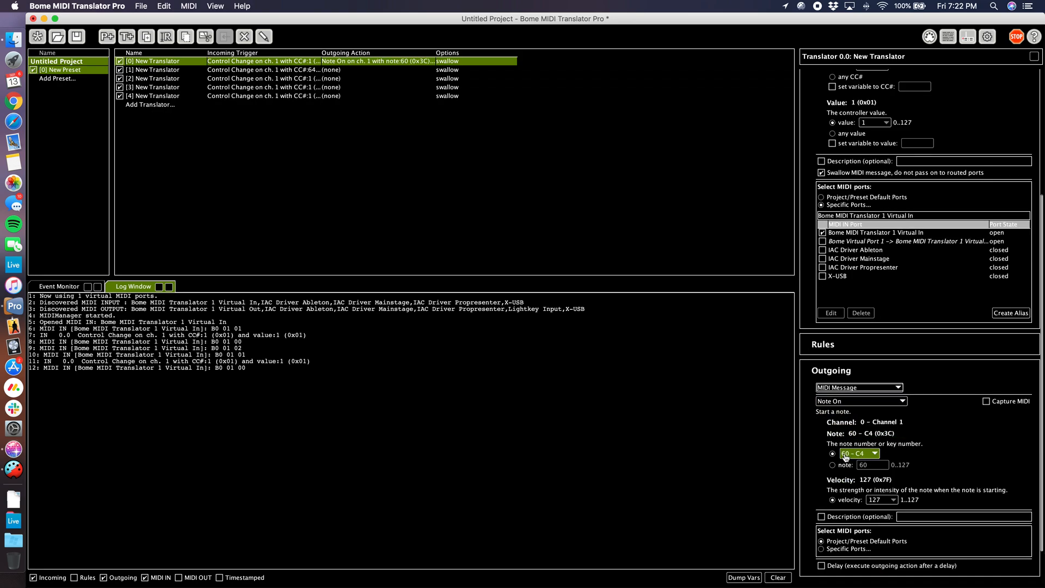
pyautogui.click(860, 453)
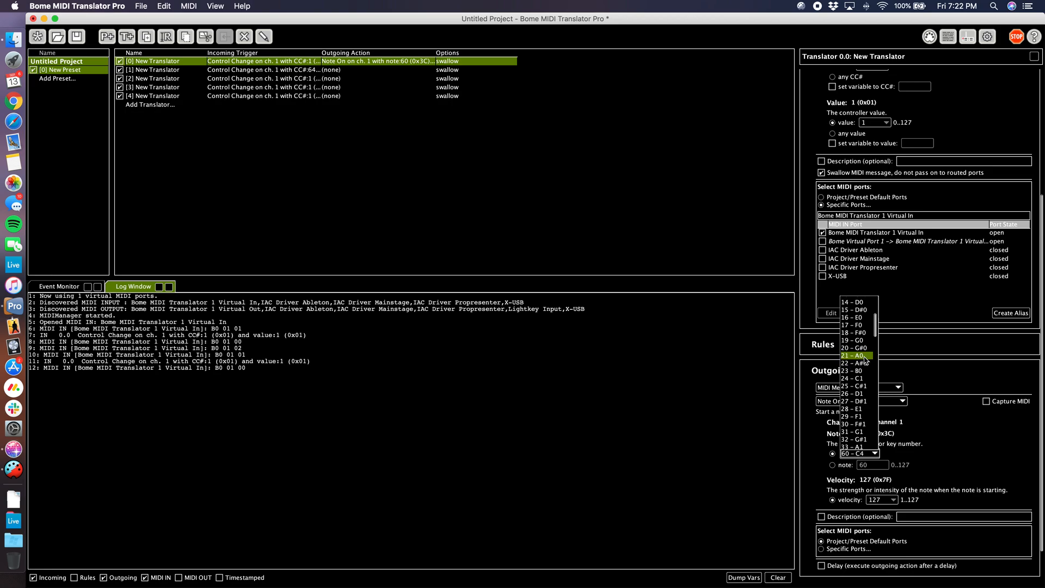
pyautogui.moveTo(847, 355)
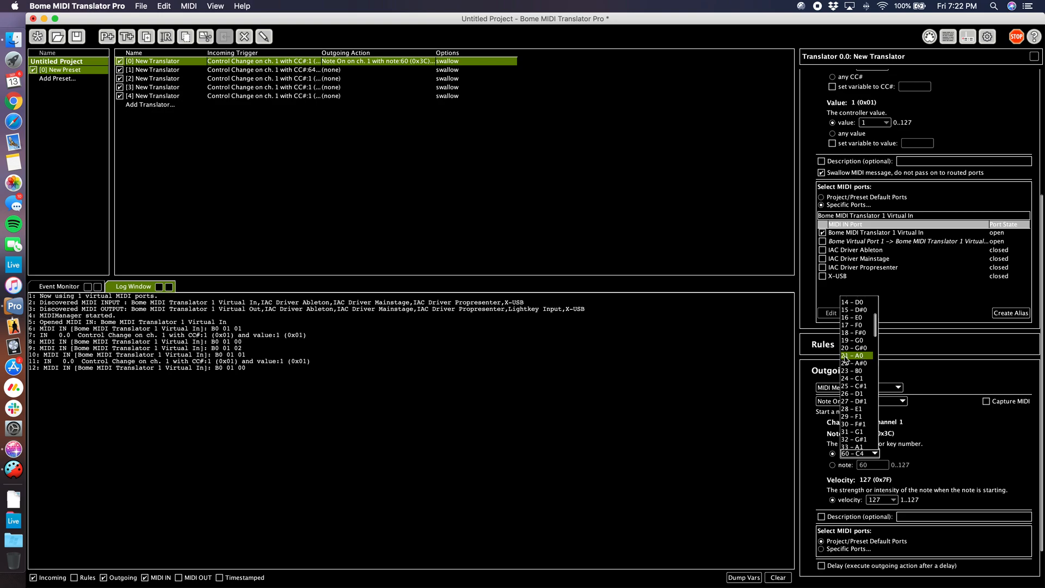
pyautogui.click(854, 355)
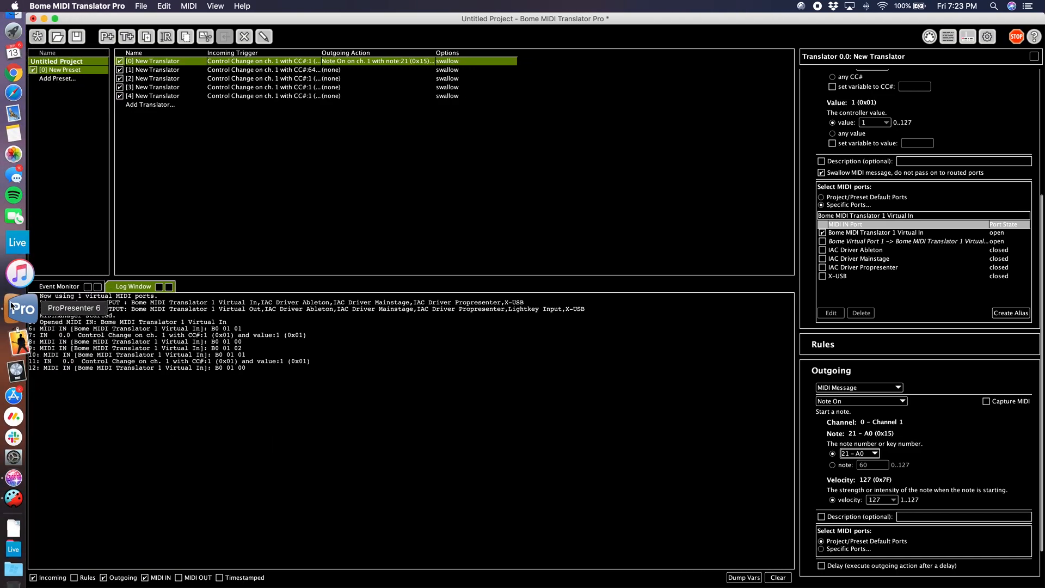
pyautogui.click(16, 307)
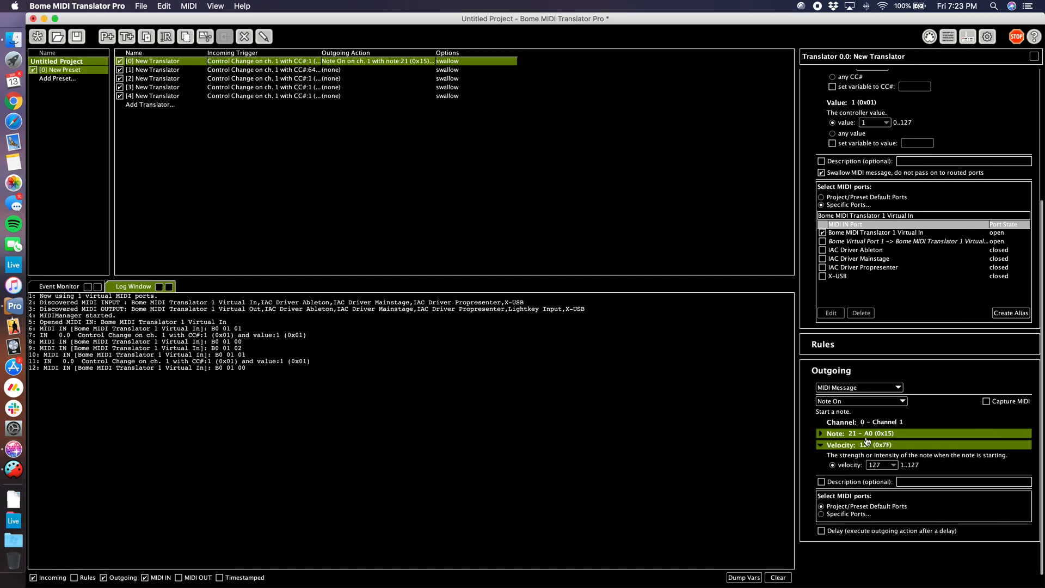
pyautogui.click(821, 433)
pyautogui.write('14')
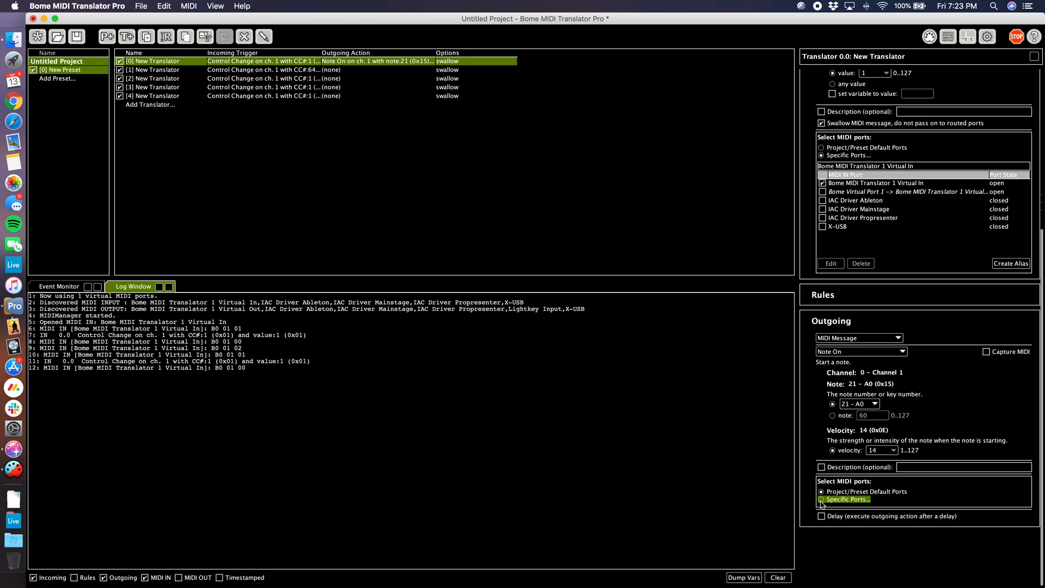
# Step: Send the first translator's output only to the Bome MIDI Translator 1 Virtual Out port
pyautogui.click(824, 499)
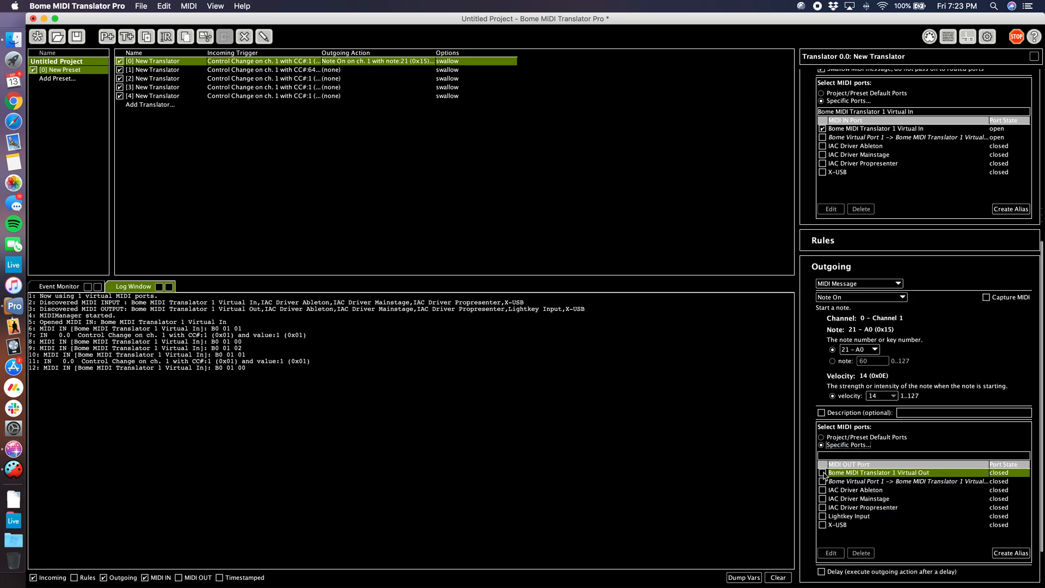
pyautogui.click(821, 473)
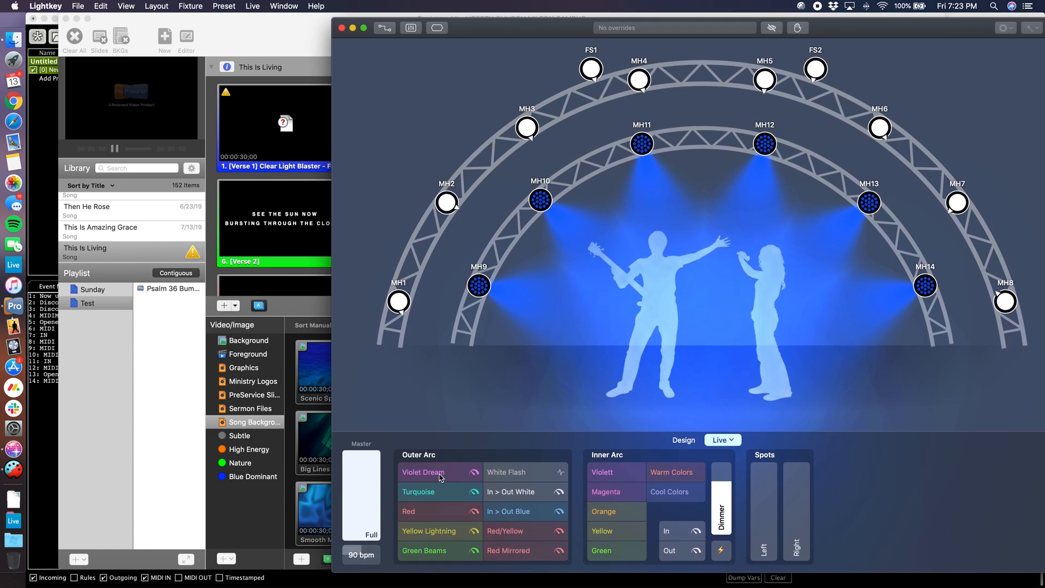
# Step: Fire the Violet Dream cue so Bome logs outgoing Note On 21 at velocity 14
pyautogui.click(422, 471)
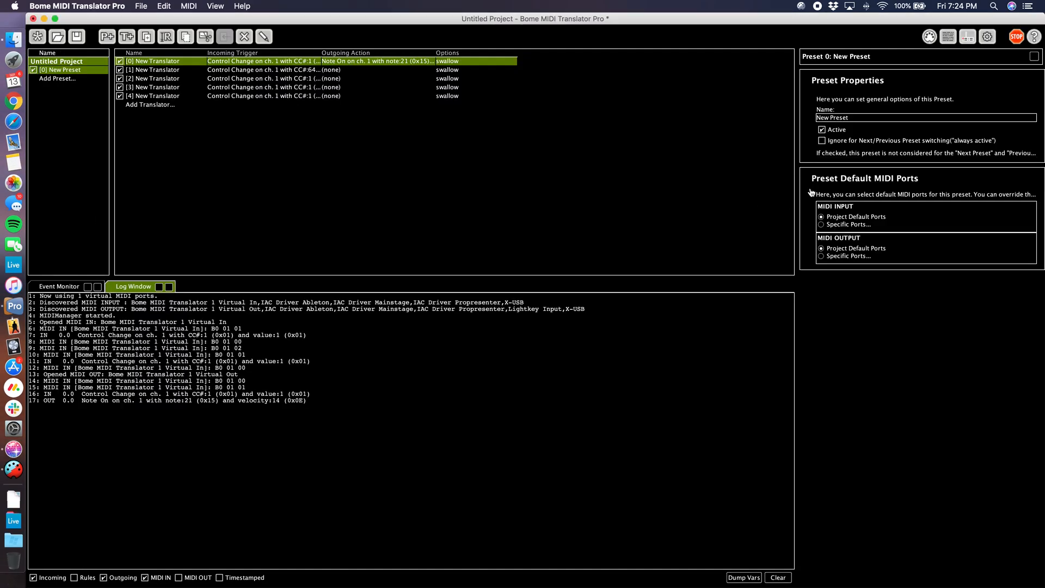
# Step: Set translator 1's outgoing action to a MIDI Note On message on note 21 - A0
pyautogui.click(155, 70)
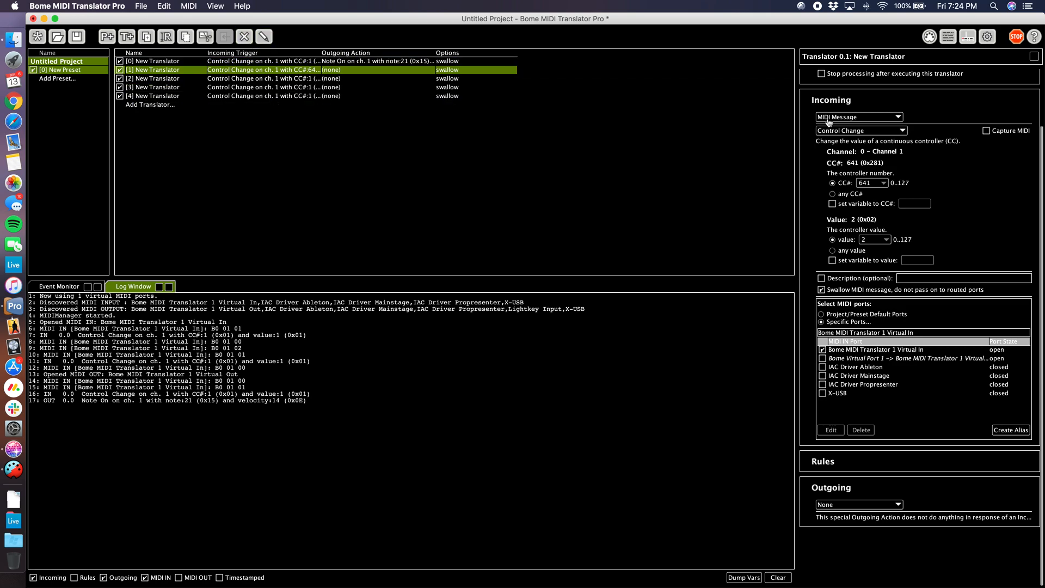
pyautogui.click(876, 505)
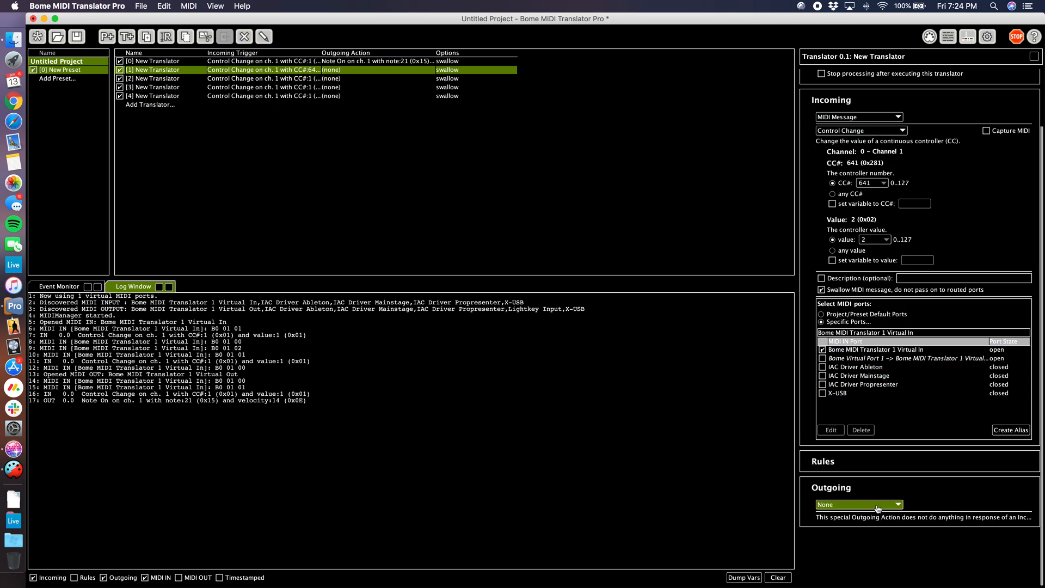
pyautogui.click(854, 505)
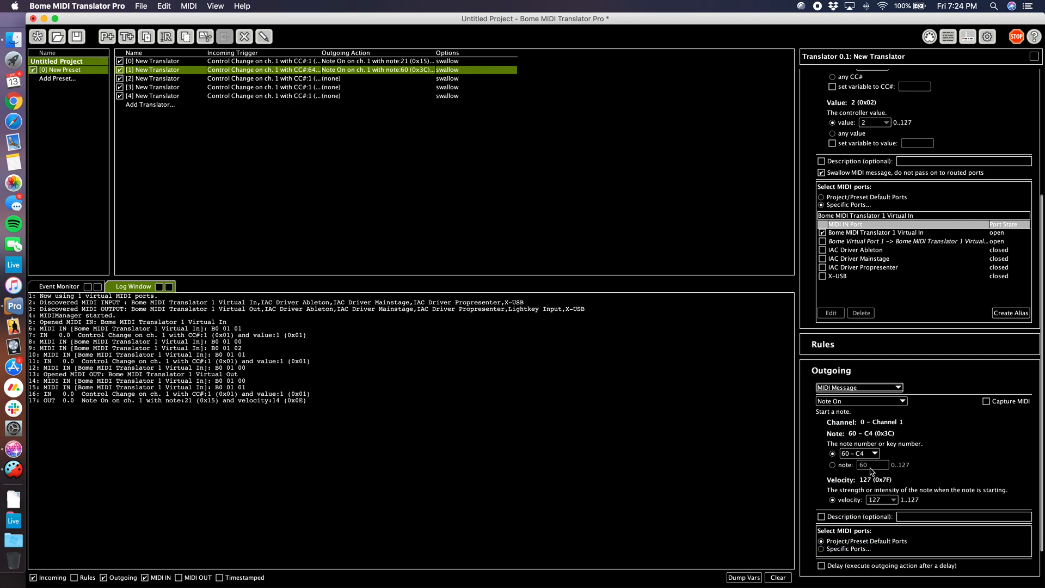
pyautogui.click(875, 453)
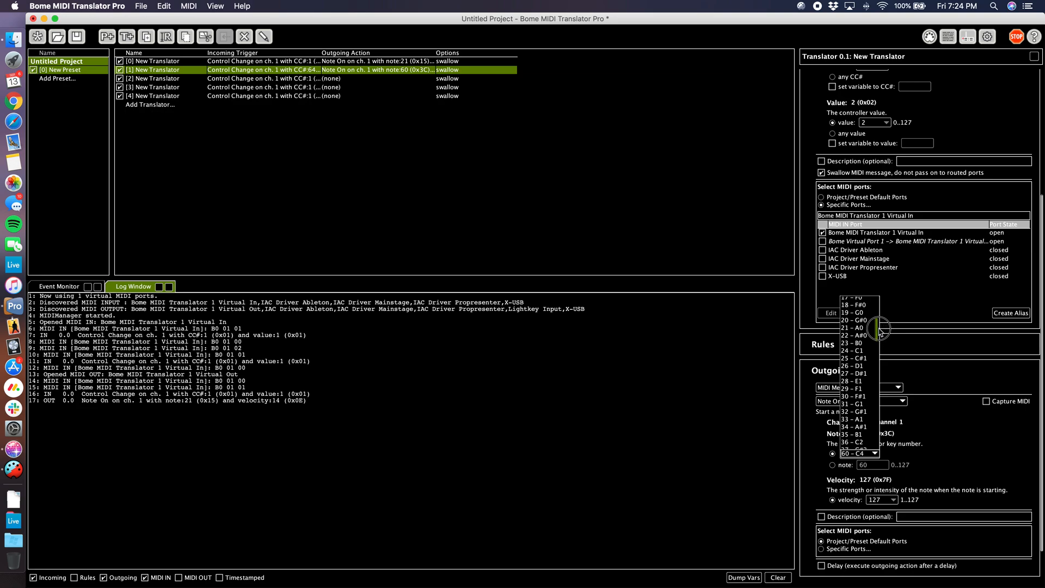
pyautogui.click(854, 327)
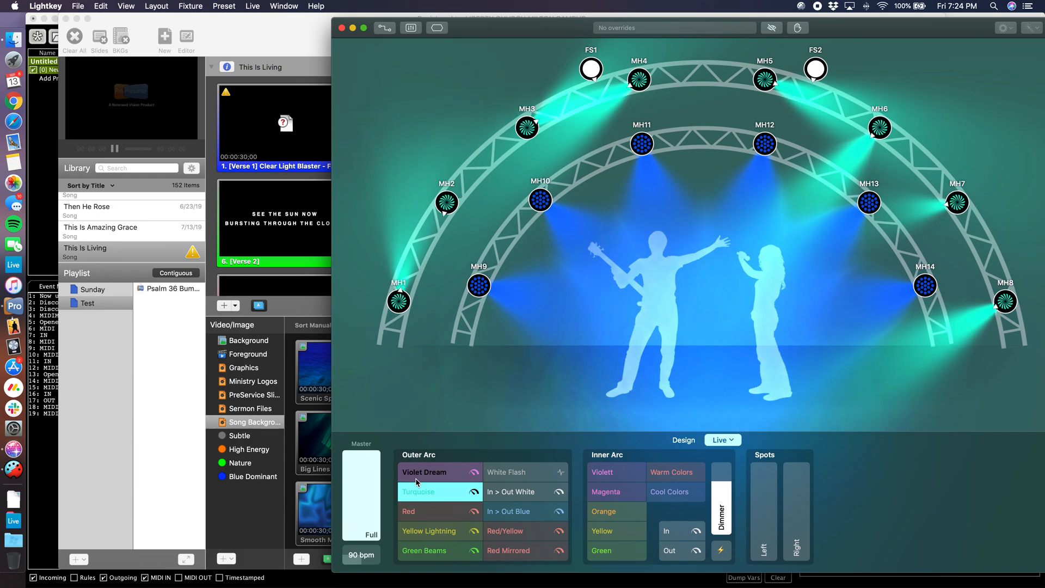
# Step: Fire an Outer Arc cue in Lightkey, then return to Bome MIDI Translator Pro
pyautogui.click(419, 491)
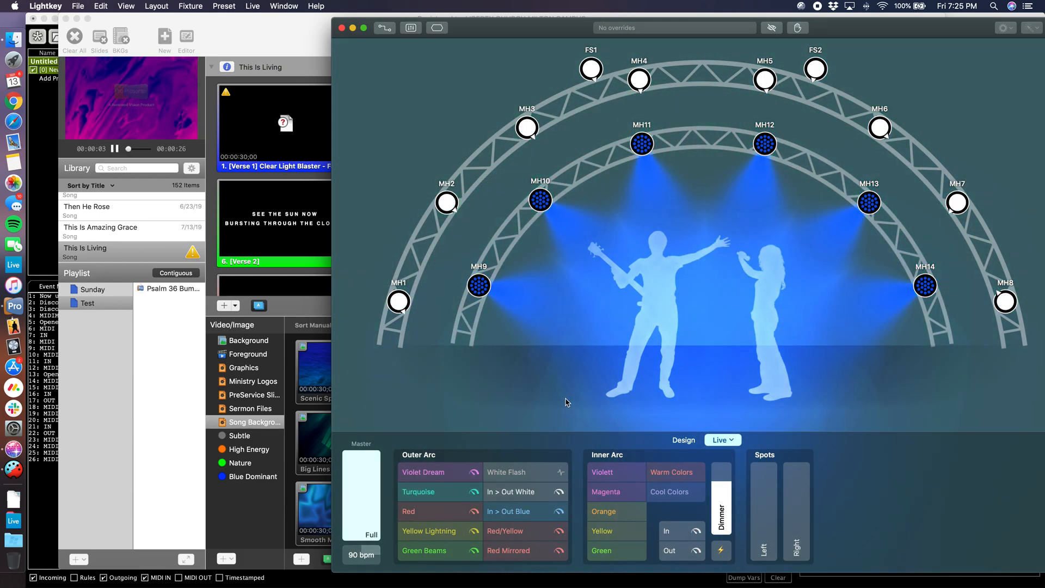
pyautogui.click(418, 491)
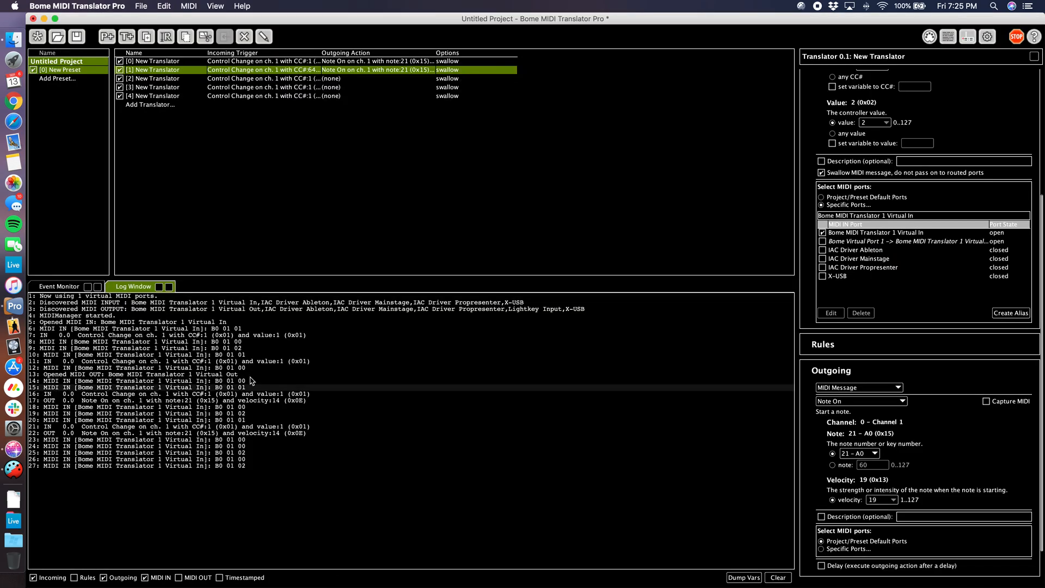
# Step: Route translator 1's note to Specific Ports, ticking Bome MIDI Translator 1 Virtual Out
pyautogui.click(843, 549)
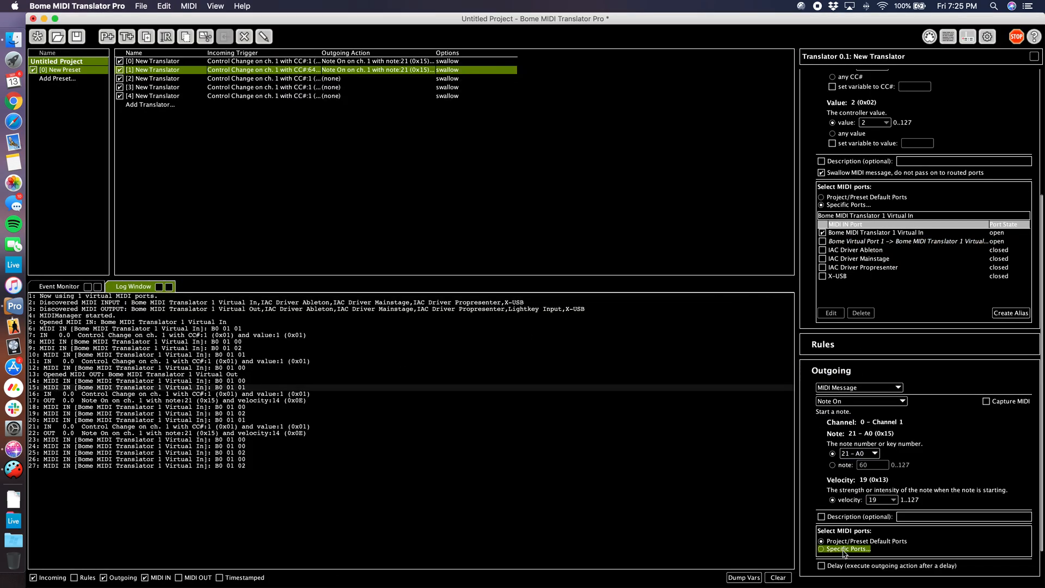
pyautogui.click(819, 549)
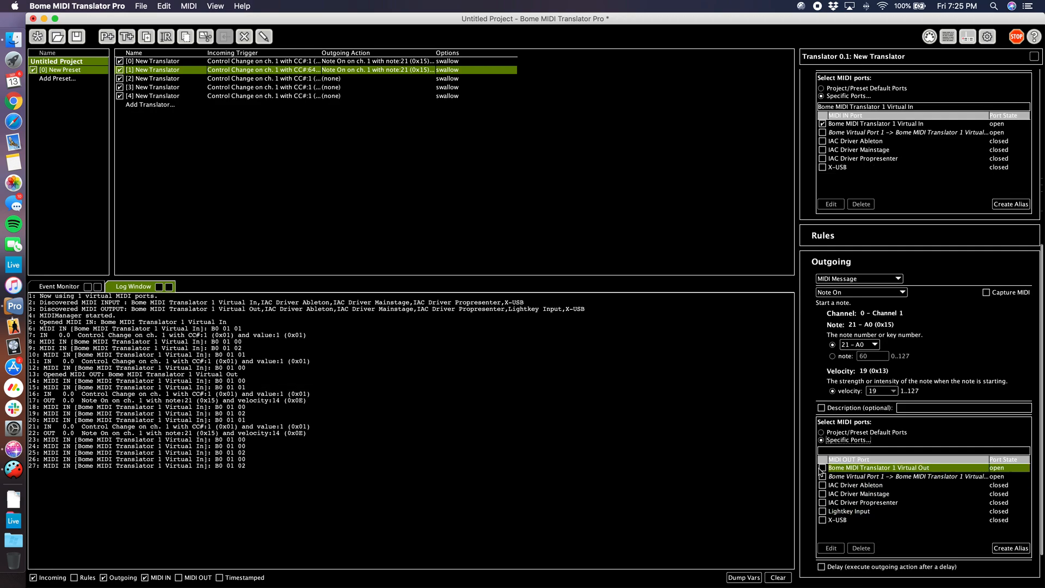
pyautogui.click(821, 468)
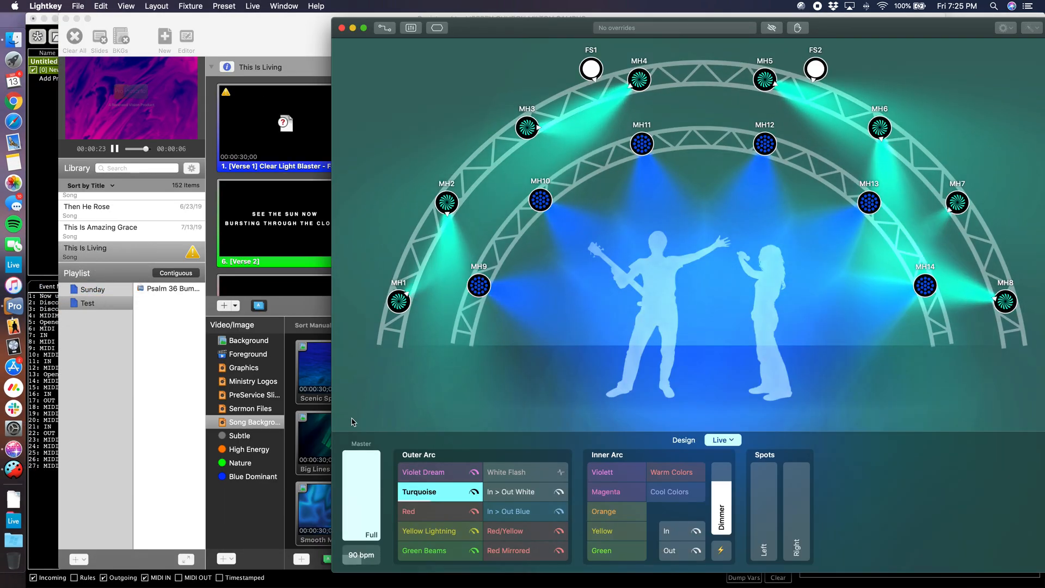
# Step: Release and re-fire the Turquoise cue in Lightkey, then return to Bome
pyautogui.click(426, 491)
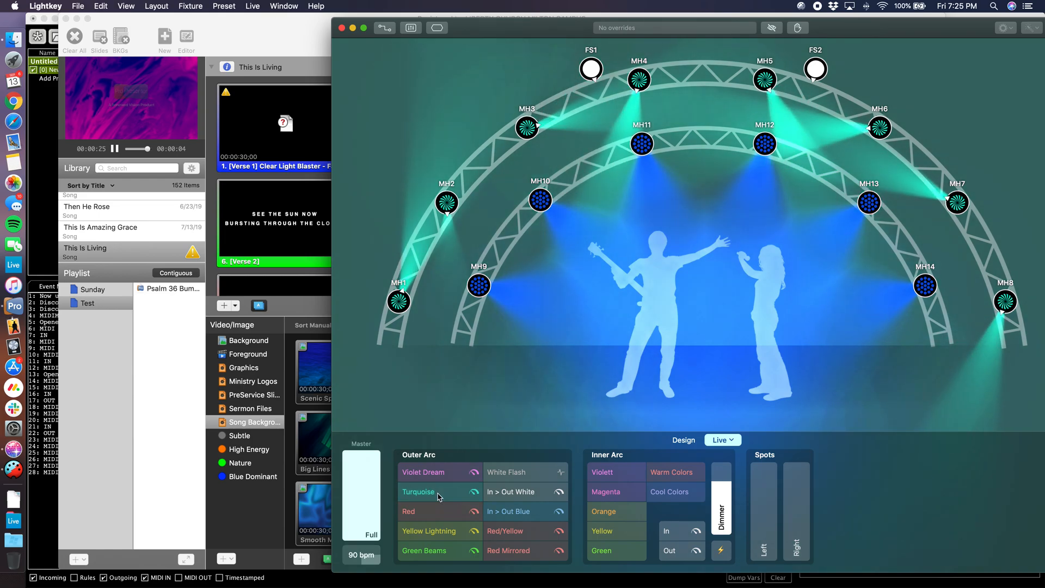
pyautogui.click(429, 491)
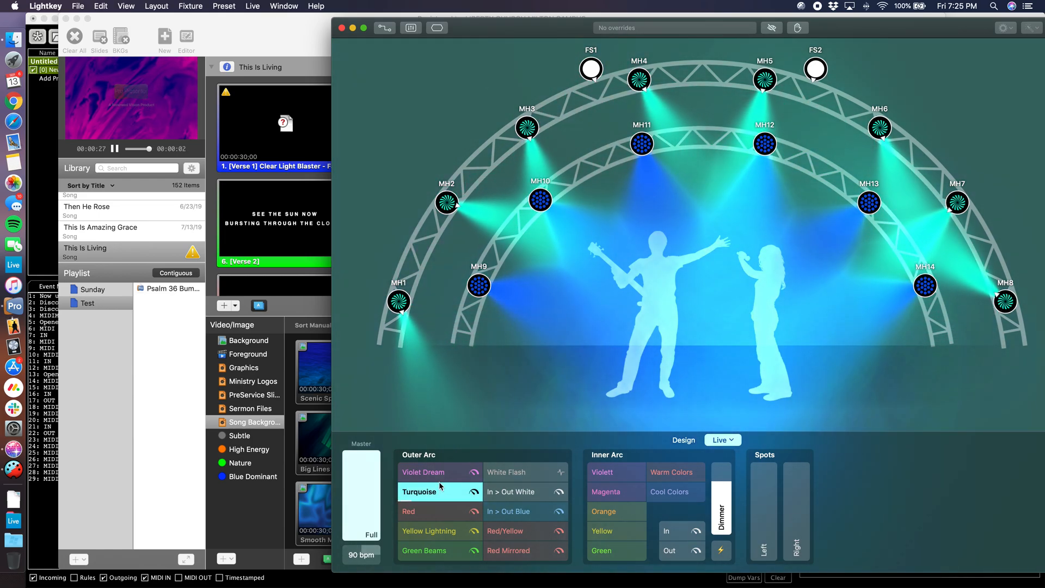
pyautogui.click(423, 472)
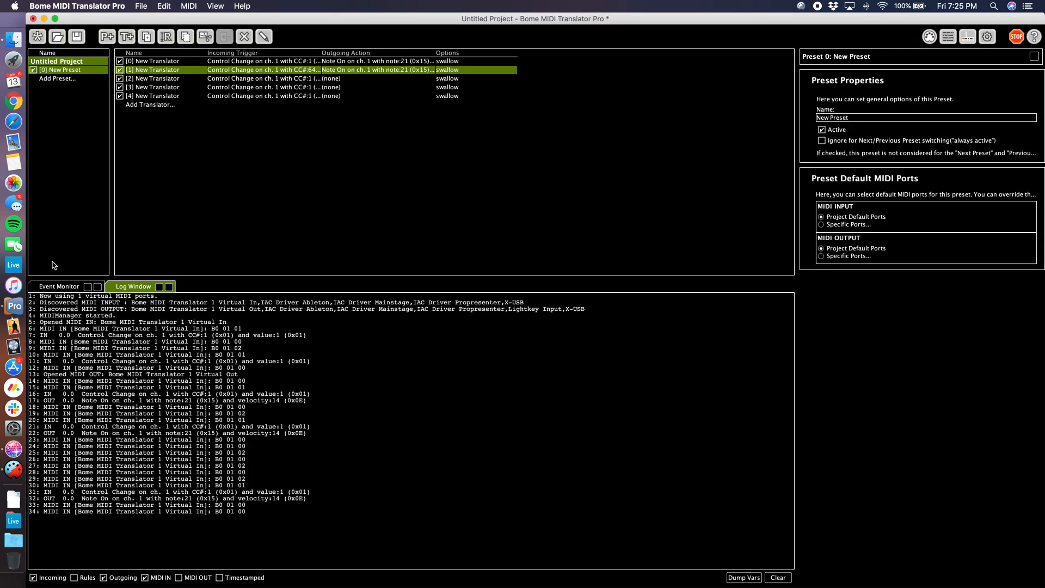
# Step: Review translator 1's incoming trigger, then bring Lightkey to the front
pyautogui.click(155, 70)
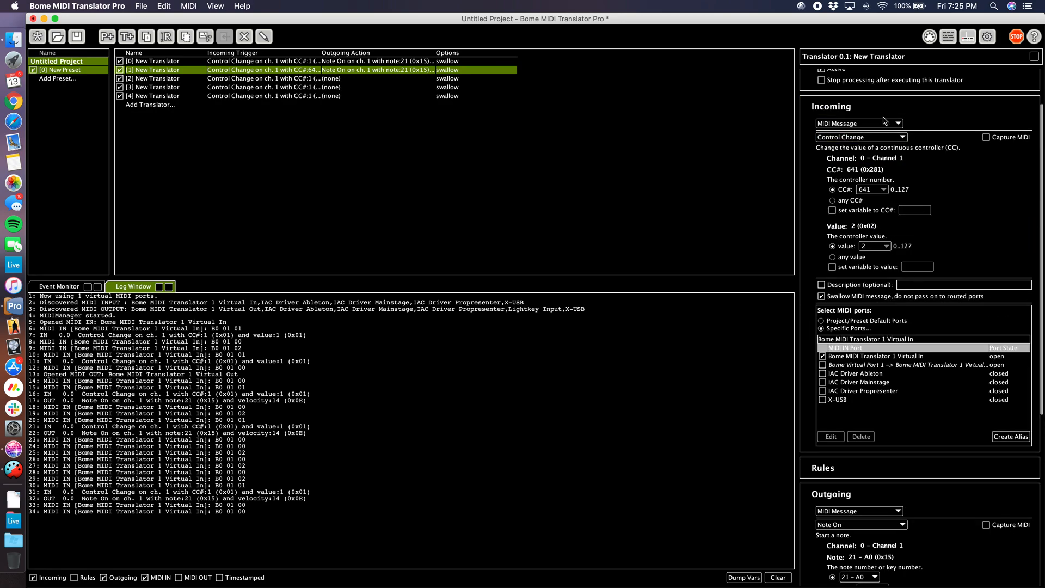
pyautogui.click(832, 189)
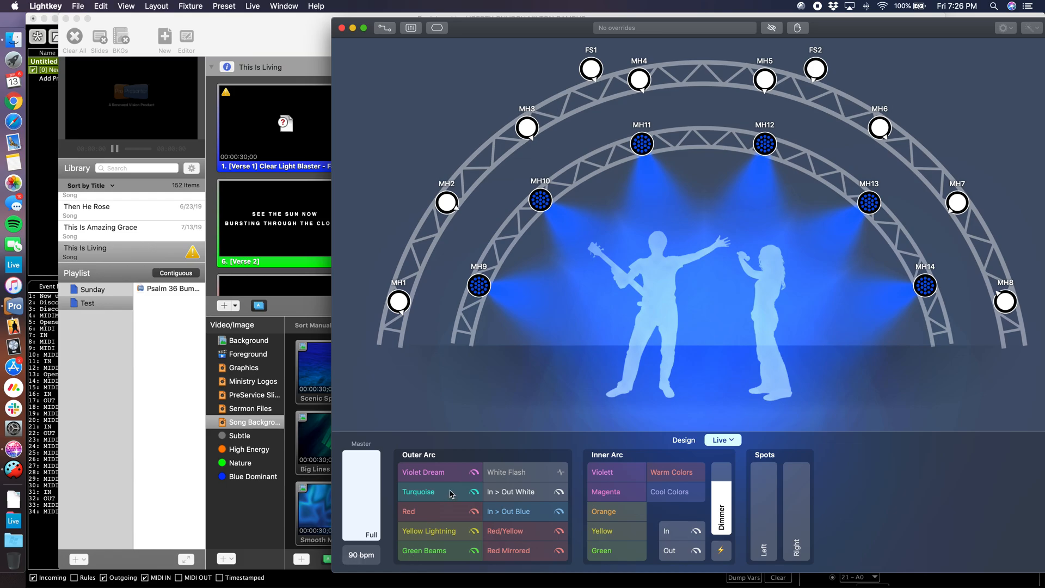
# Step: Fire the Turquoise cue so note 21 at velocity 19 is sent to ProPresenter
pyautogui.click(429, 491)
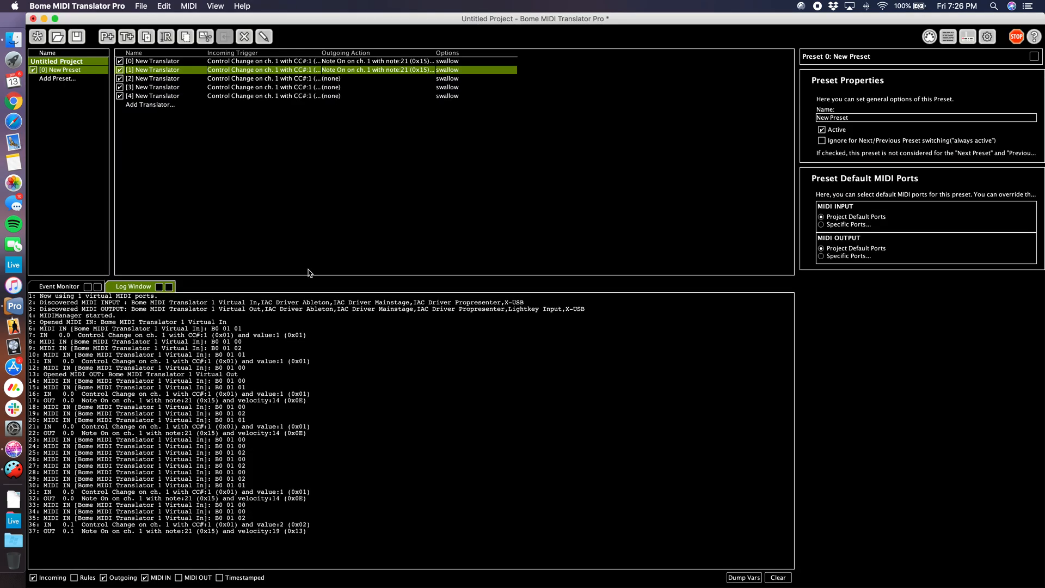
# Step: Make translator 2 send Note On 21 - A0 at velocity 11 to Bome MIDI Translator 1 Virtual Out
pyautogui.click(155, 78)
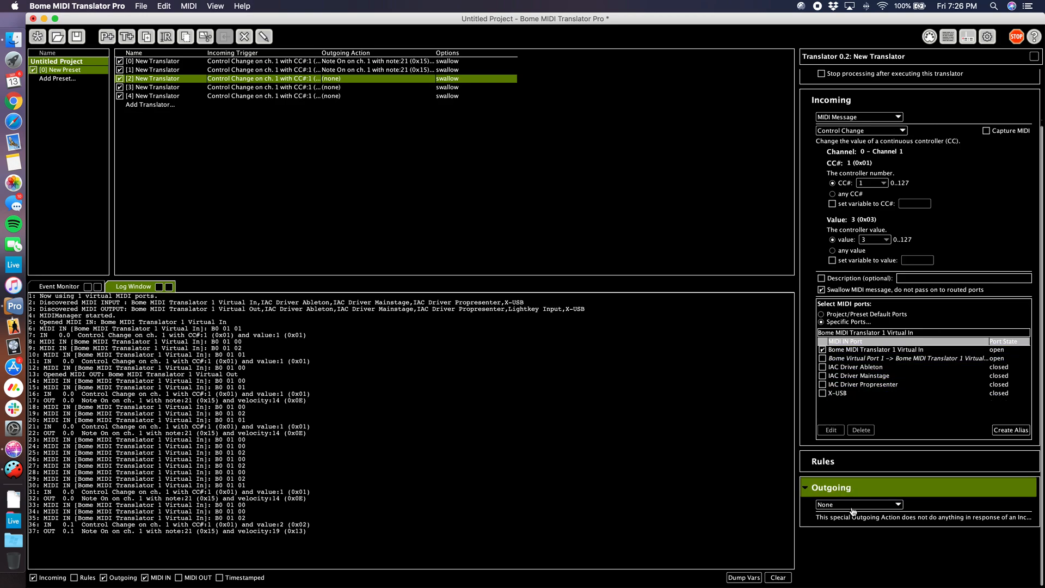
pyautogui.click(858, 506)
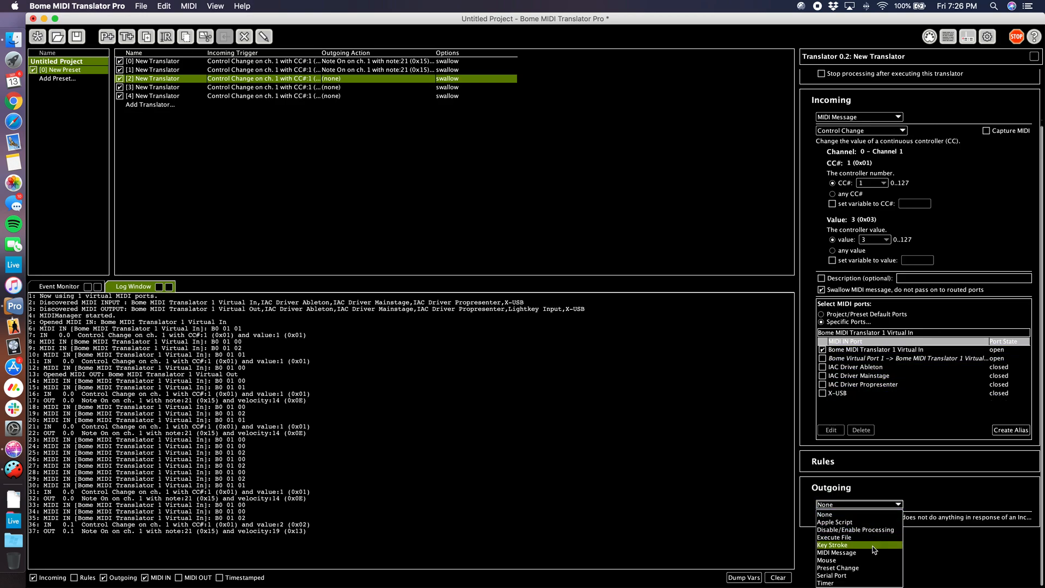
pyautogui.click(836, 559)
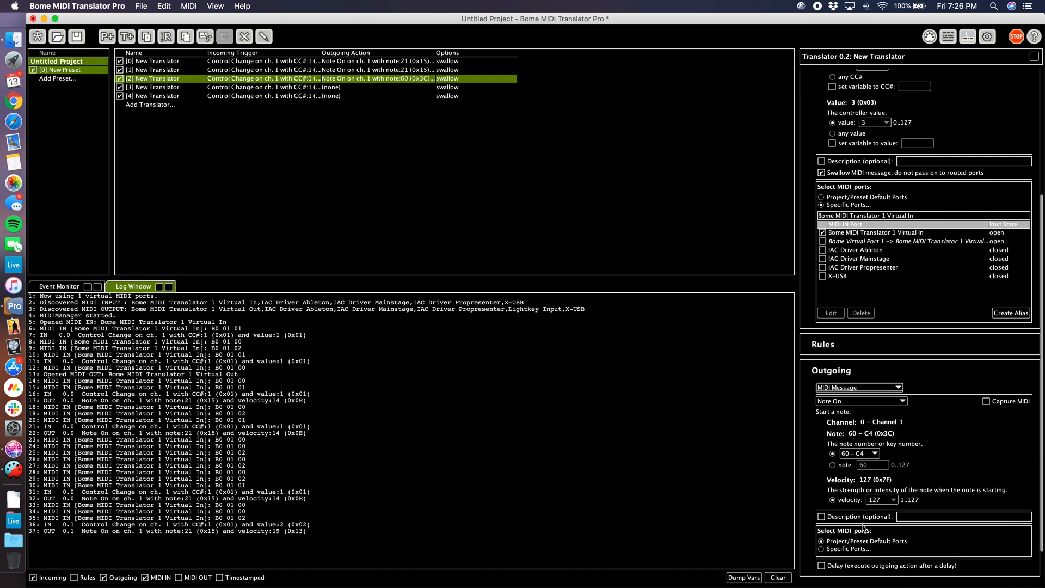
pyautogui.click(876, 453)
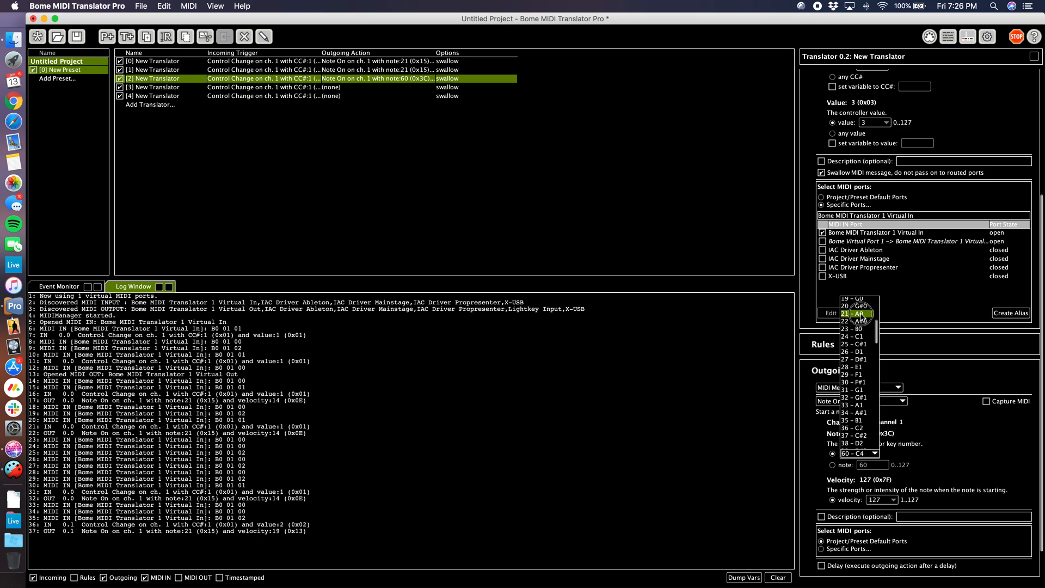
pyautogui.click(852, 314)
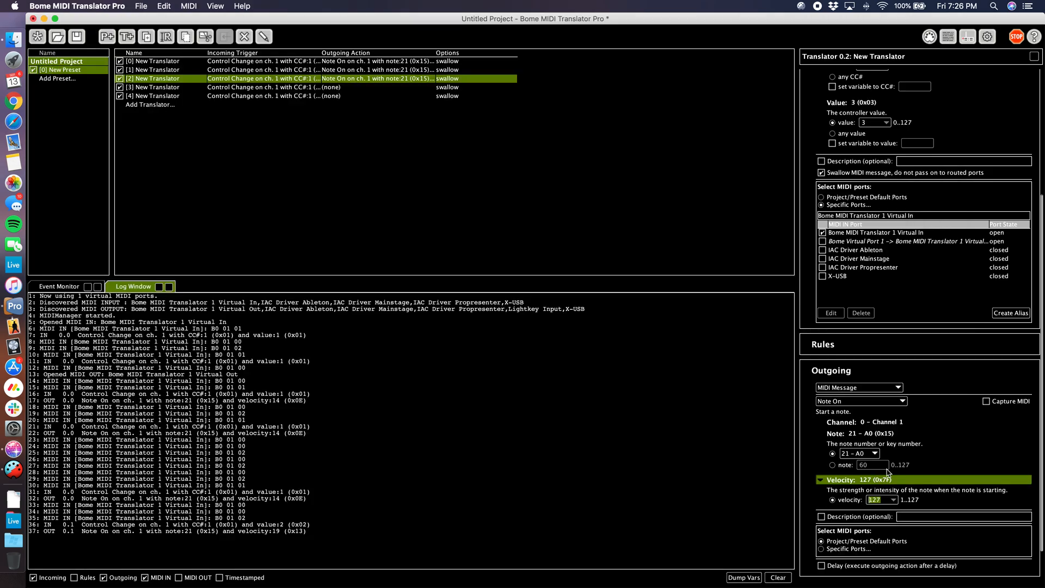
pyautogui.write('11')
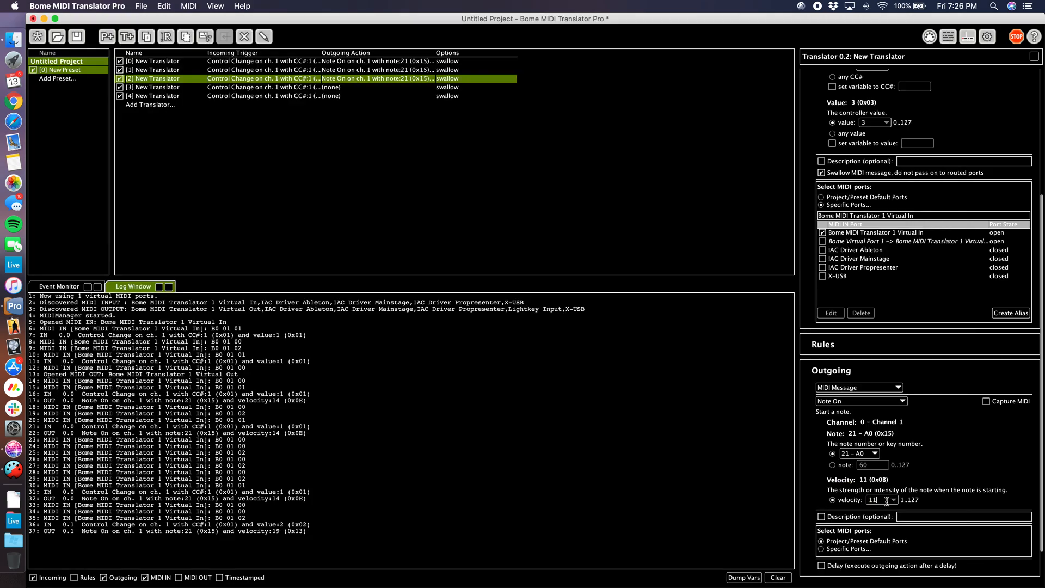
pyautogui.click(818, 564)
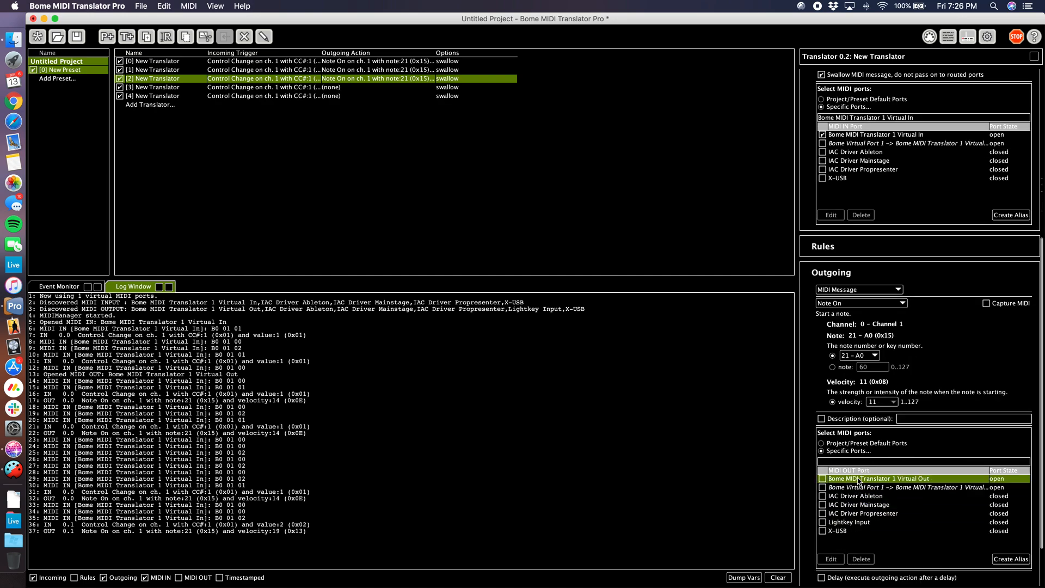
pyautogui.click(822, 479)
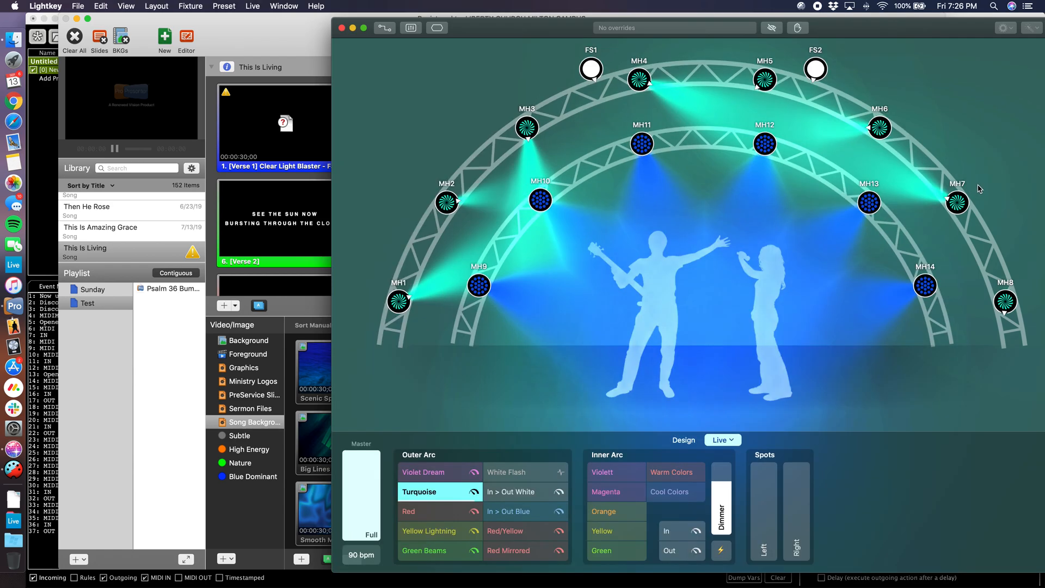
# Step: Fire the Red, Turquoise and Violet Dream cues in turn, then switch to ProPresenter
pyautogui.click(435, 512)
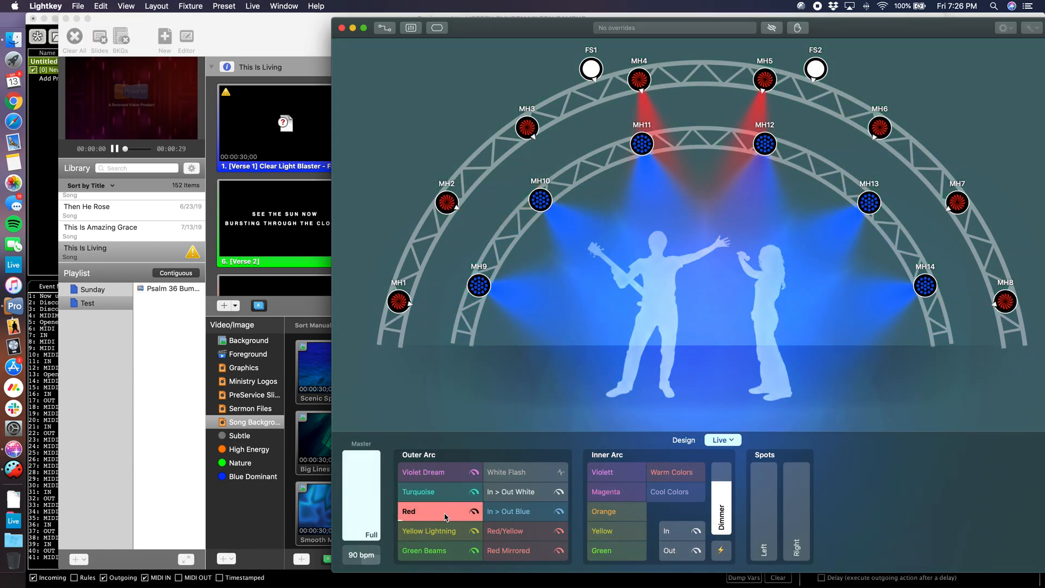
pyautogui.click(418, 491)
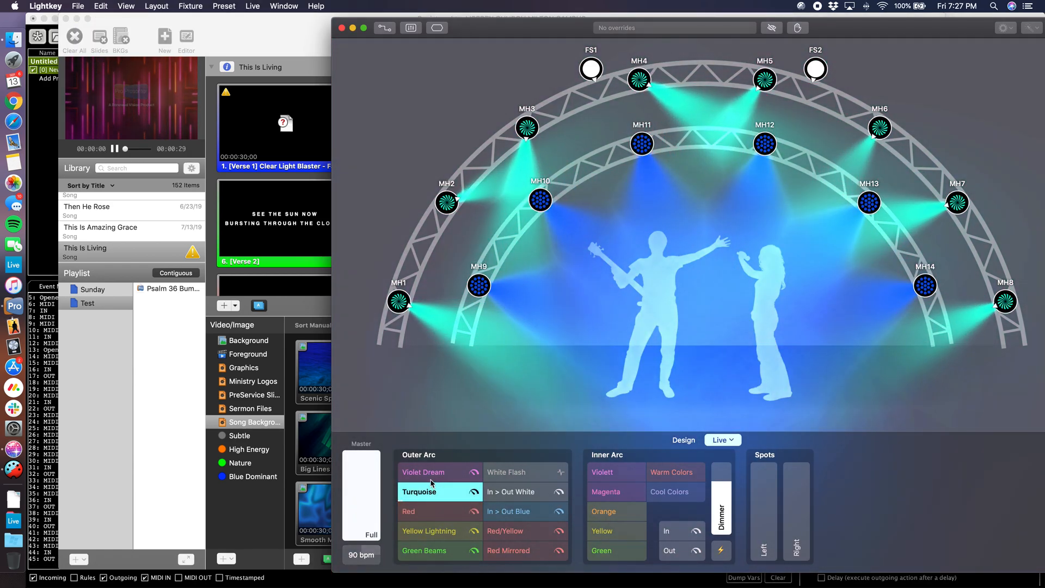
pyautogui.click(424, 471)
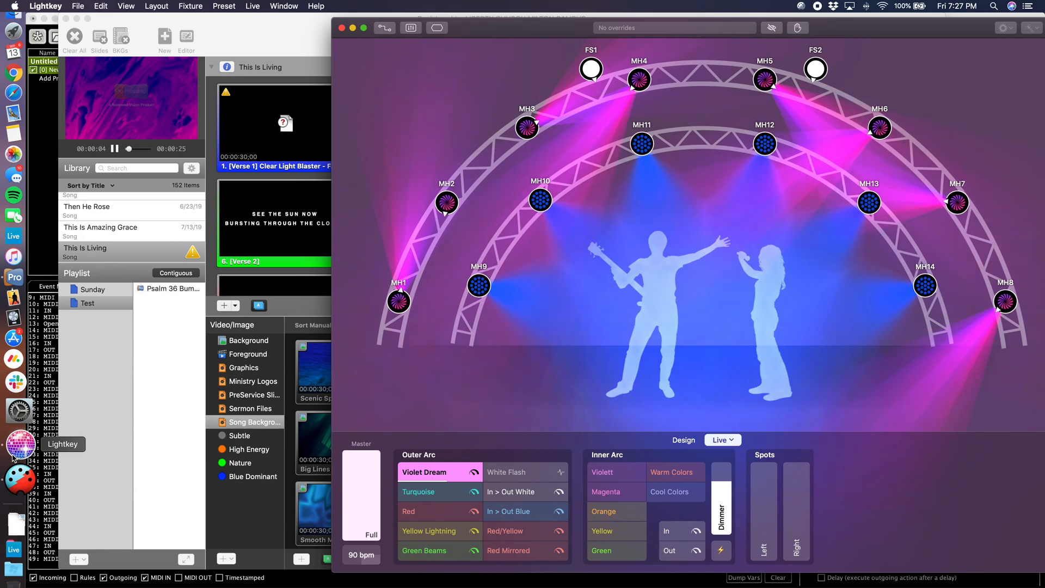
pyautogui.moveTo(19, 471)
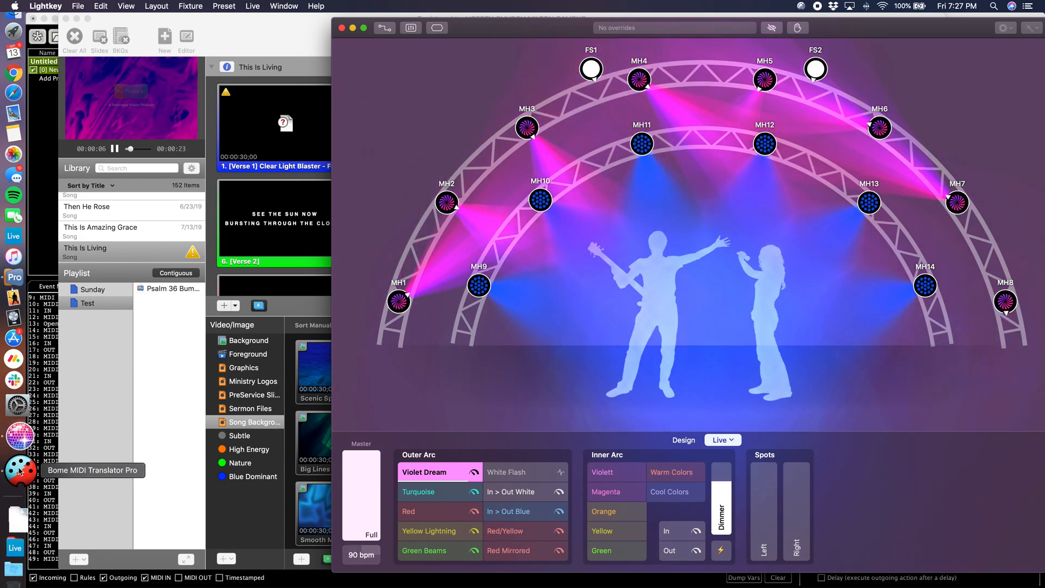
pyautogui.click(14, 464)
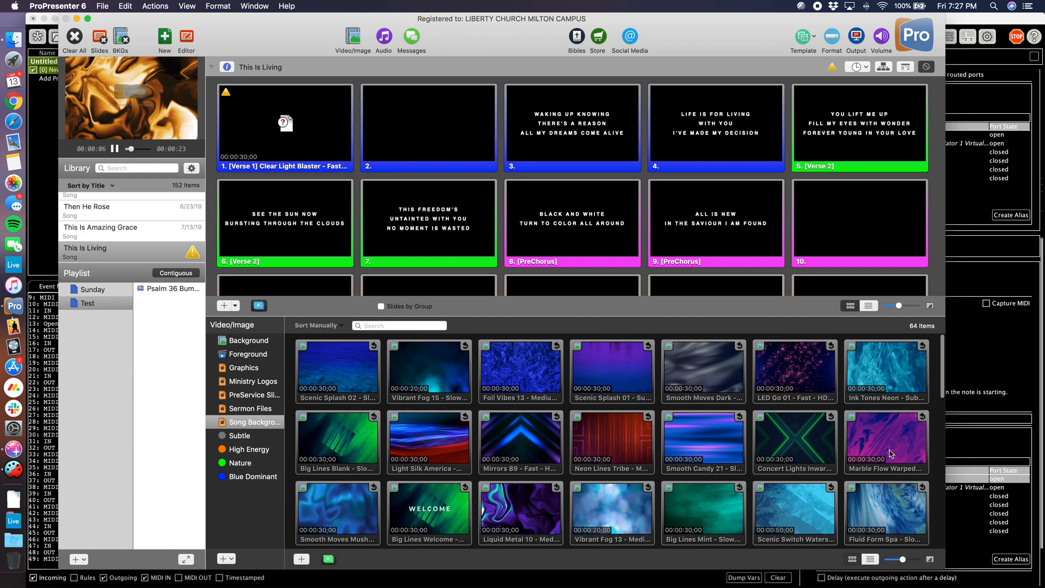
# Step: Scroll through the Song Backgrounds media bin in ProPresenter 6
pyautogui.scroll(-3)
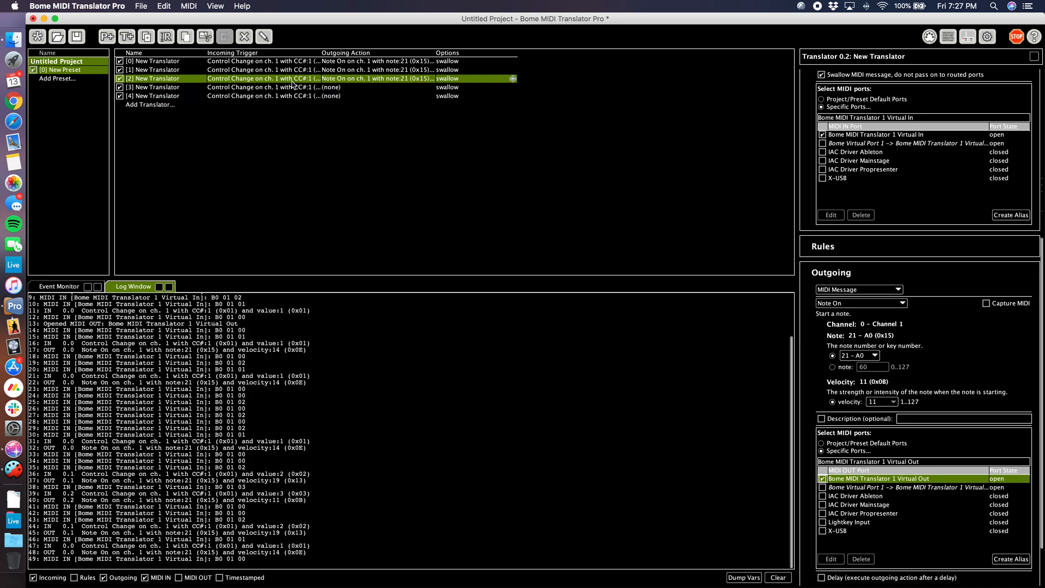
# Step: Make translator 3 send a MIDI Note On 21 - A0, then bring ProPresenter to the front
pyautogui.click(157, 87)
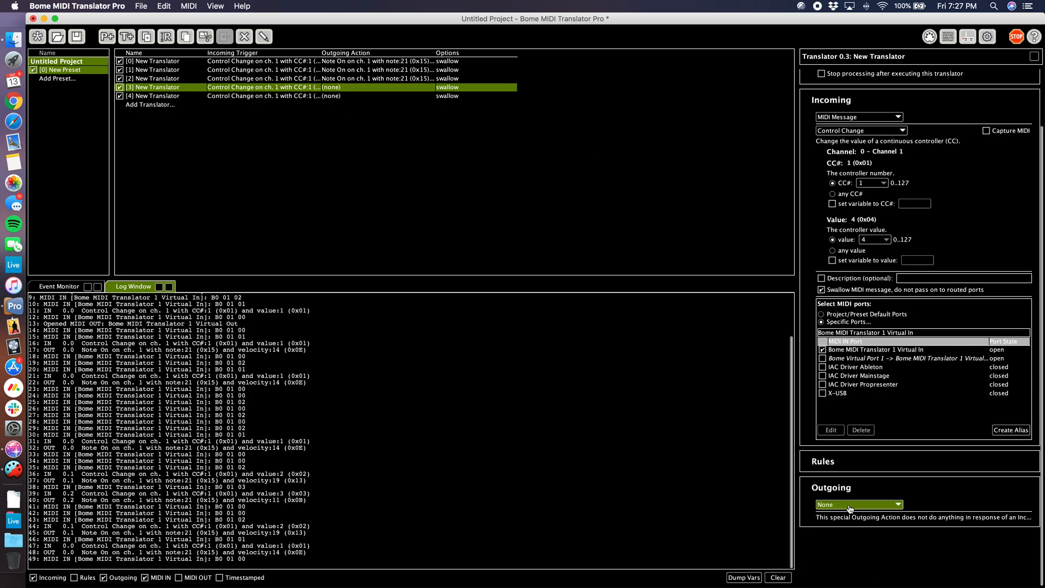
pyautogui.click(859, 506)
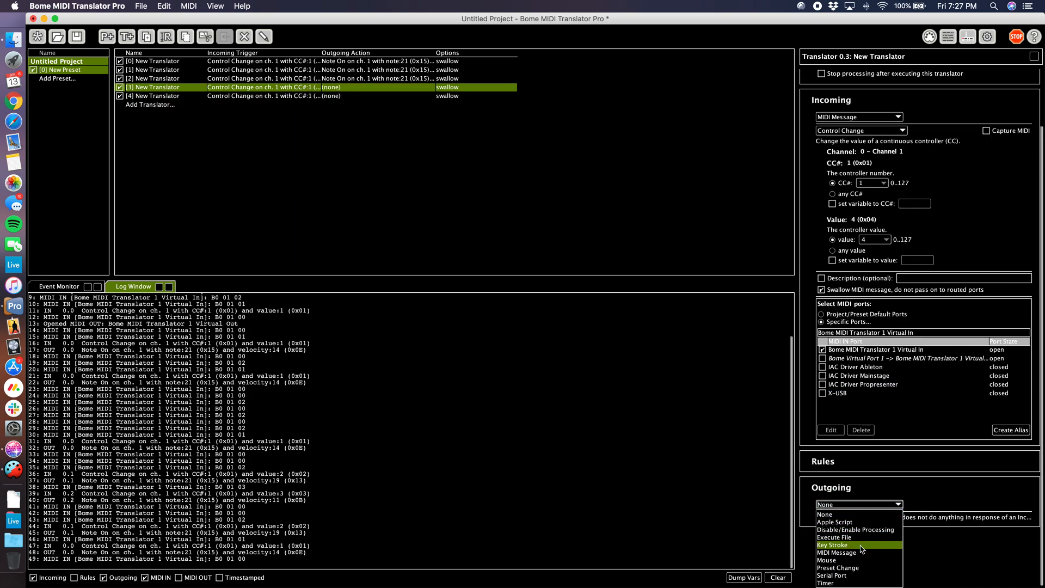
pyautogui.click(840, 553)
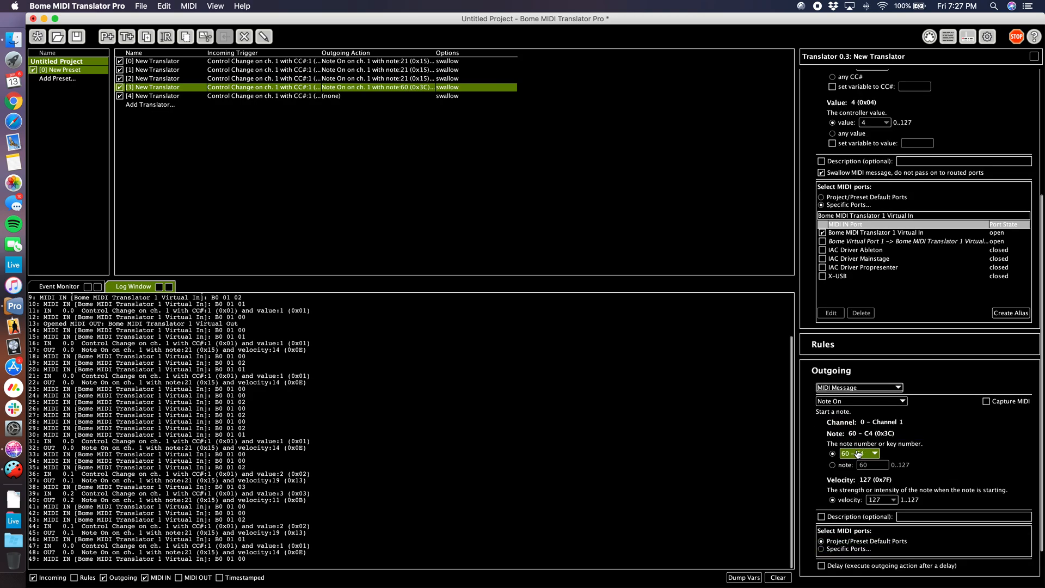
pyautogui.click(880, 453)
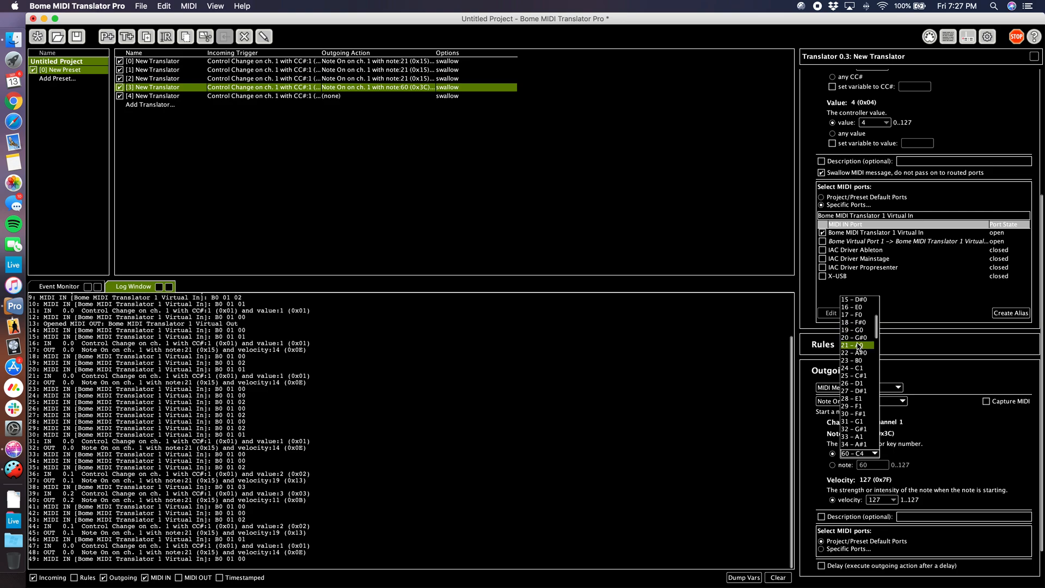
pyautogui.click(854, 344)
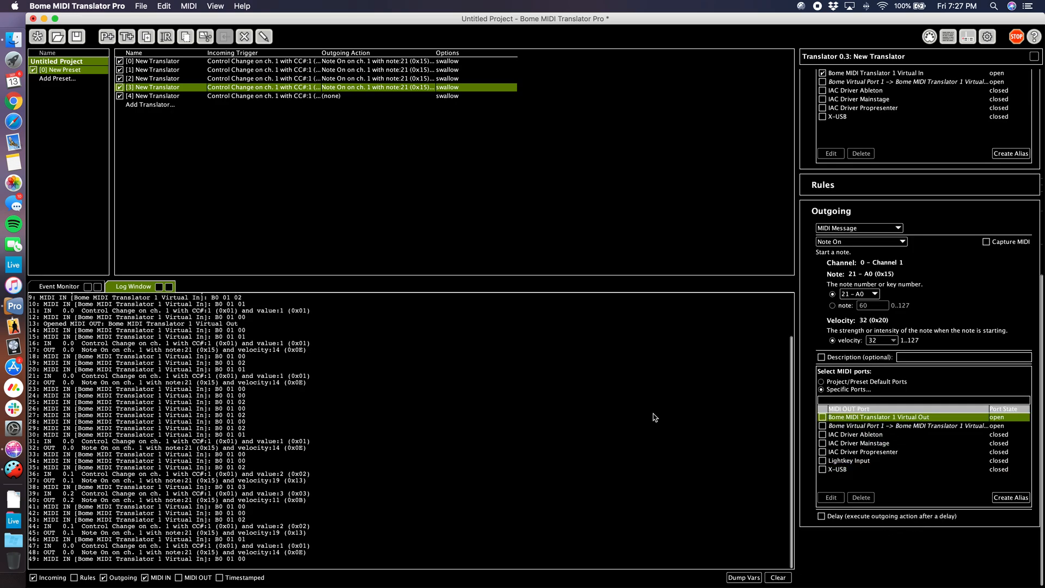
pyautogui.click(823, 417)
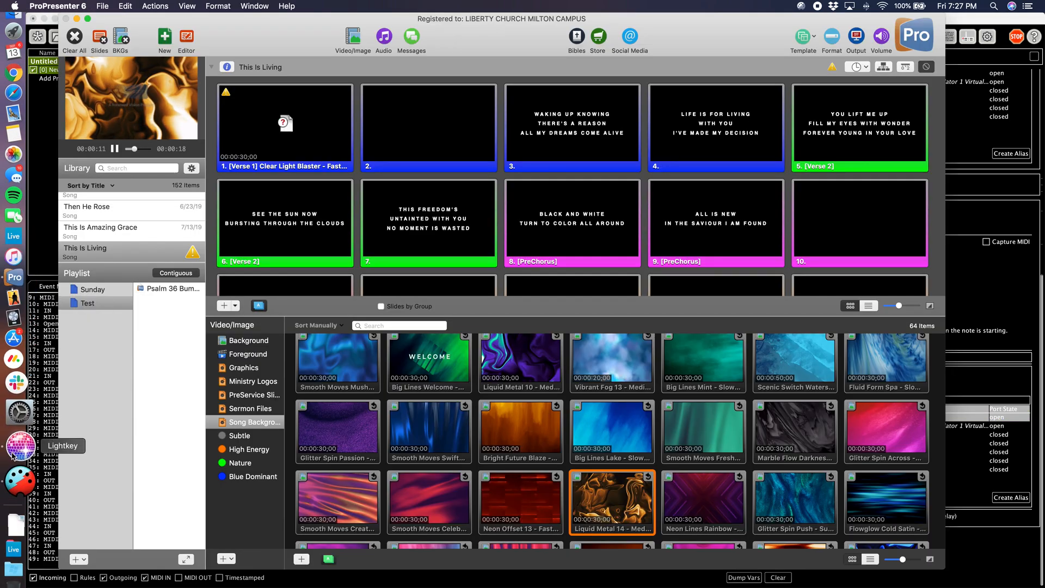
# Step: Fire Lightkey's Yellow Lightning outer-arc cue so ProPresenter plays its background video
pyautogui.click(13, 444)
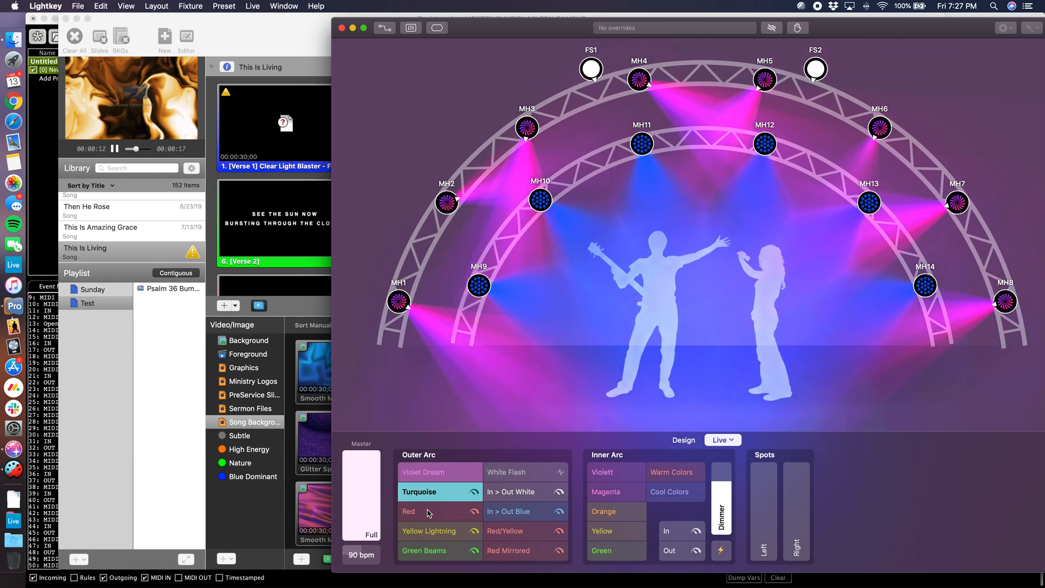
pyautogui.click(429, 531)
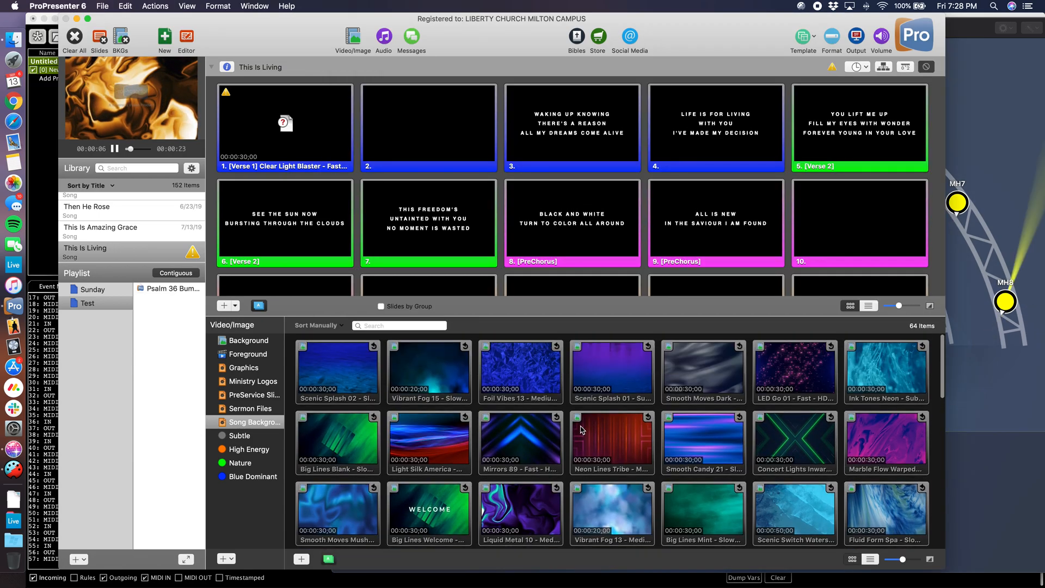
# Step: Play the Big Lines Blank background, then pick the Concert Lights Inward clip
pyautogui.click(337, 442)
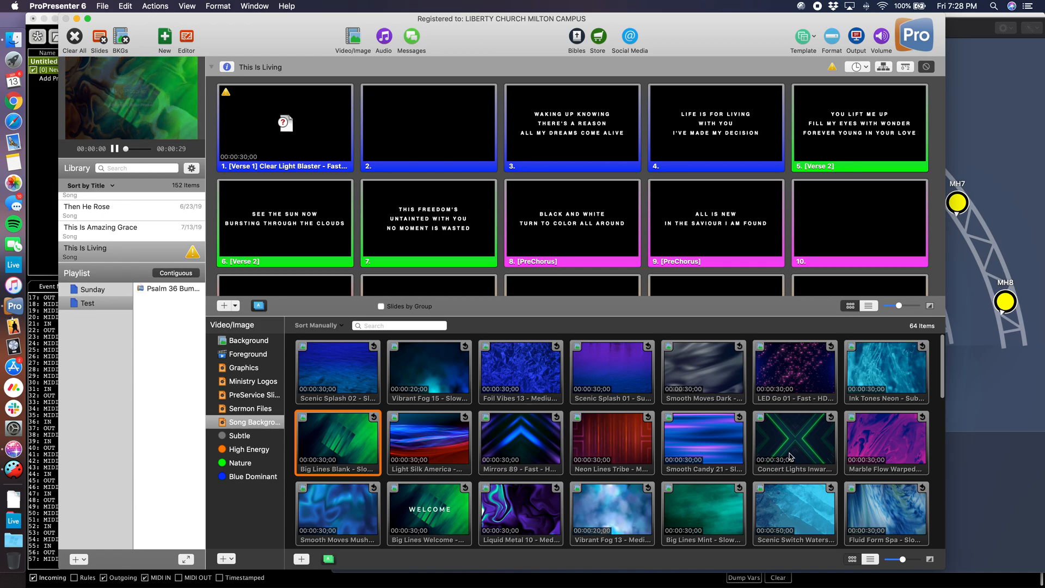
pyautogui.click(795, 442)
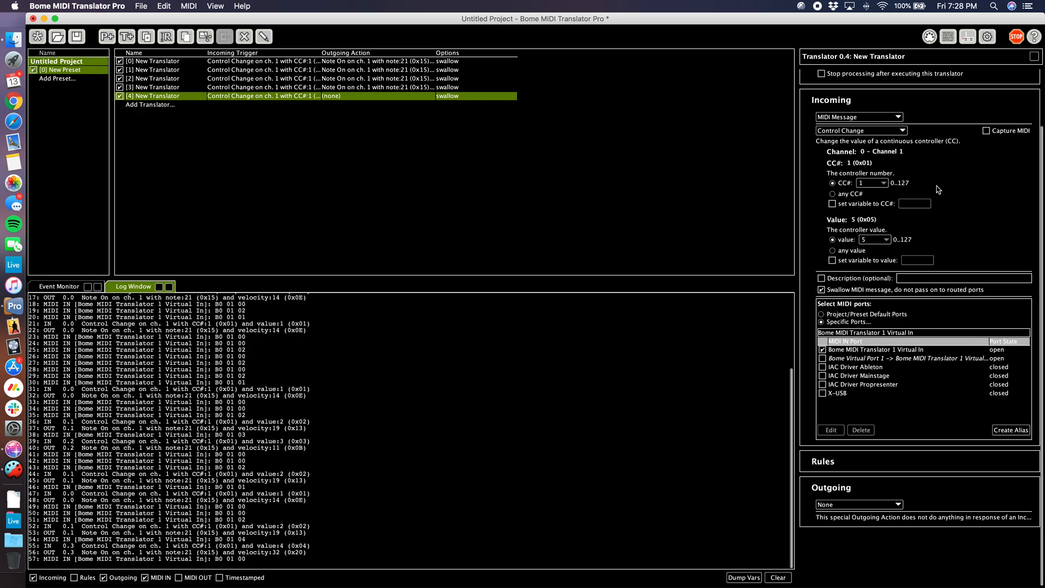
# Step: Give translator 4 an outgoing MIDI message of note 21 - A0 at velocity 13
pyautogui.click(859, 505)
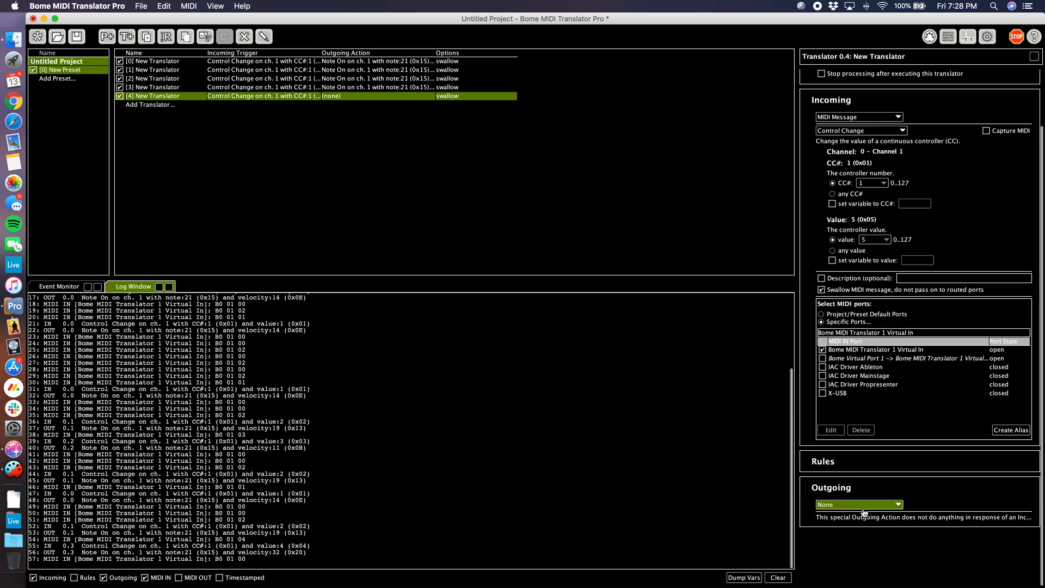
pyautogui.click(858, 505)
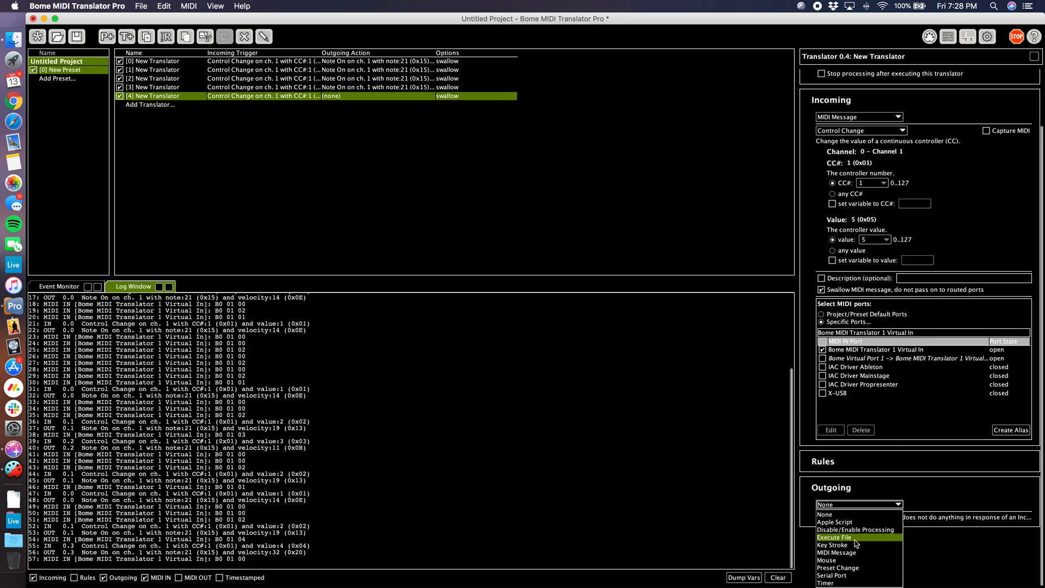
pyautogui.click(838, 552)
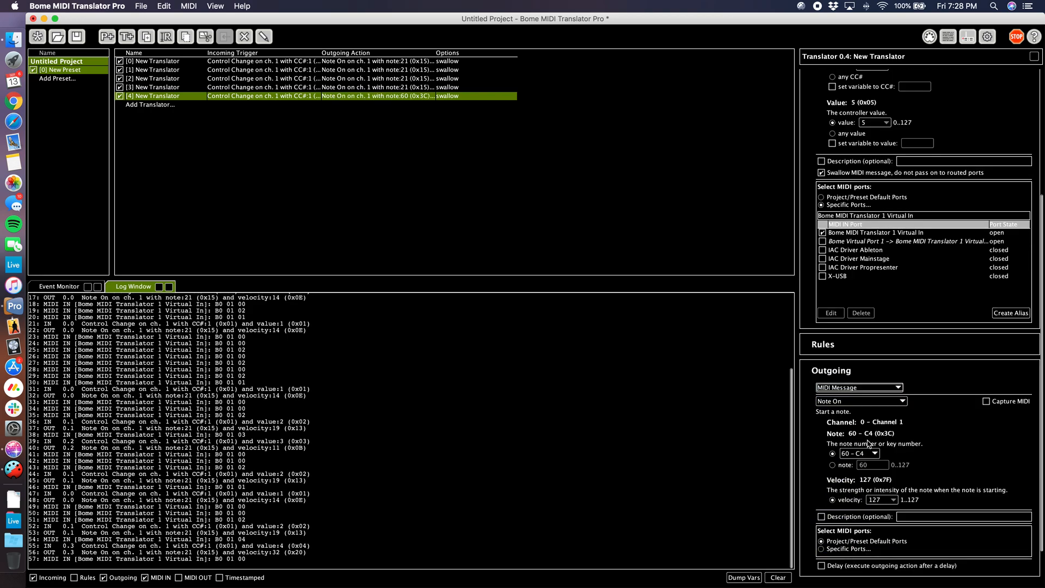
pyautogui.click(876, 452)
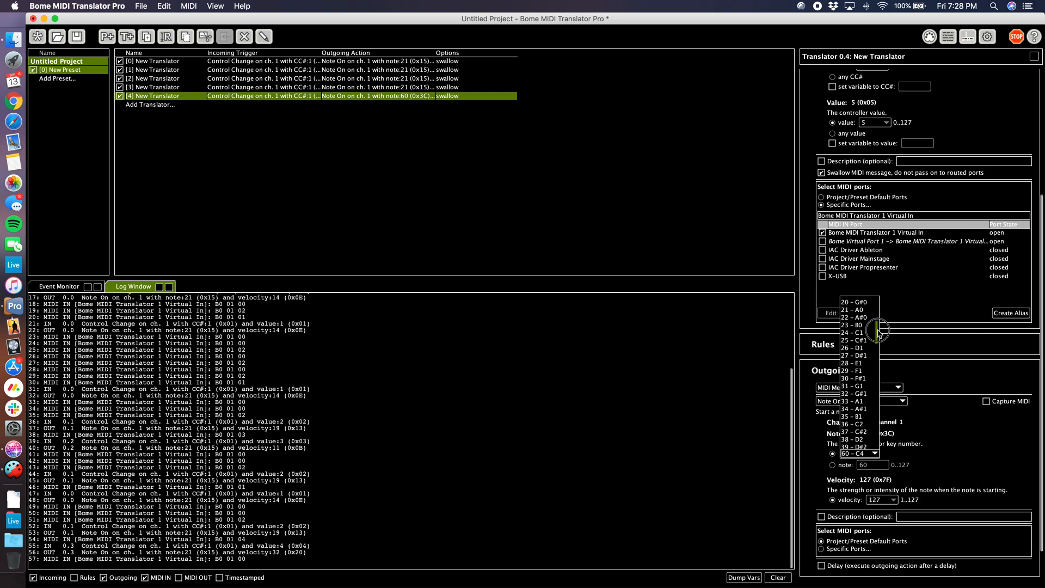
pyautogui.click(850, 309)
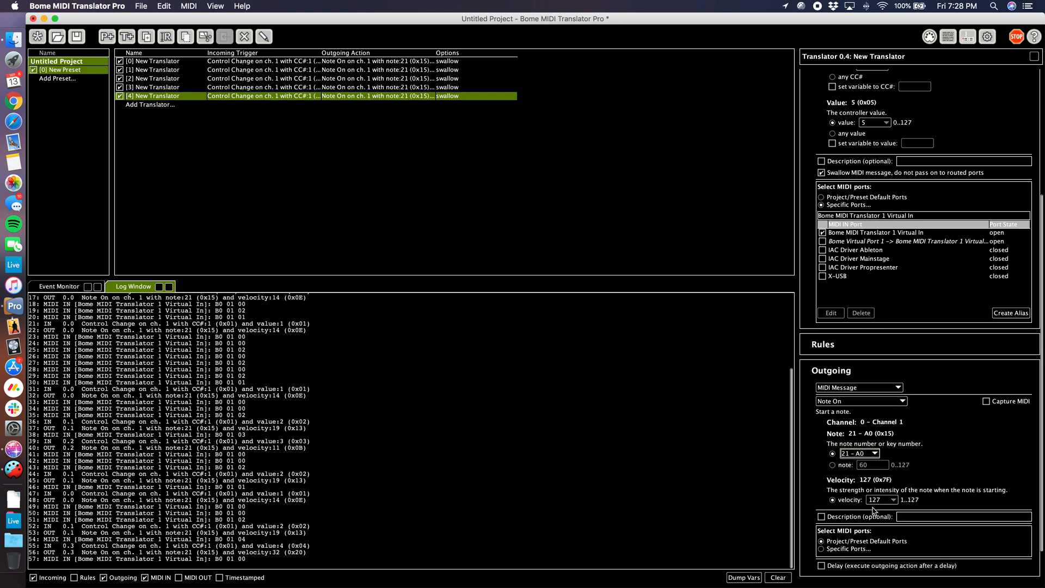
pyautogui.click(879, 500)
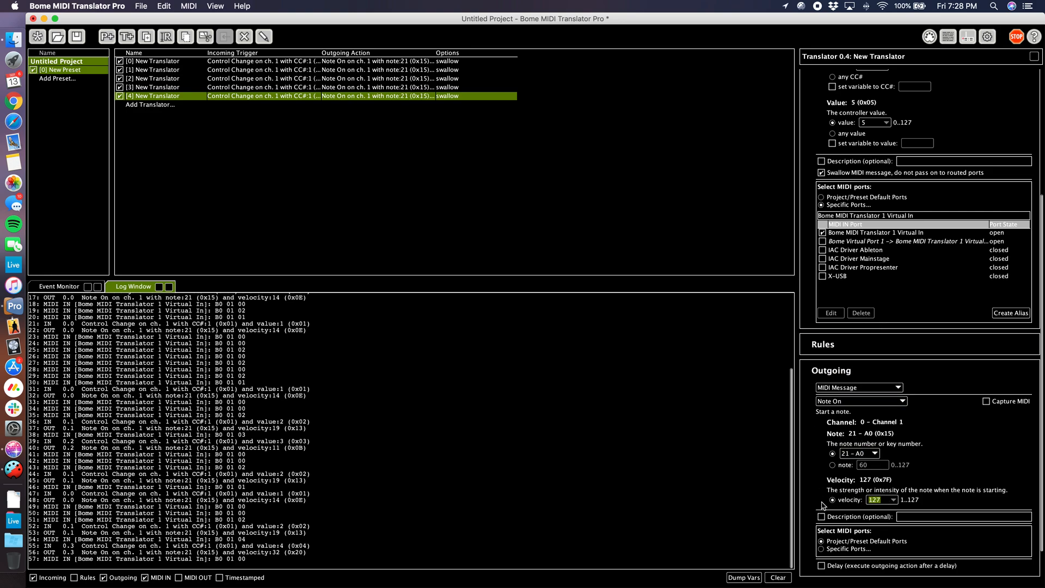
# Step: Route the note to Specific Ports using Bome MIDI Translator 1 Virtual Out
pyautogui.click(820, 548)
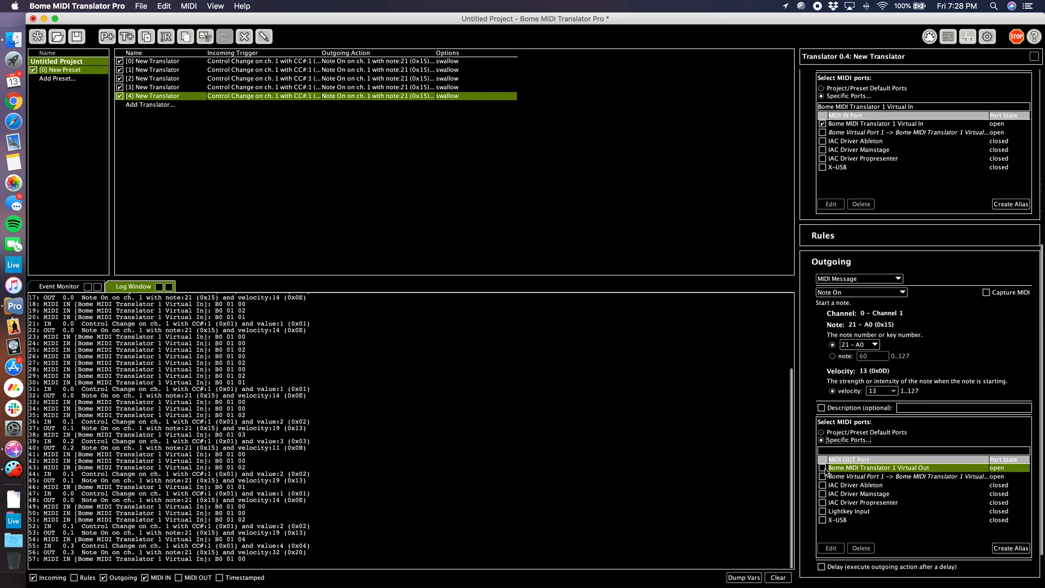
pyautogui.click(821, 468)
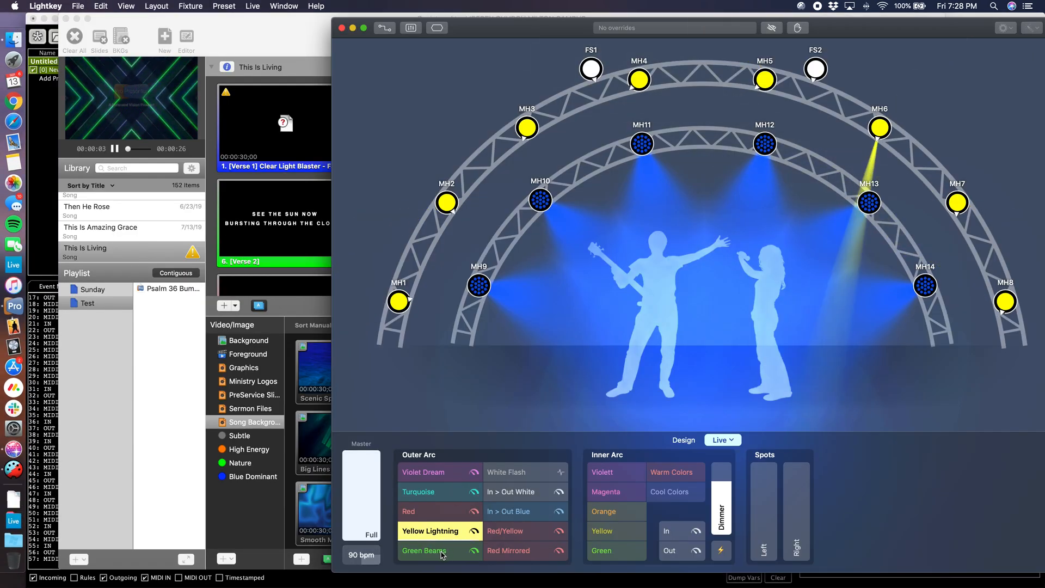
# Step: Fire Green Beams, Yellow Lightning, Green Beams, Red and another outer-arc cue to check each video switch
pyautogui.click(425, 551)
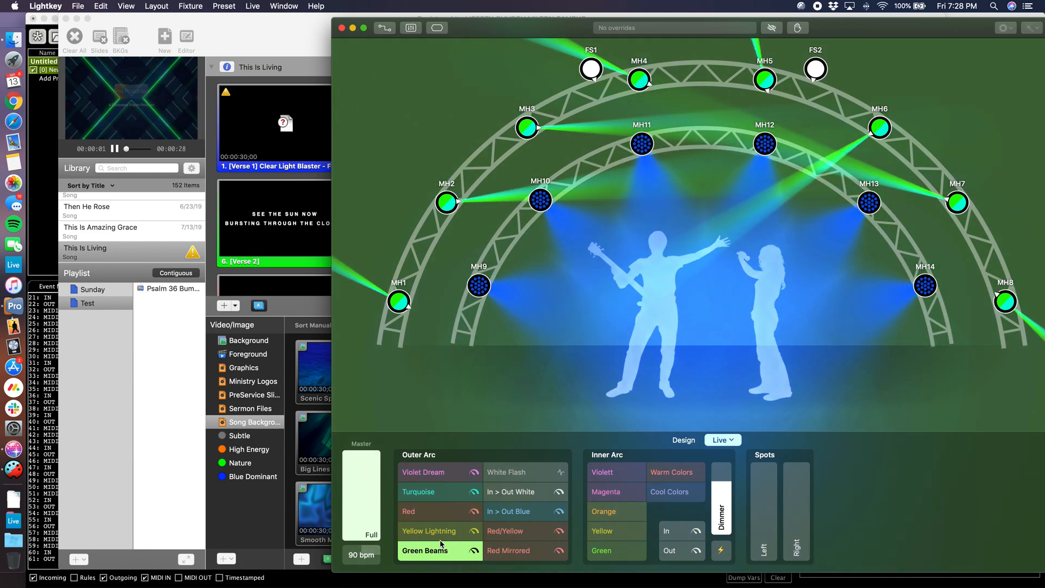
pyautogui.click(429, 532)
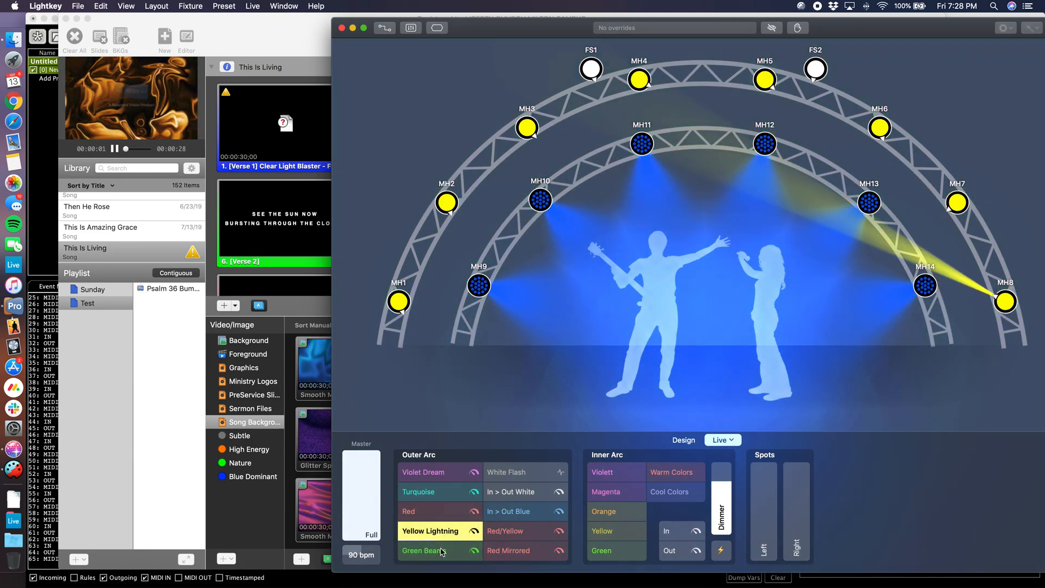
pyautogui.click(437, 551)
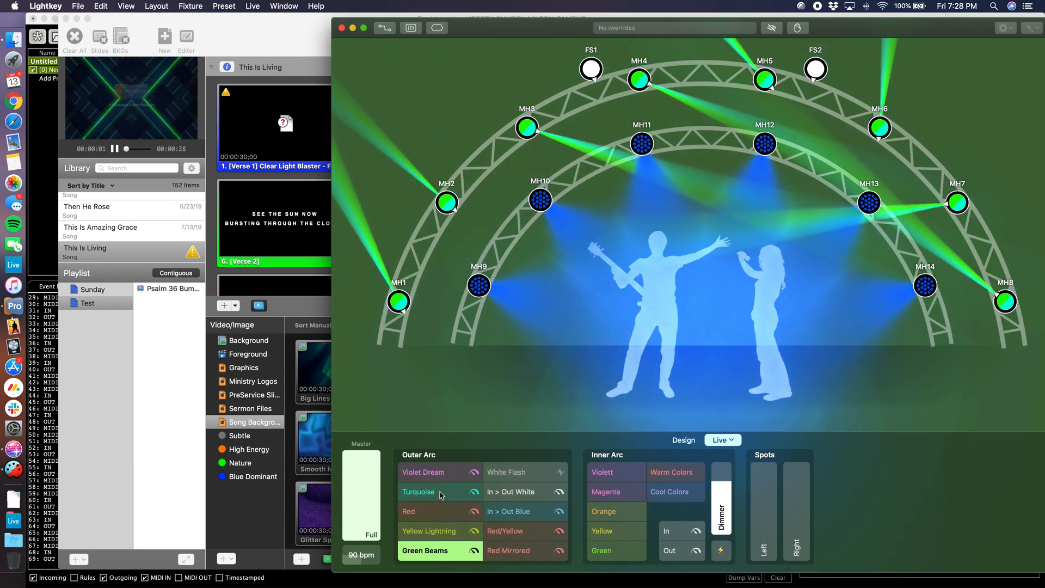
pyautogui.click(427, 512)
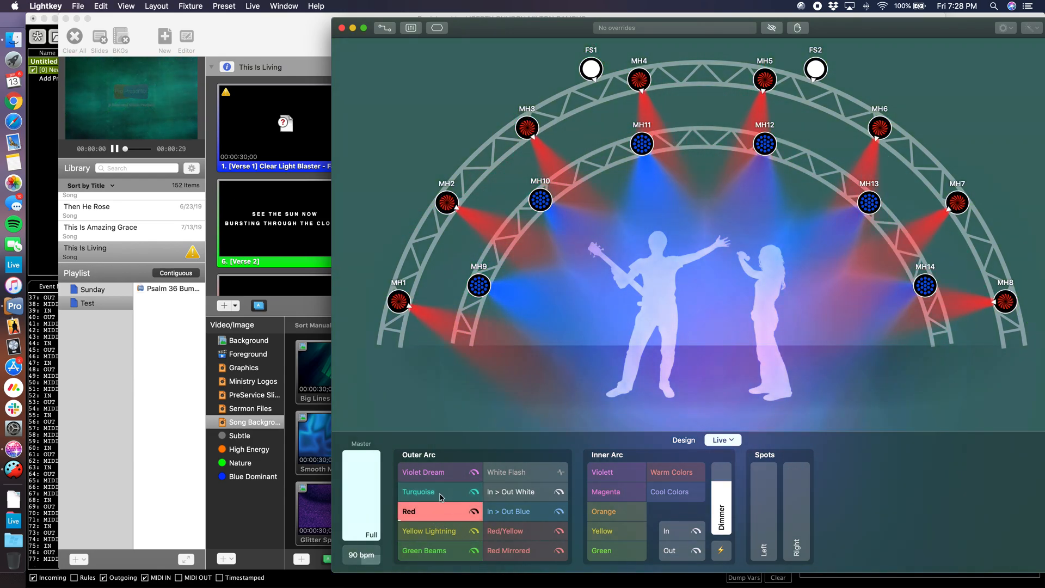
pyautogui.click(423, 471)
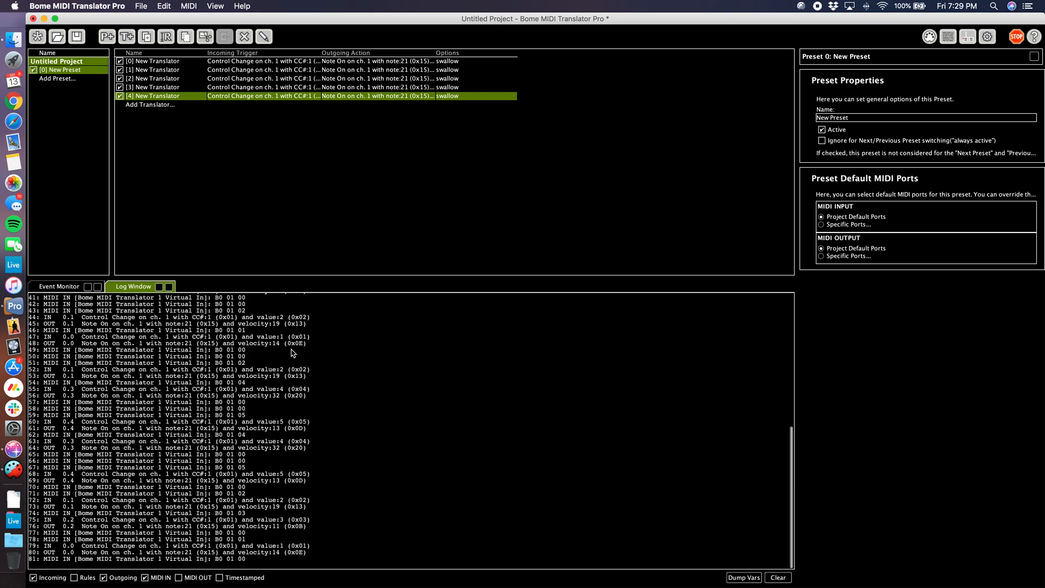
pyautogui.moveTo(636, 331)
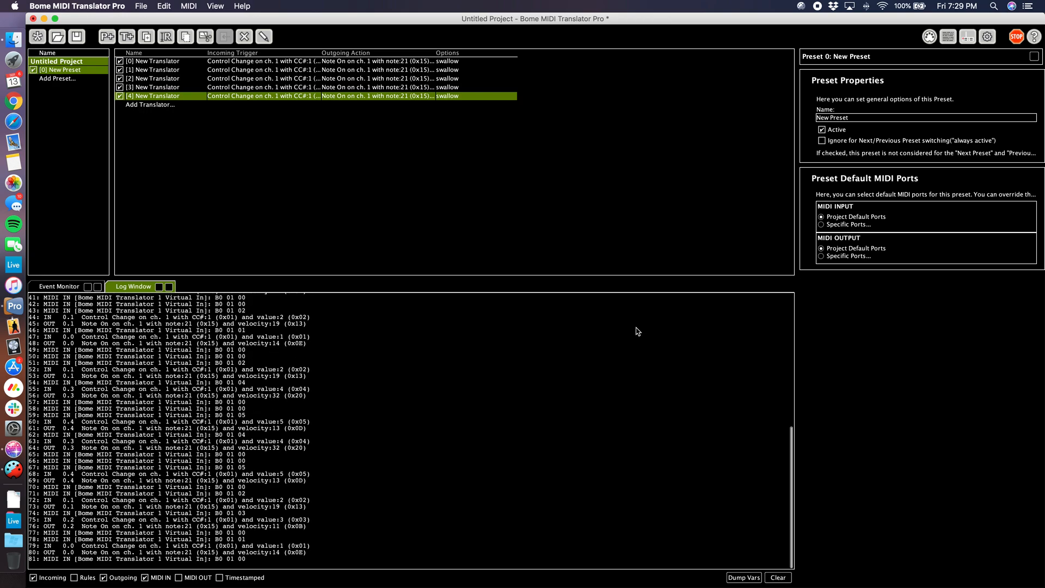
pyautogui.moveTo(280, 272)
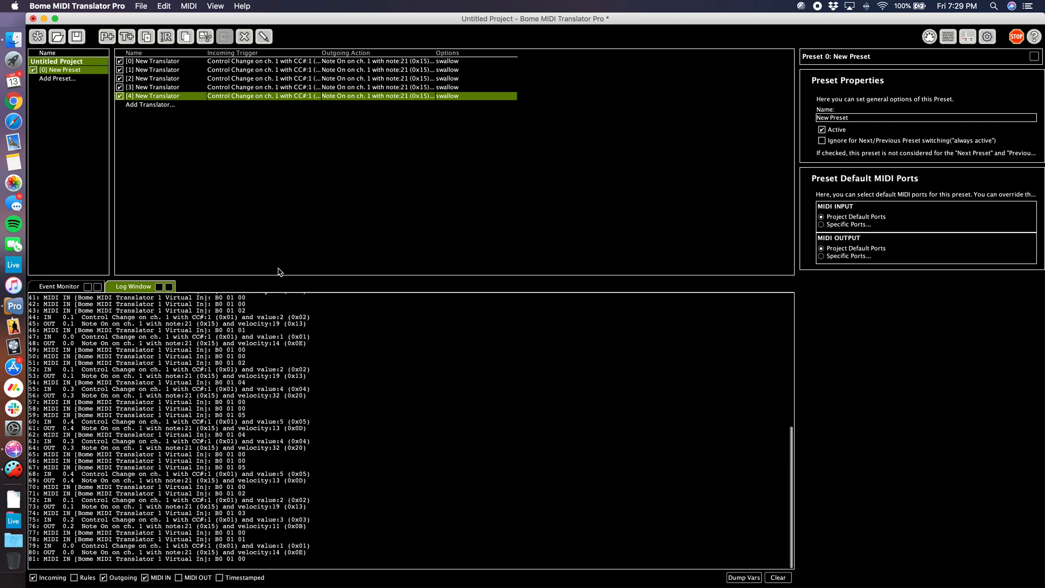
pyautogui.moveTo(22, 281)
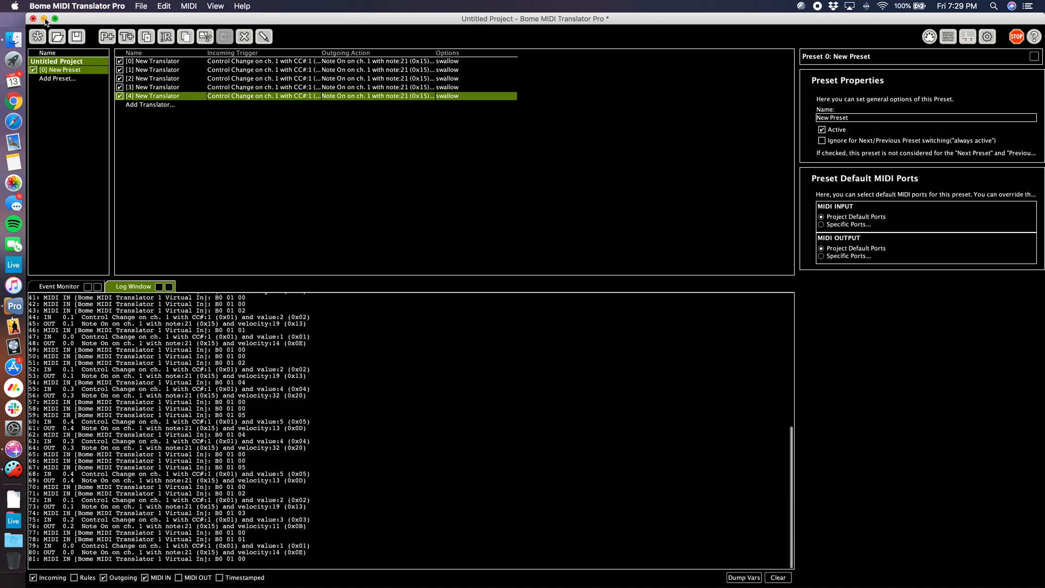
pyautogui.moveTo(882, 355)
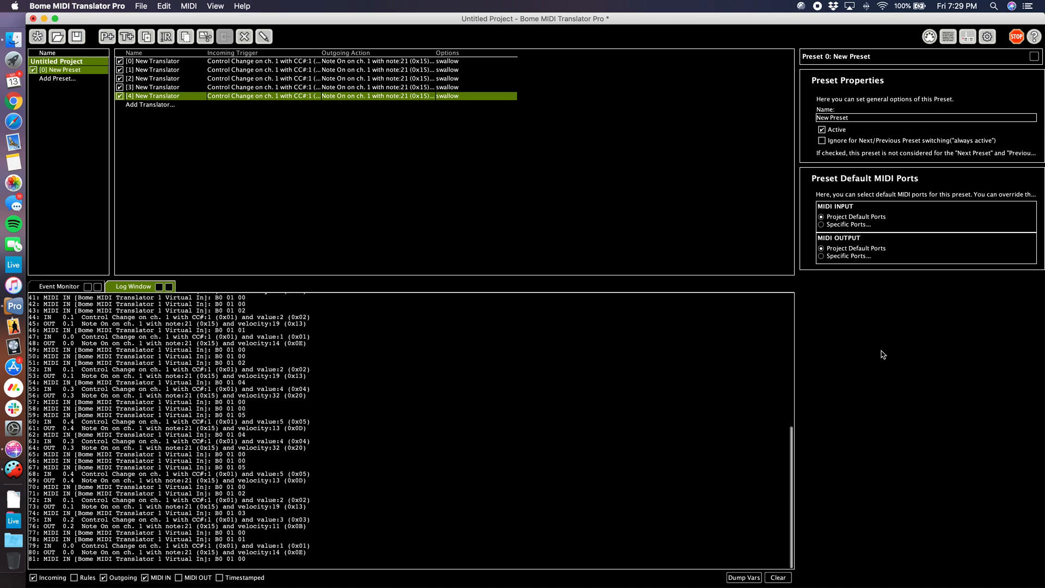
pyautogui.moveTo(916, 343)
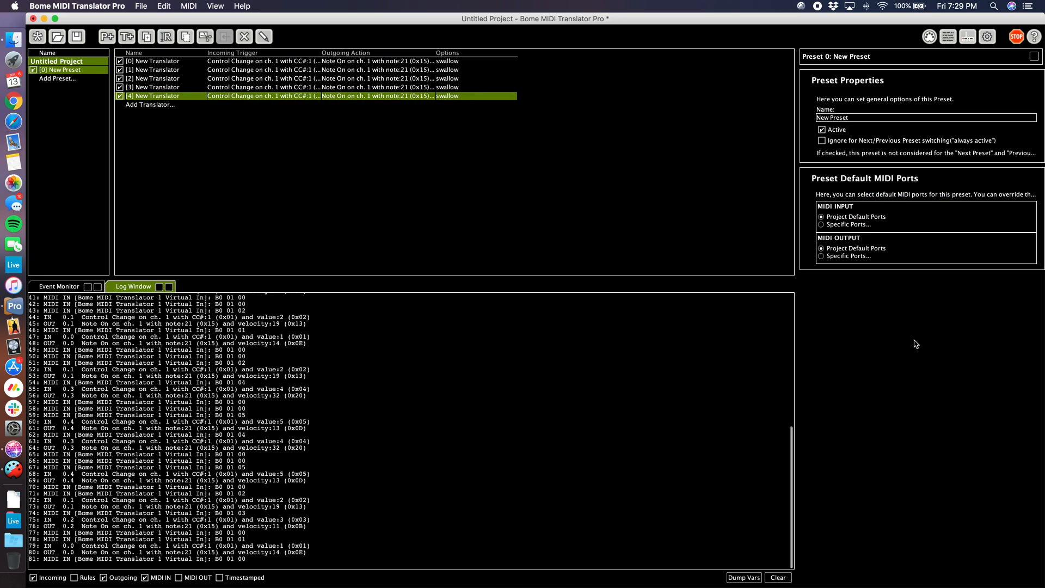
pyautogui.moveTo(621, 385)
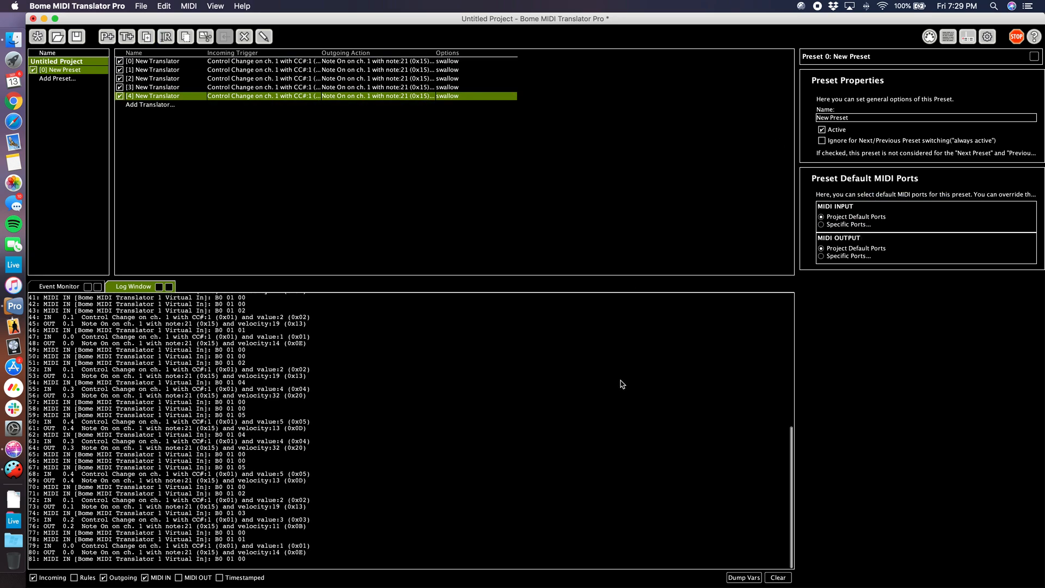
pyautogui.moveTo(37, 19)
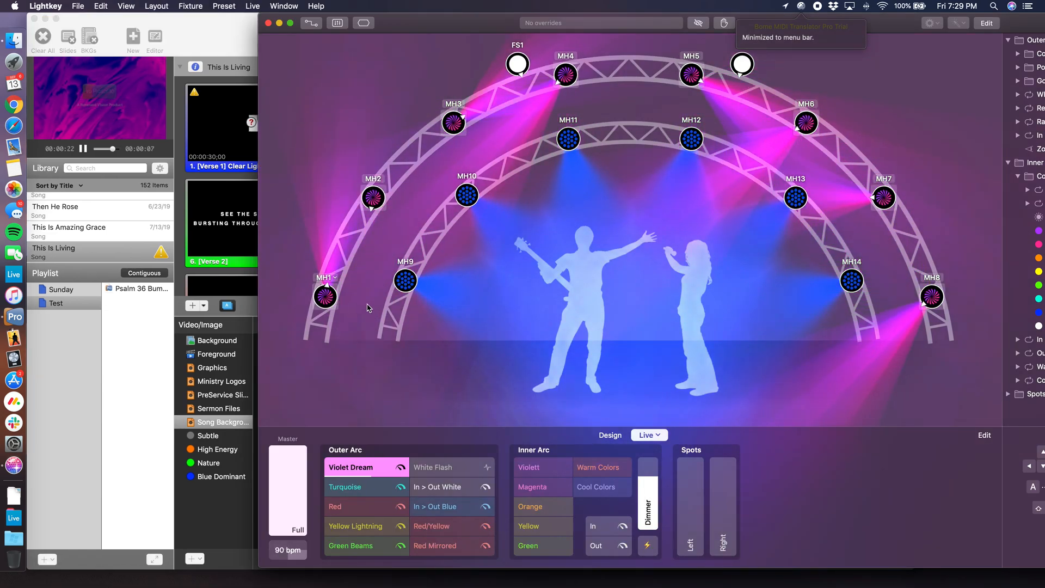
# Step: Fire the Turquoise, Red and Green Beams cues in turn, each switching the background video
pyautogui.click(355, 486)
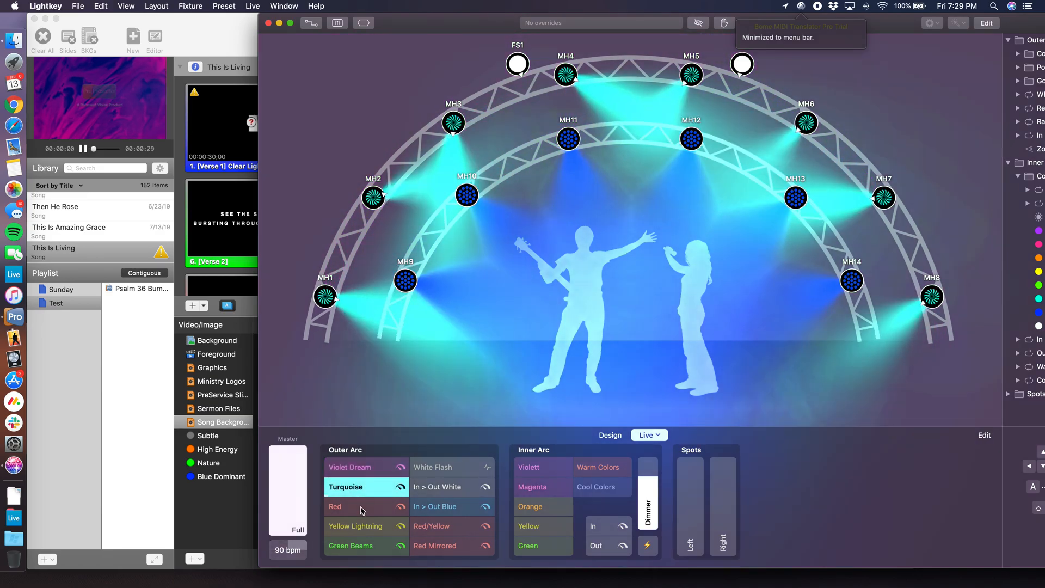
pyautogui.click(359, 507)
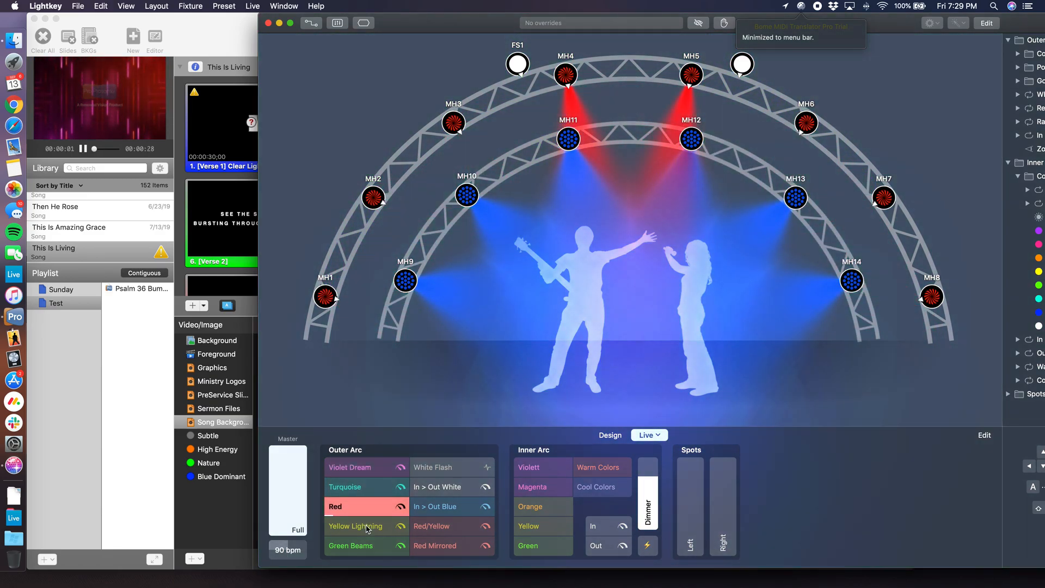
pyautogui.click(350, 545)
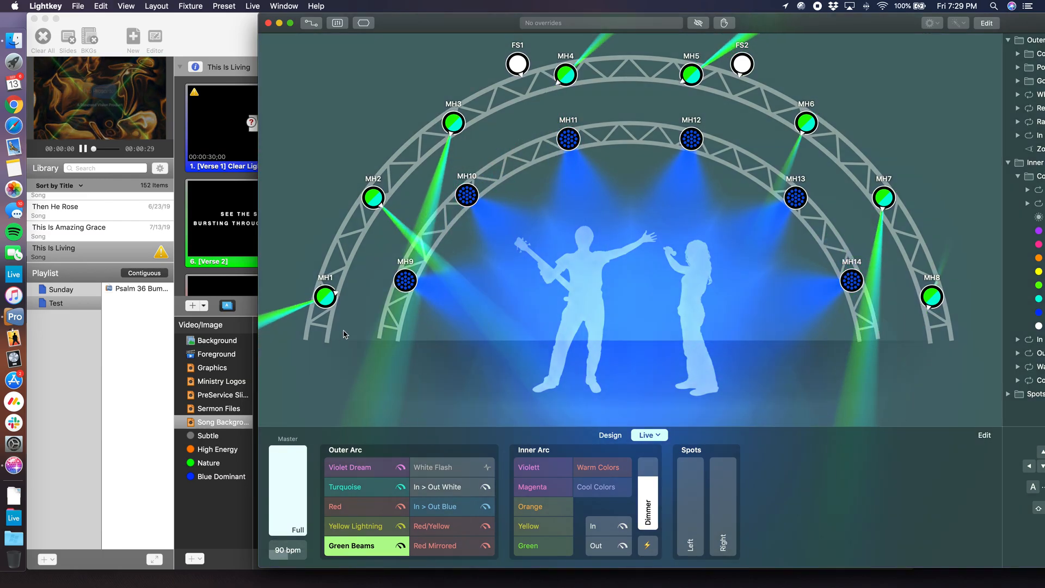